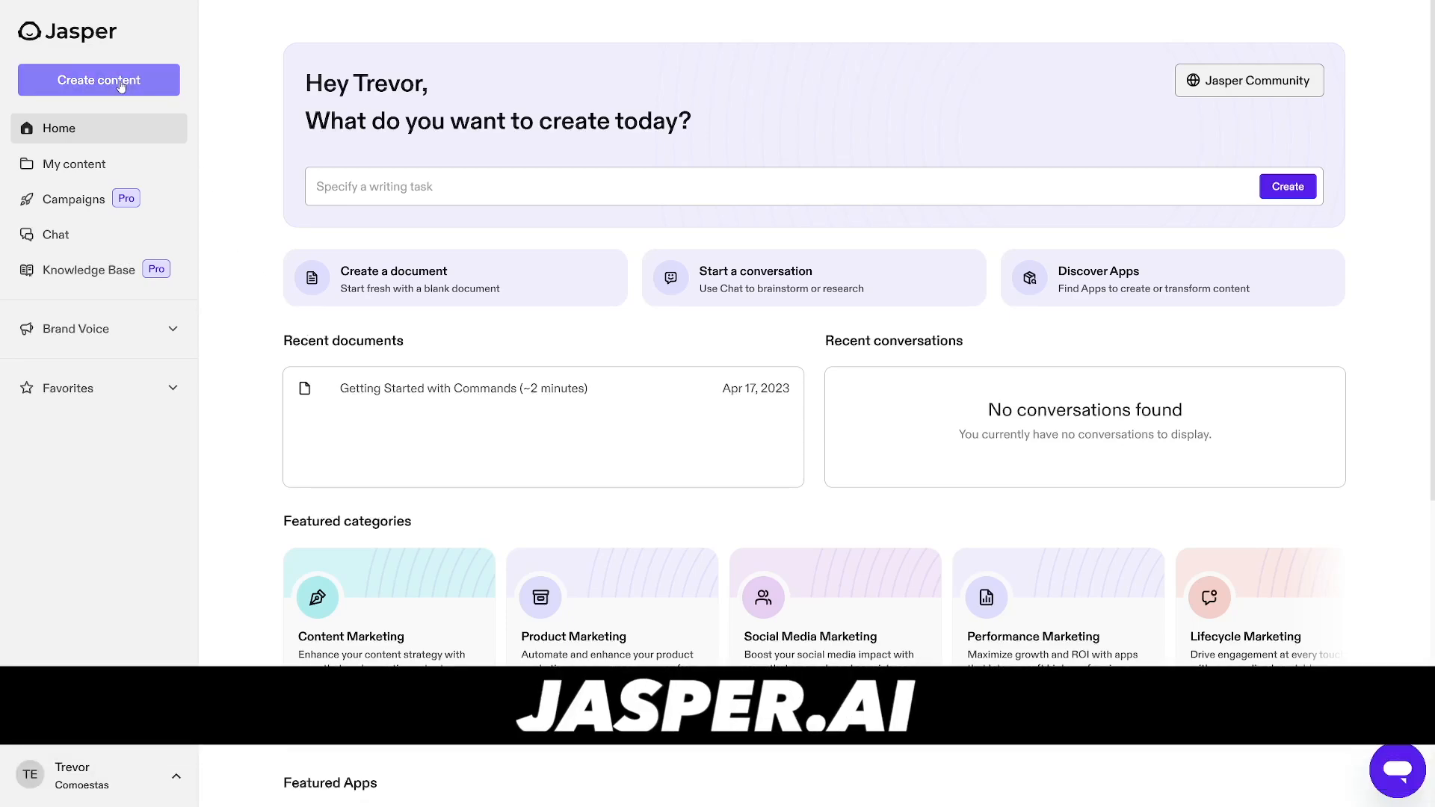
Create a new document using the 'blog' writing task so the Blog Creator app opens
{"action": "left_click", "coordinate": [99, 79]}
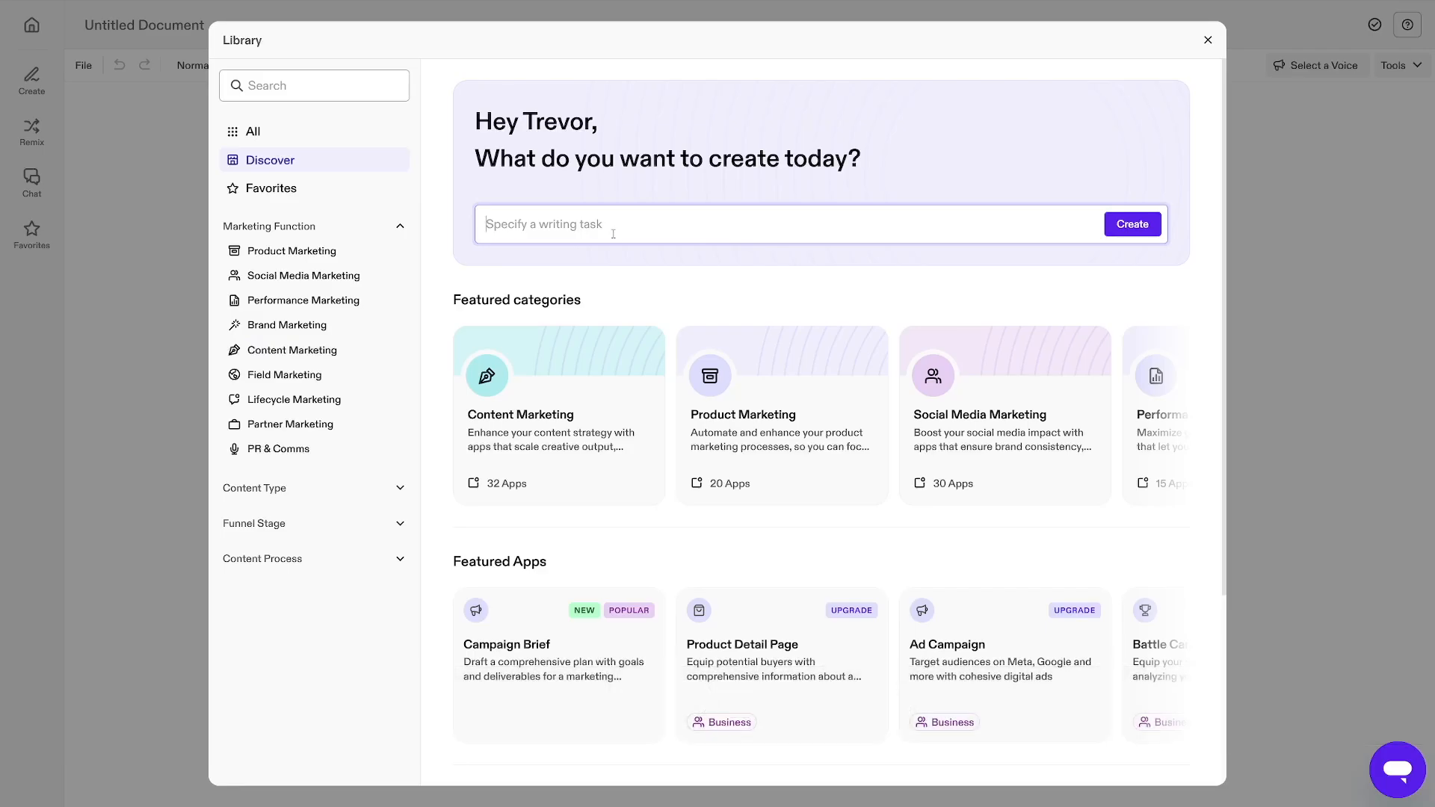
{"action": "type", "text": "blog"}
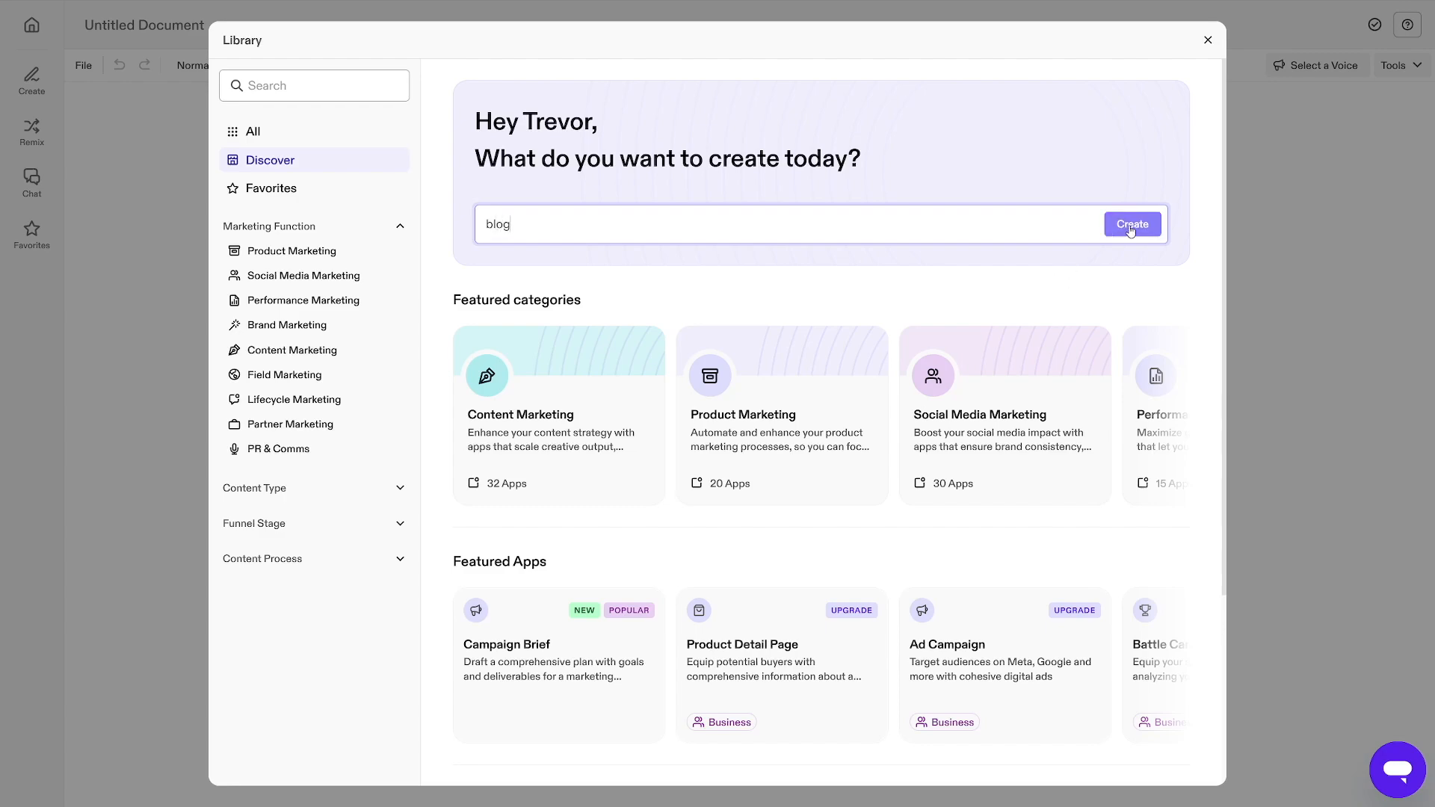
{"action": "left_click", "coordinate": [1132, 224]}
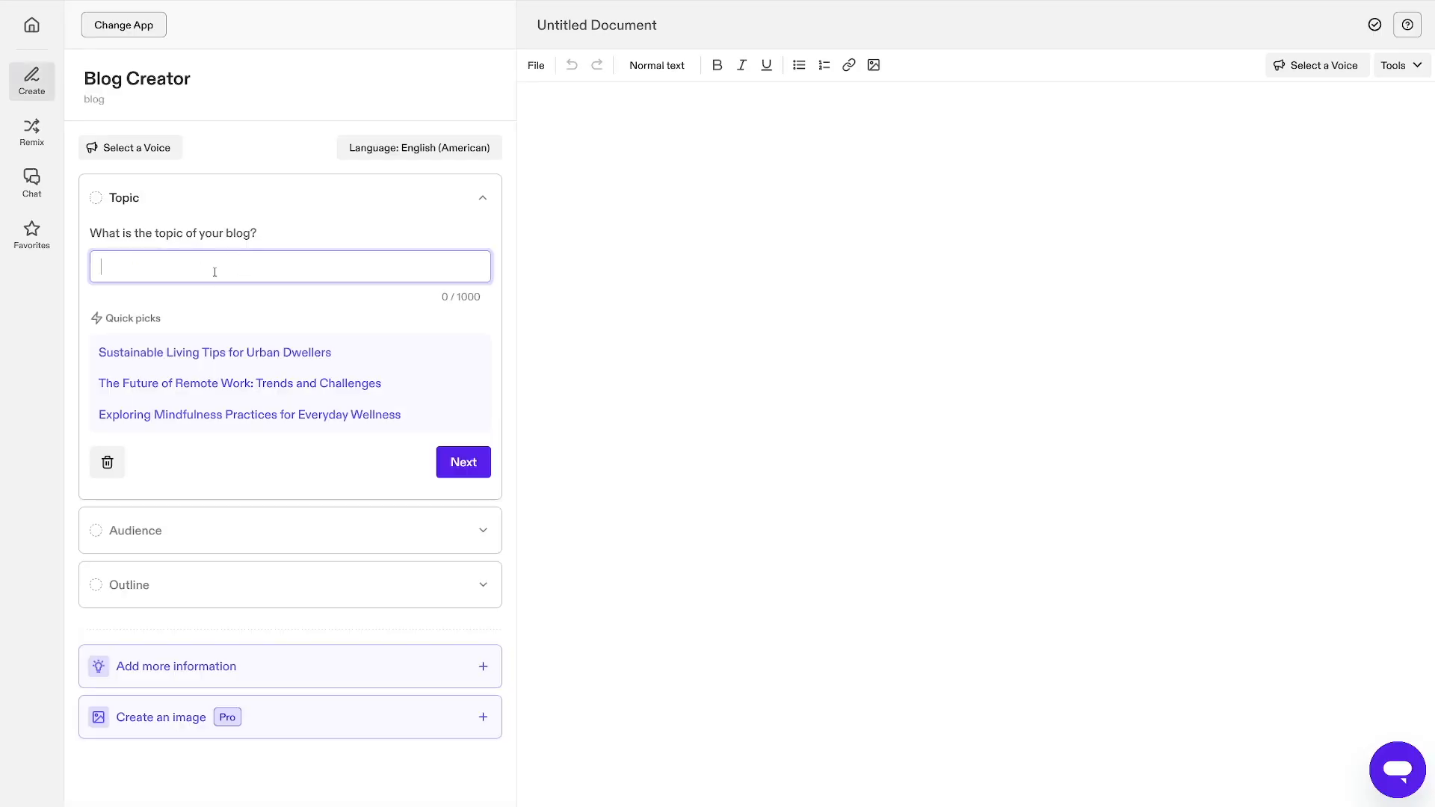
Brief the blog with topic 'Edible Cookie Dough Recipe', audience Home Bakers, and a generated outline
{"action": "type", "text": "Edible Cookie Dough Recip"}
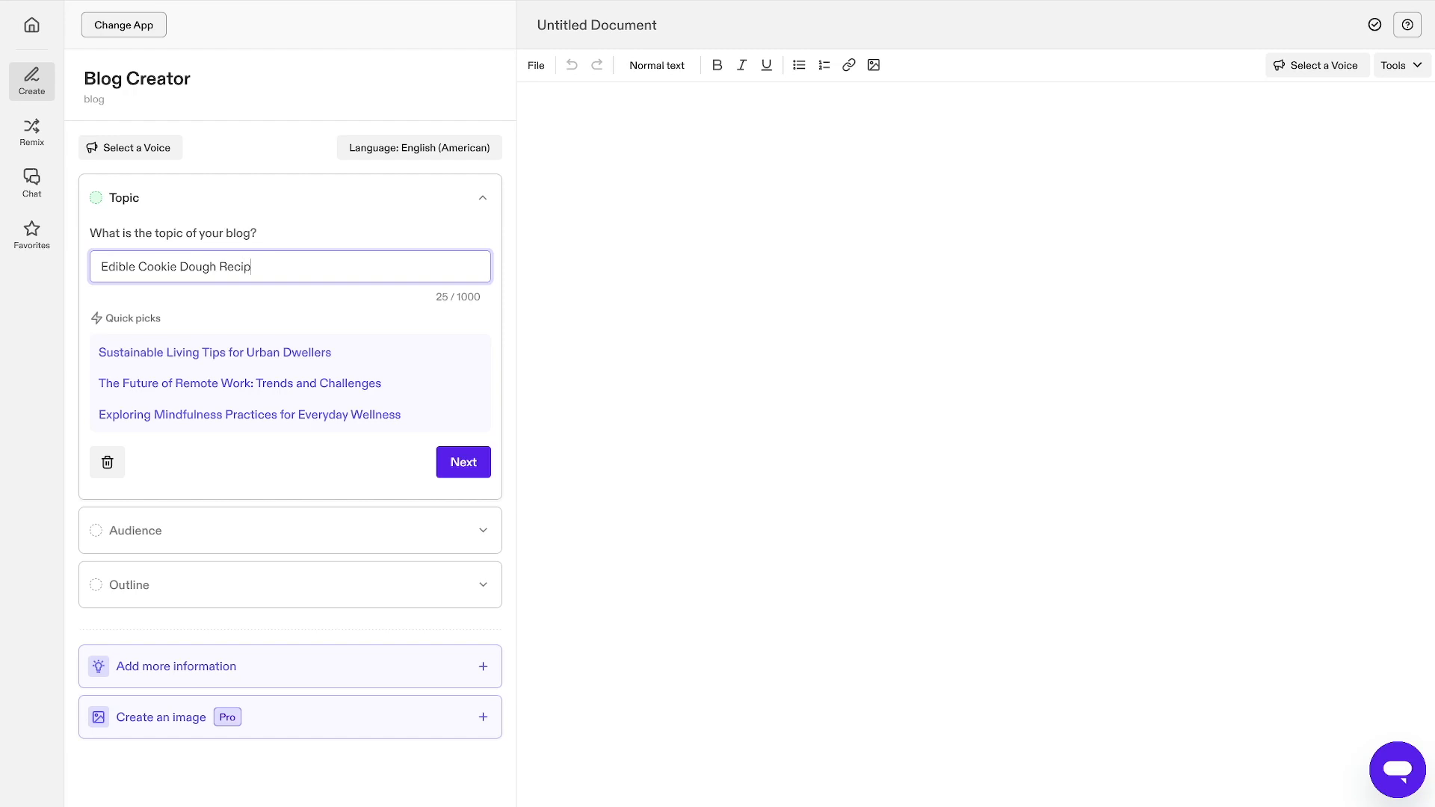
{"action": "type", "text": "e"}
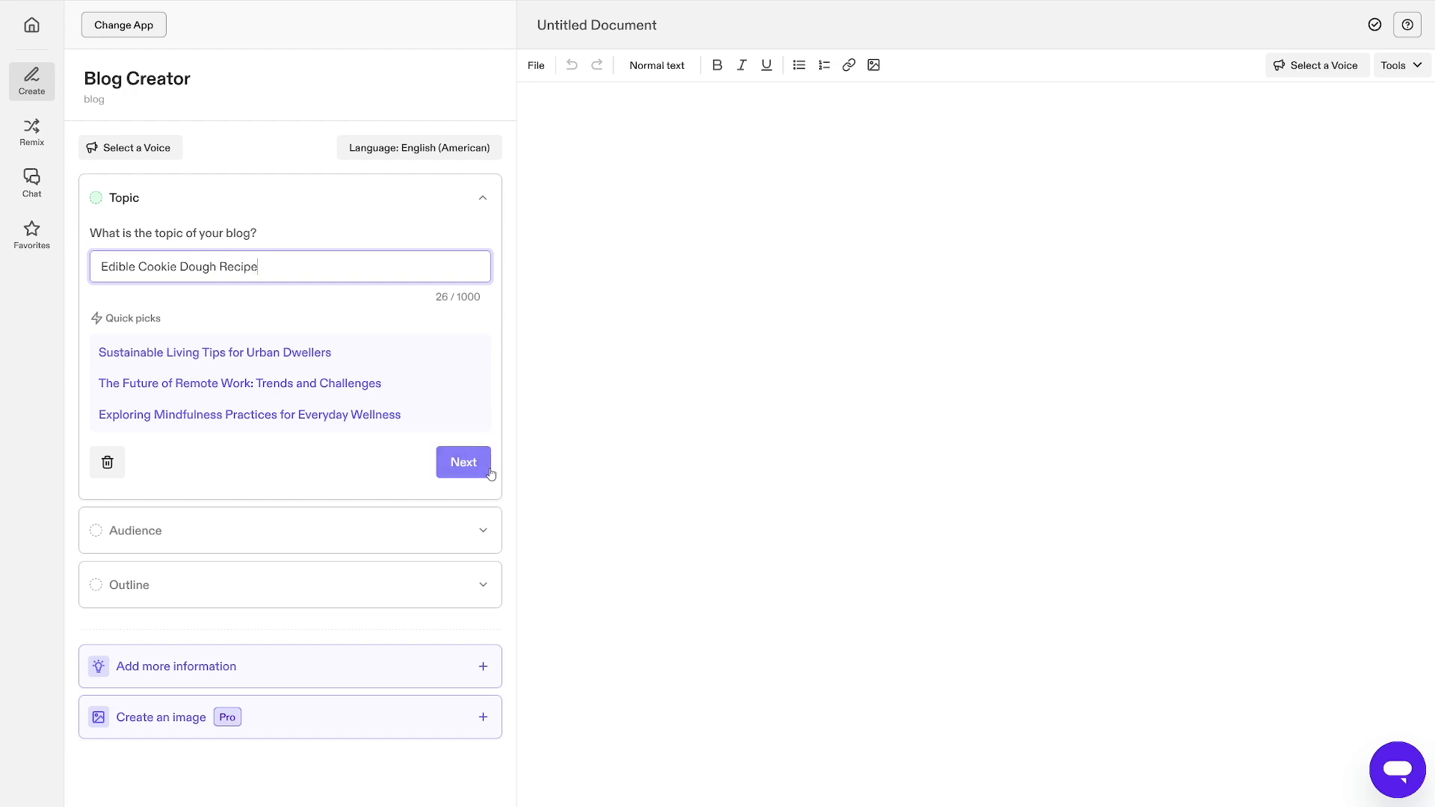
{"action": "left_click", "coordinate": [464, 462]}
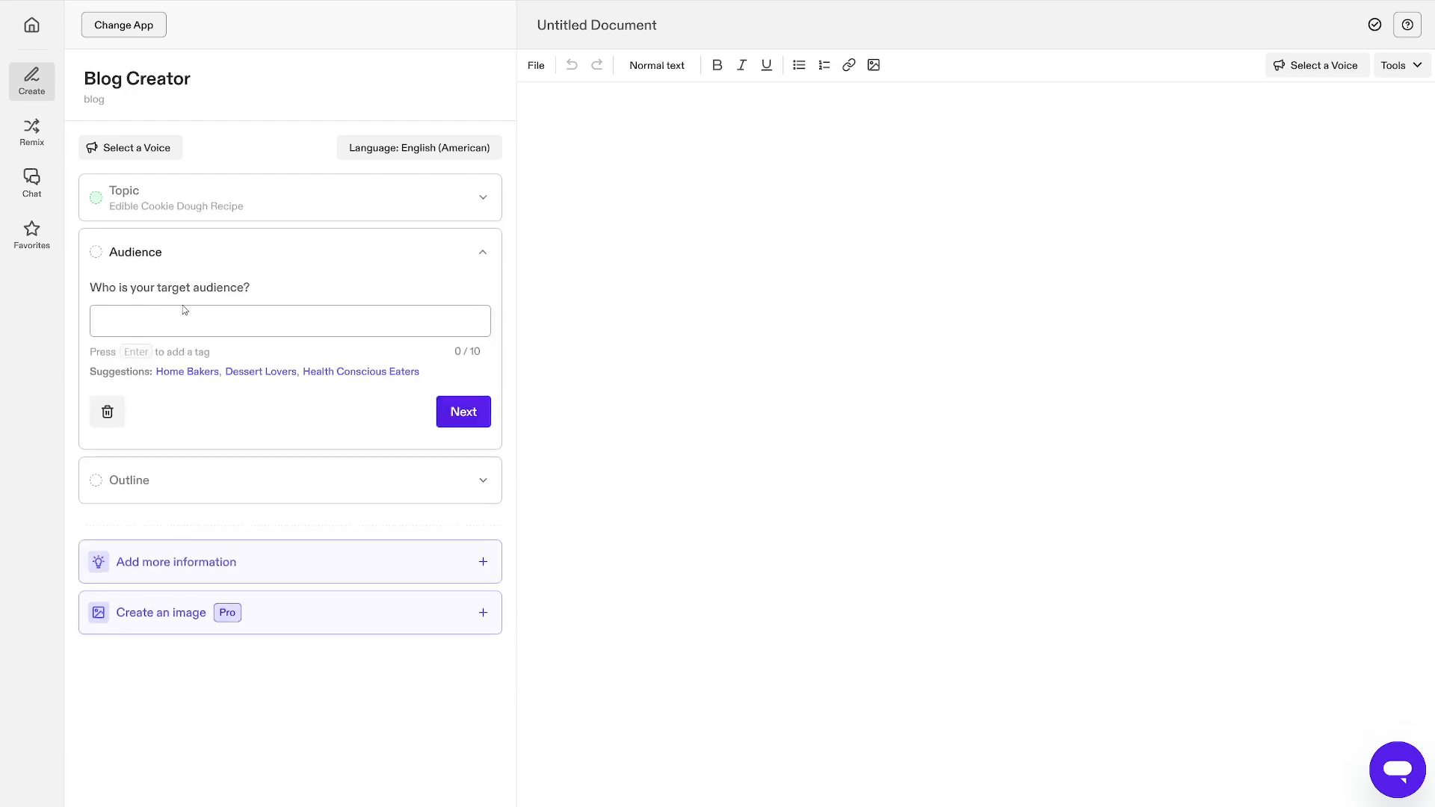
{"action": "left_click", "coordinate": [187, 371]}
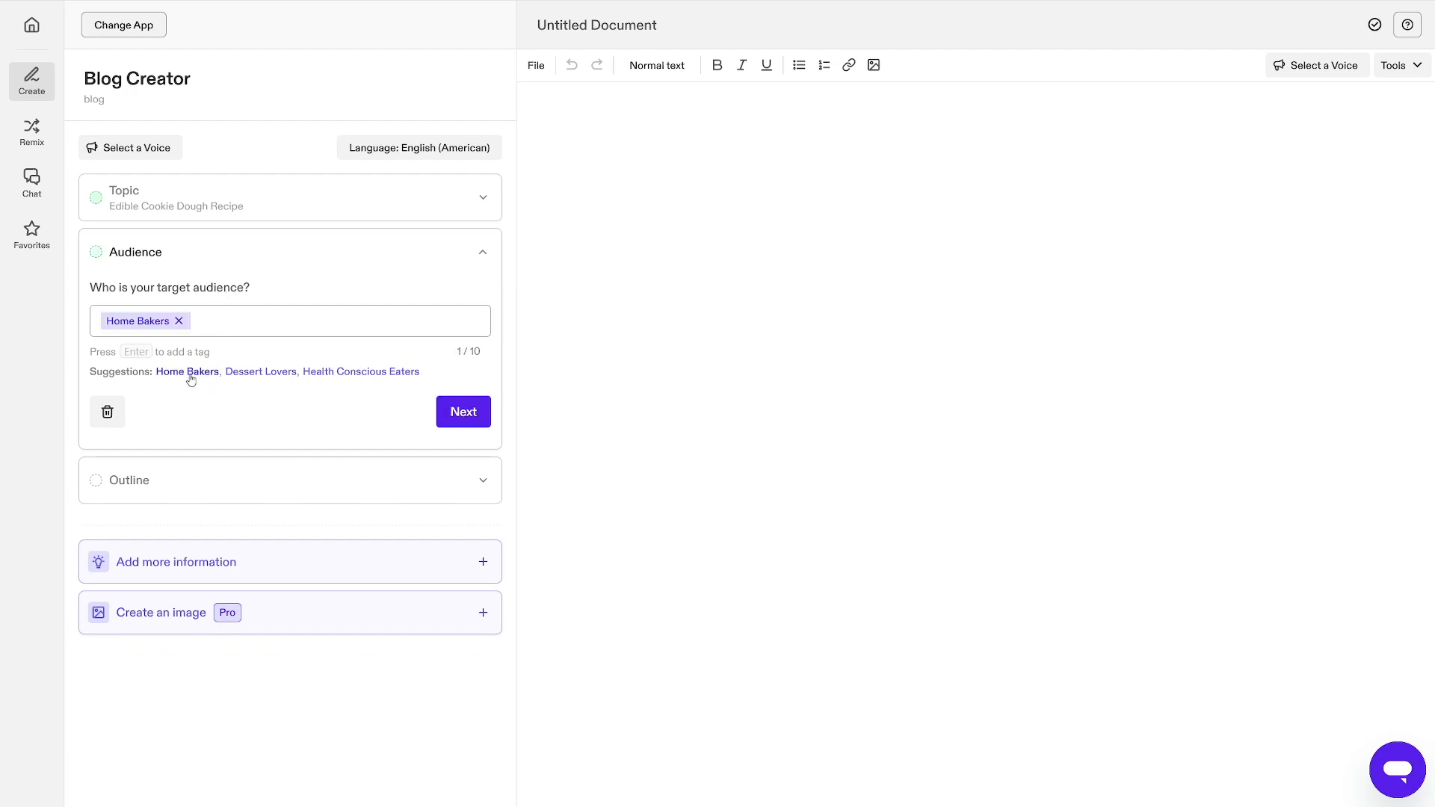
{"action": "left_click", "coordinate": [462, 411]}
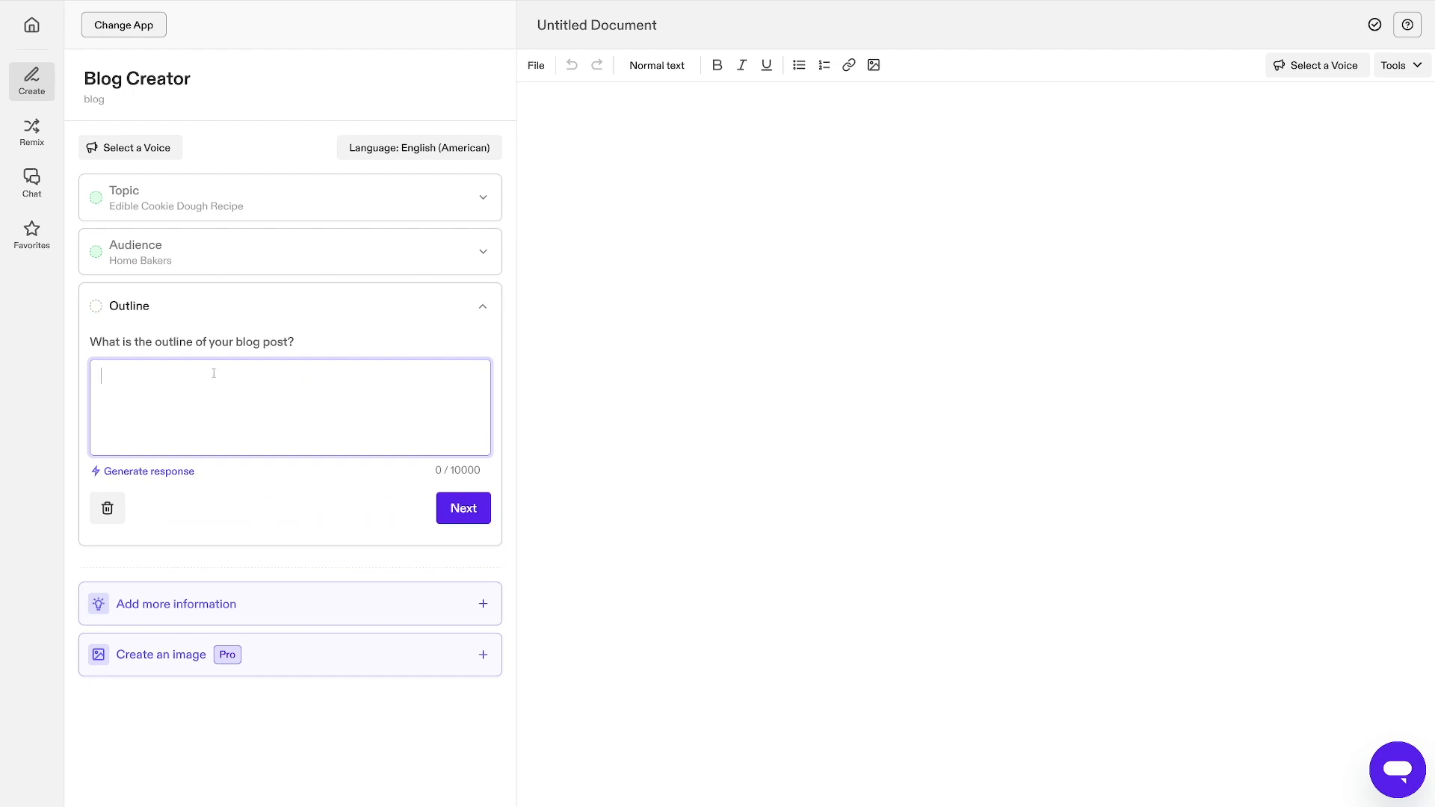
{"action": "mouse_move", "coordinate": [132, 488]}
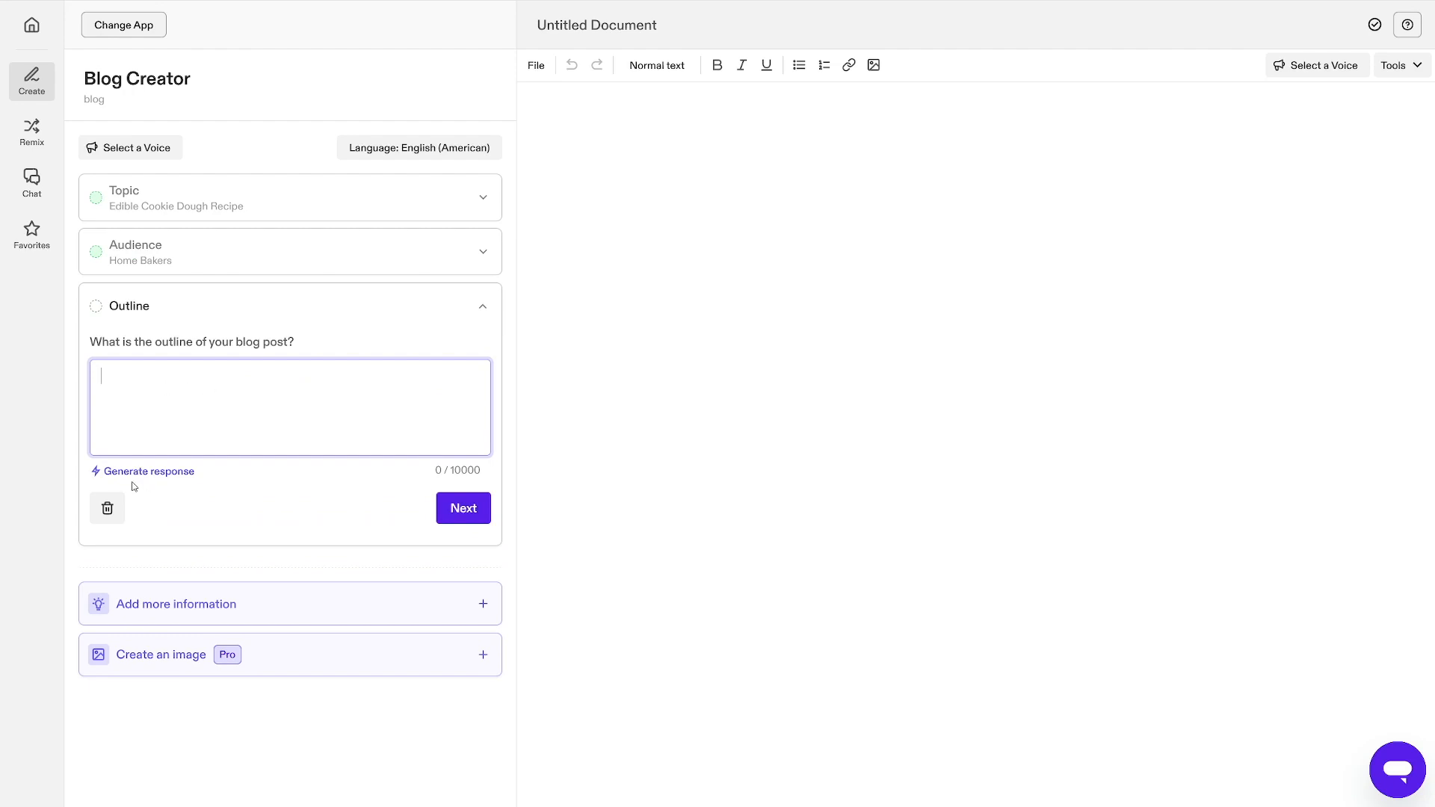
{"action": "left_click", "coordinate": [148, 470]}
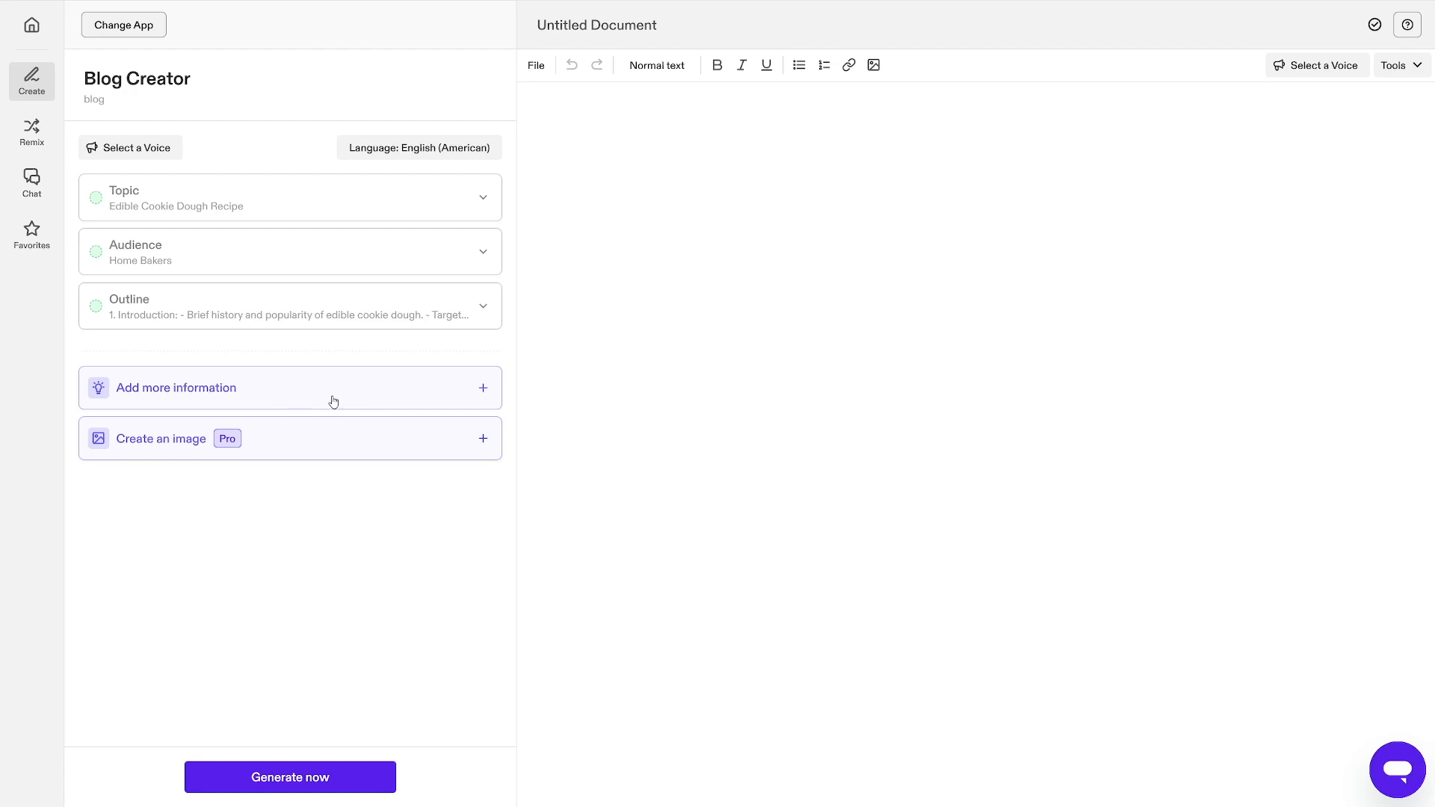
{"action": "mouse_move", "coordinate": [366, 429]}
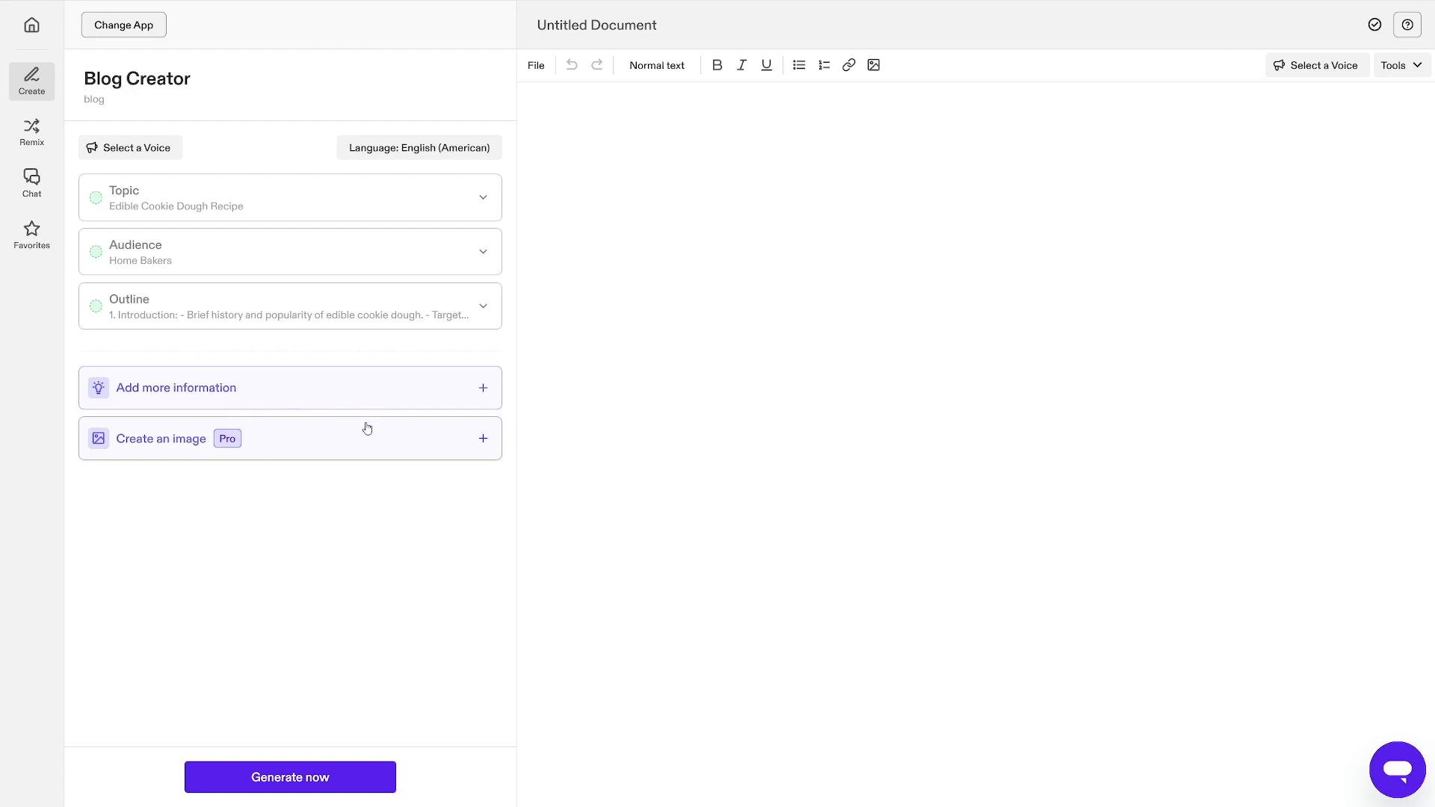
{"action": "mouse_move", "coordinate": [344, 446]}
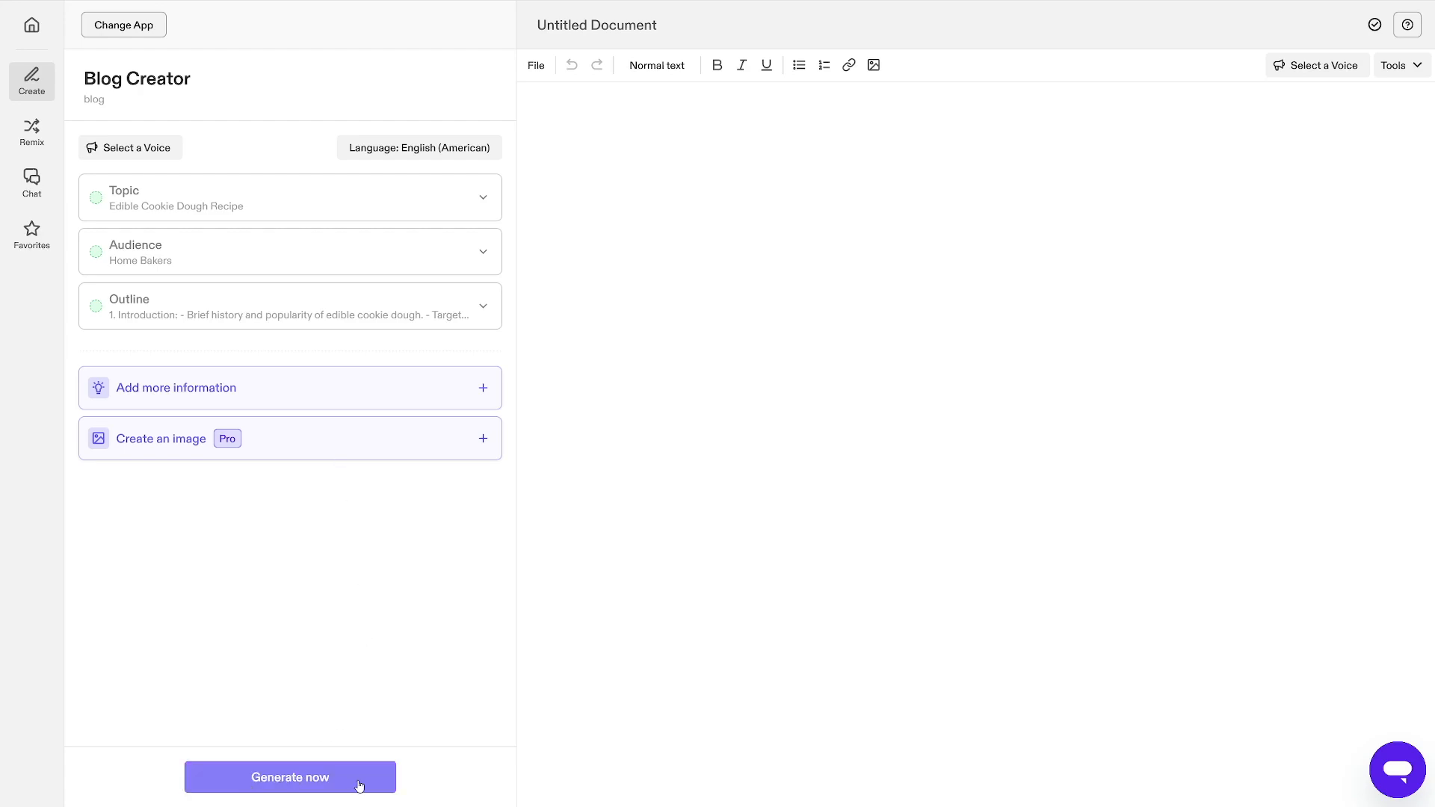
Generate the full edible cookie dough blog post into the document
{"action": "left_click", "coordinate": [289, 776]}
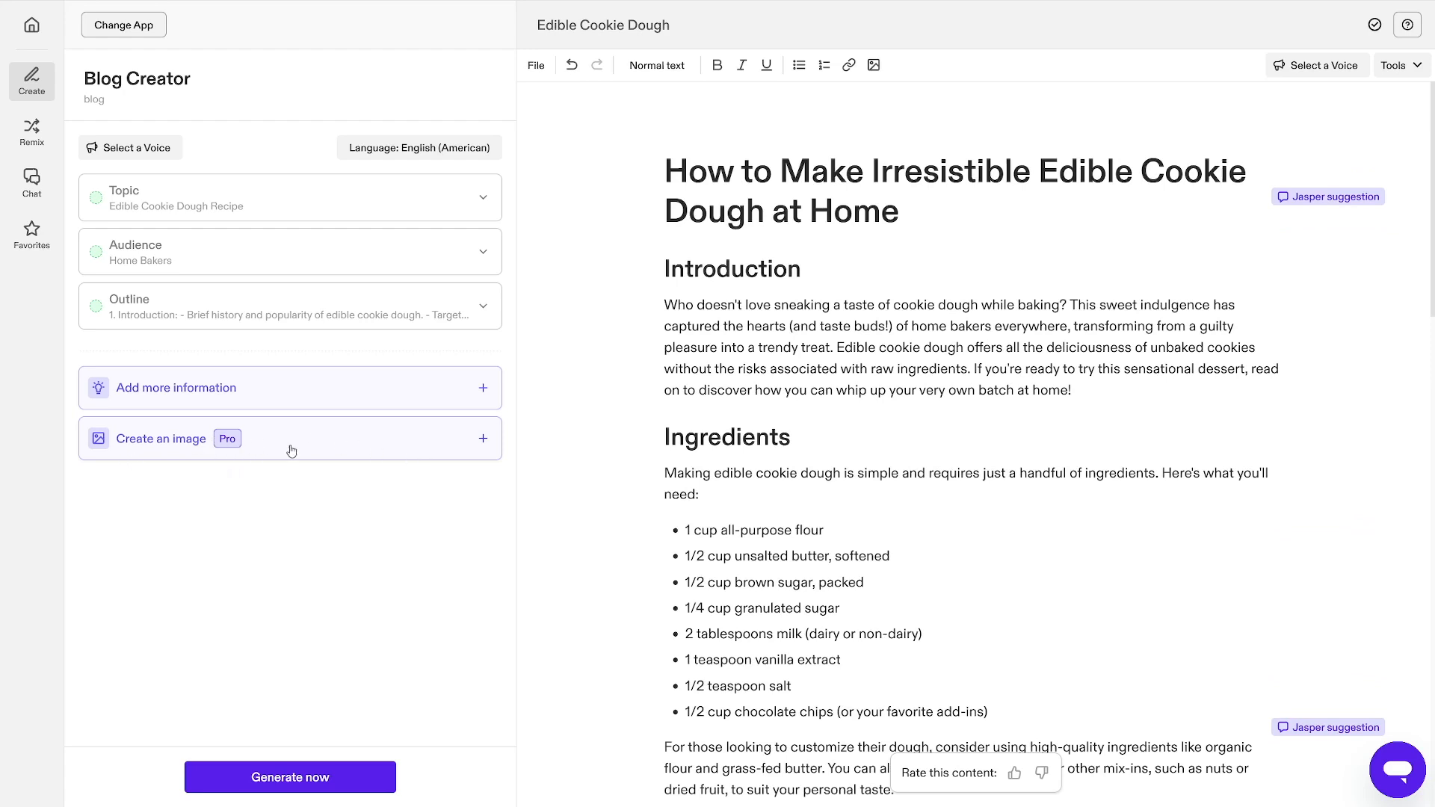
{"action": "mouse_move", "coordinate": [384, 447]}
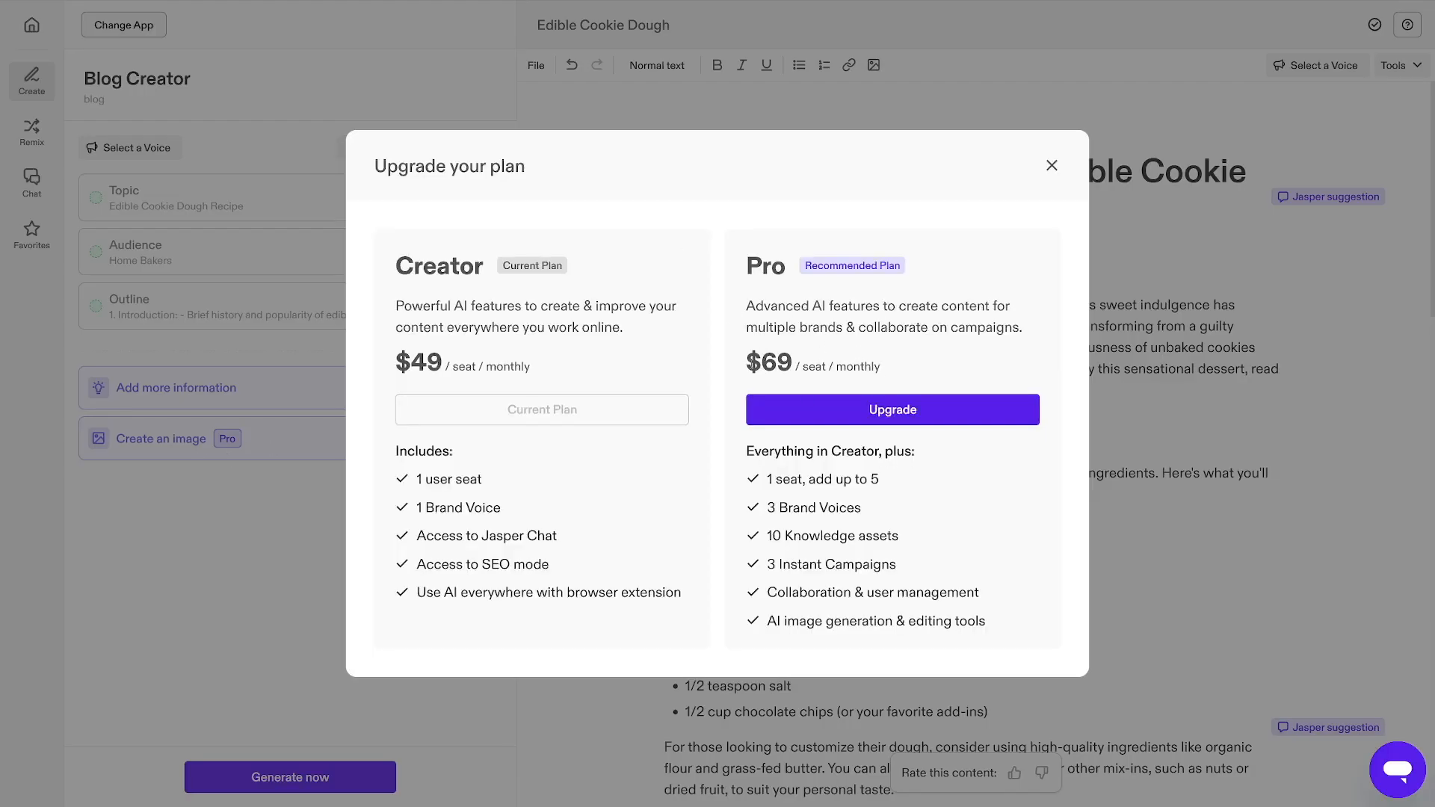
{"action": "mouse_move", "coordinate": [890, 372]}
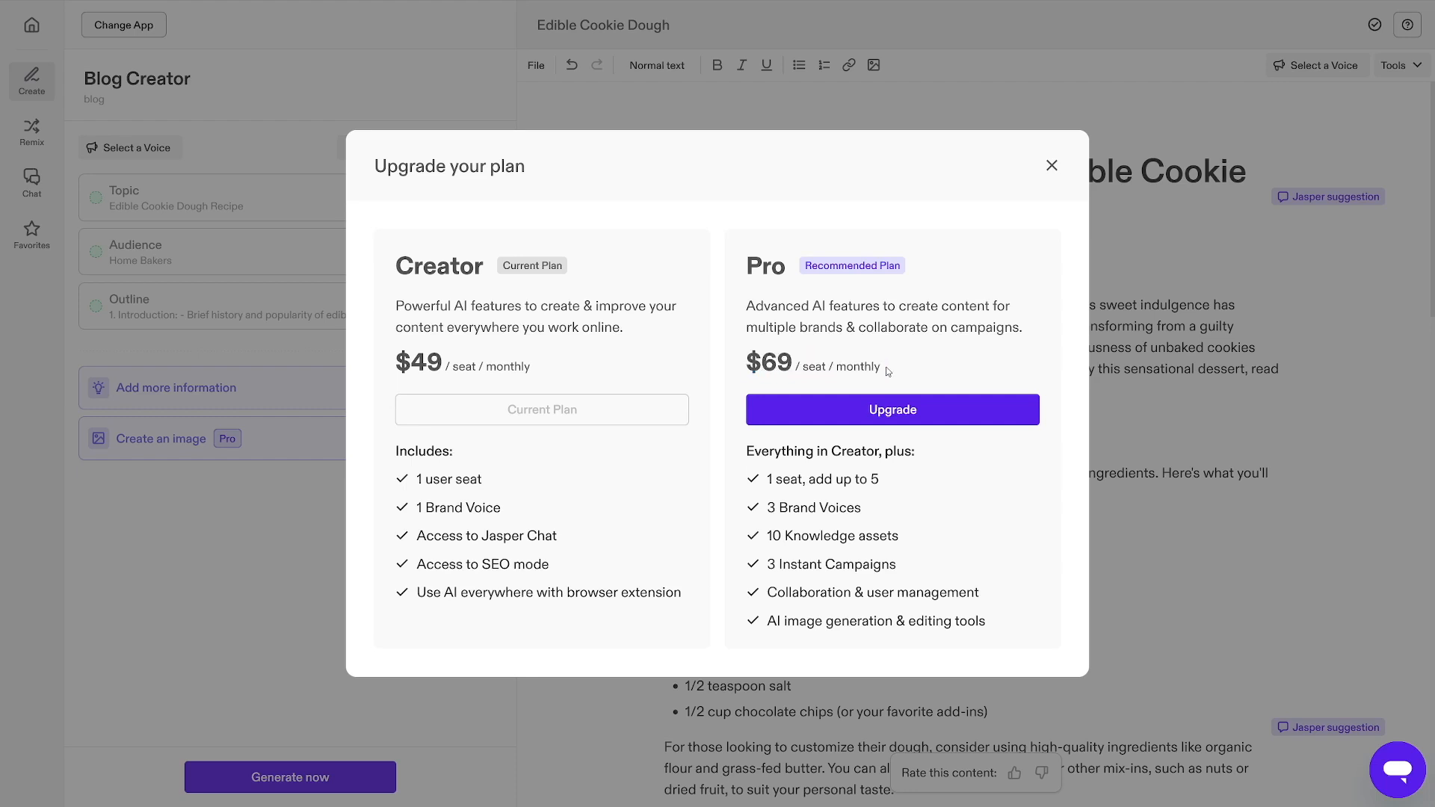
{"action": "mouse_move", "coordinate": [704, 364]}
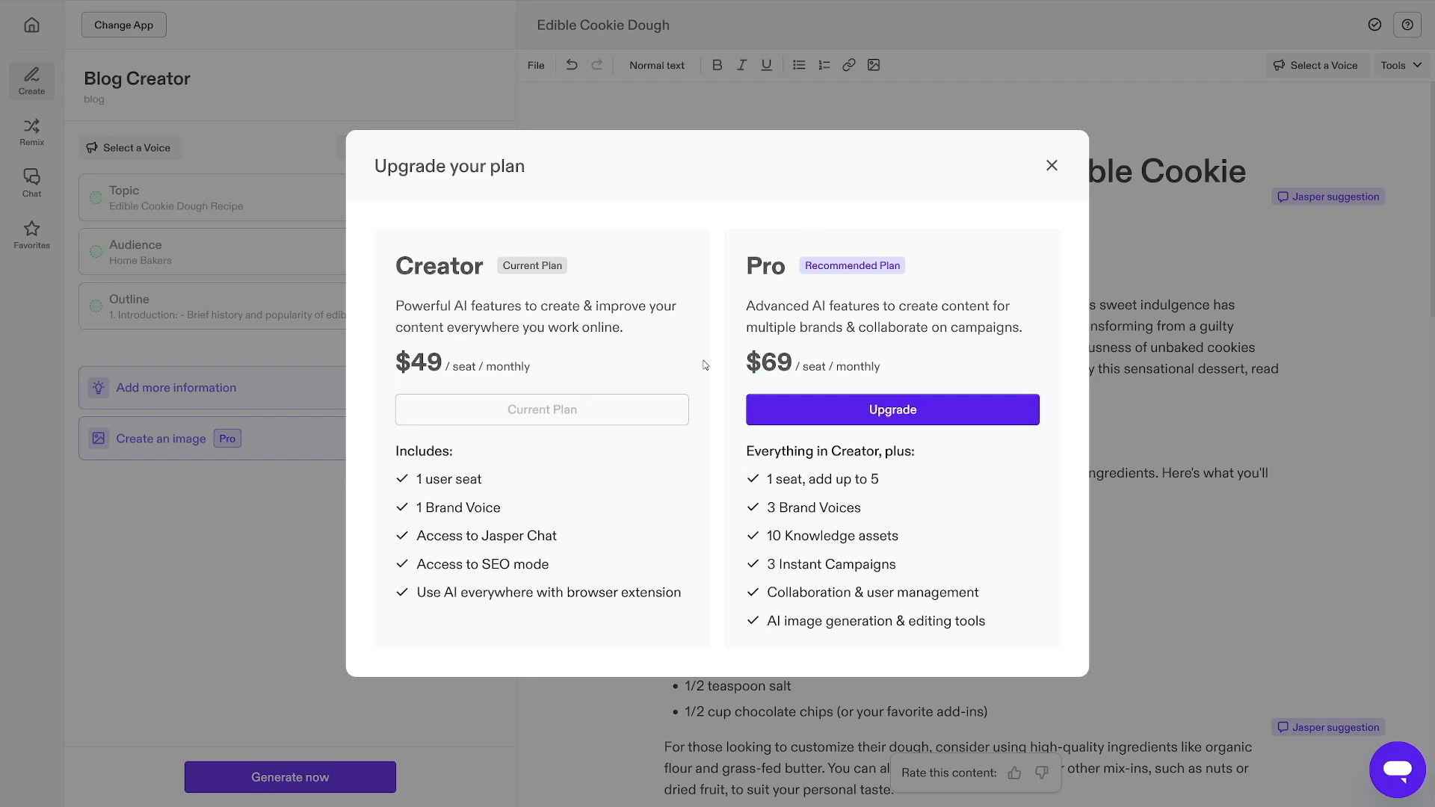
{"action": "mouse_move", "coordinate": [405, 323]}
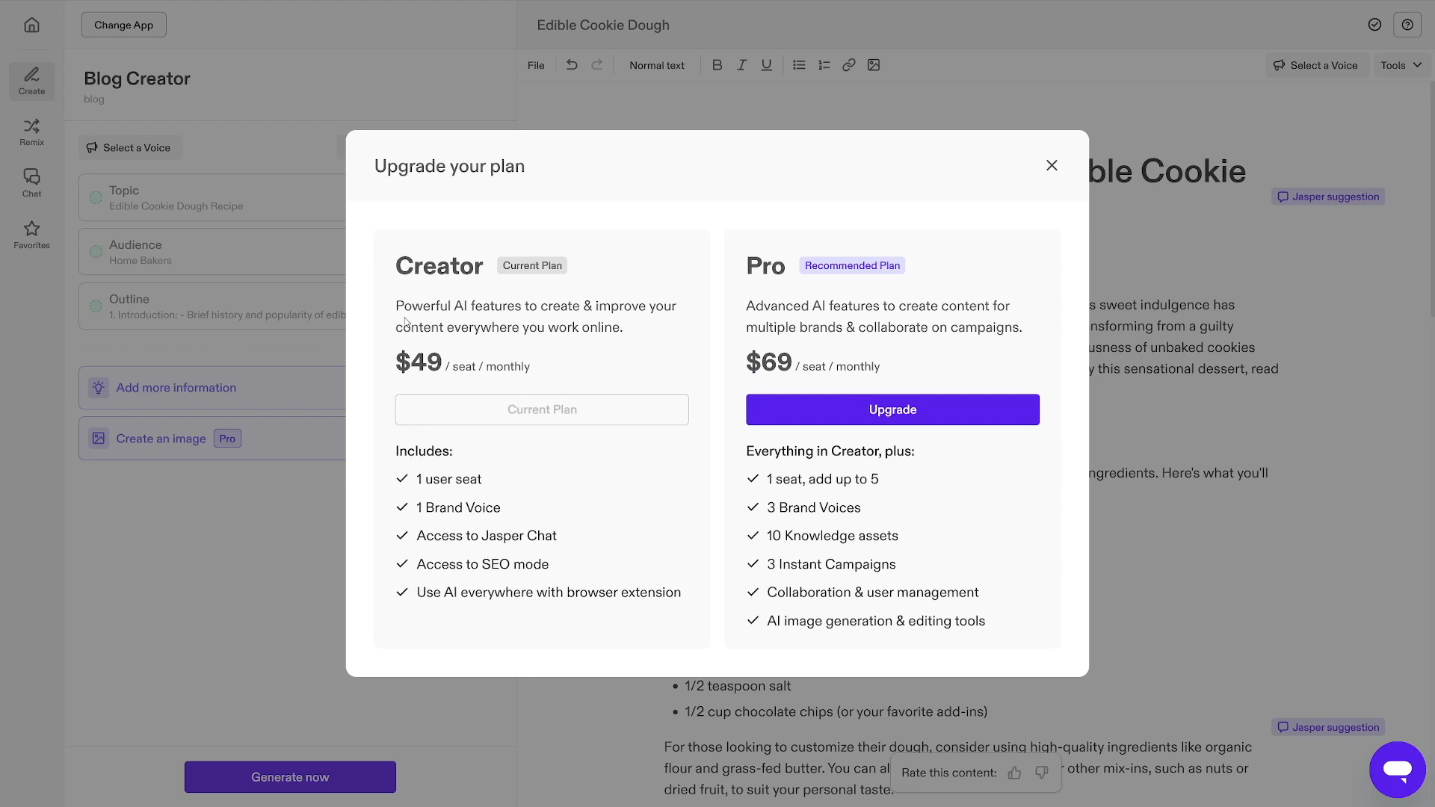
Highlight the Creator plan's $49 monthly price, then dismiss the upgrade offer
{"action": "left_click_drag", "start_coordinate": [399, 362], "coordinate": [500, 367]}
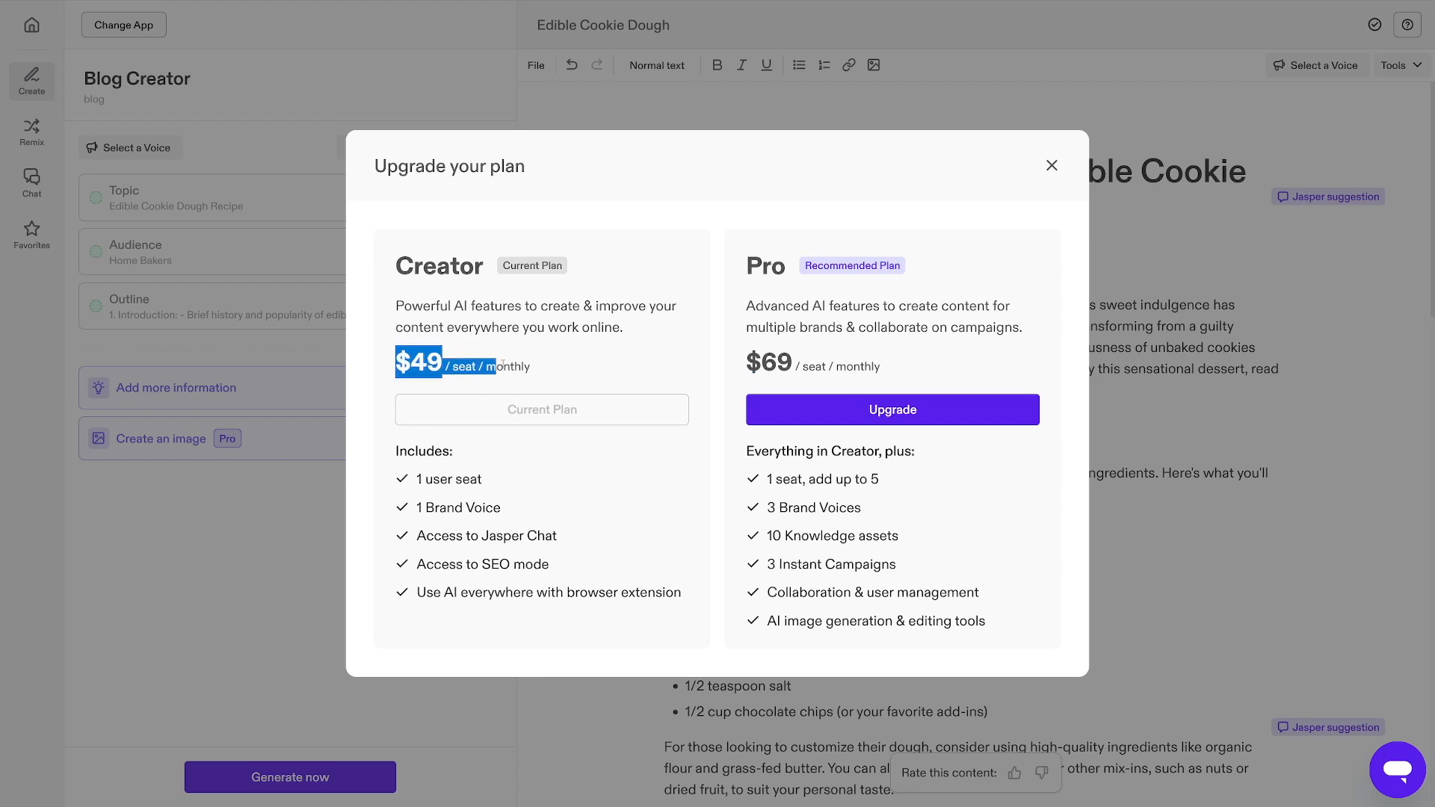
{"action": "left_click", "coordinate": [1050, 166]}
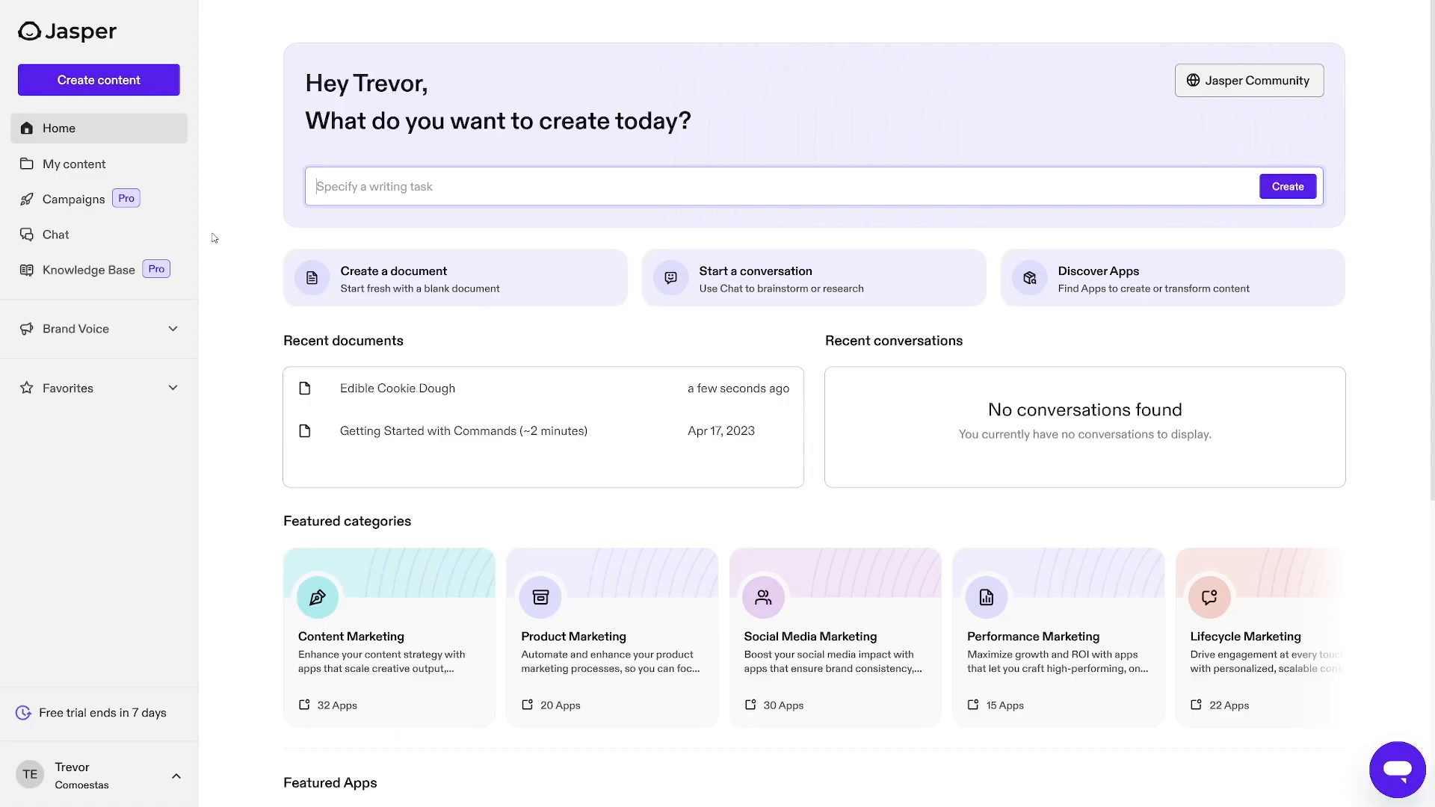
{"action": "mouse_move", "coordinate": [453, 256]}
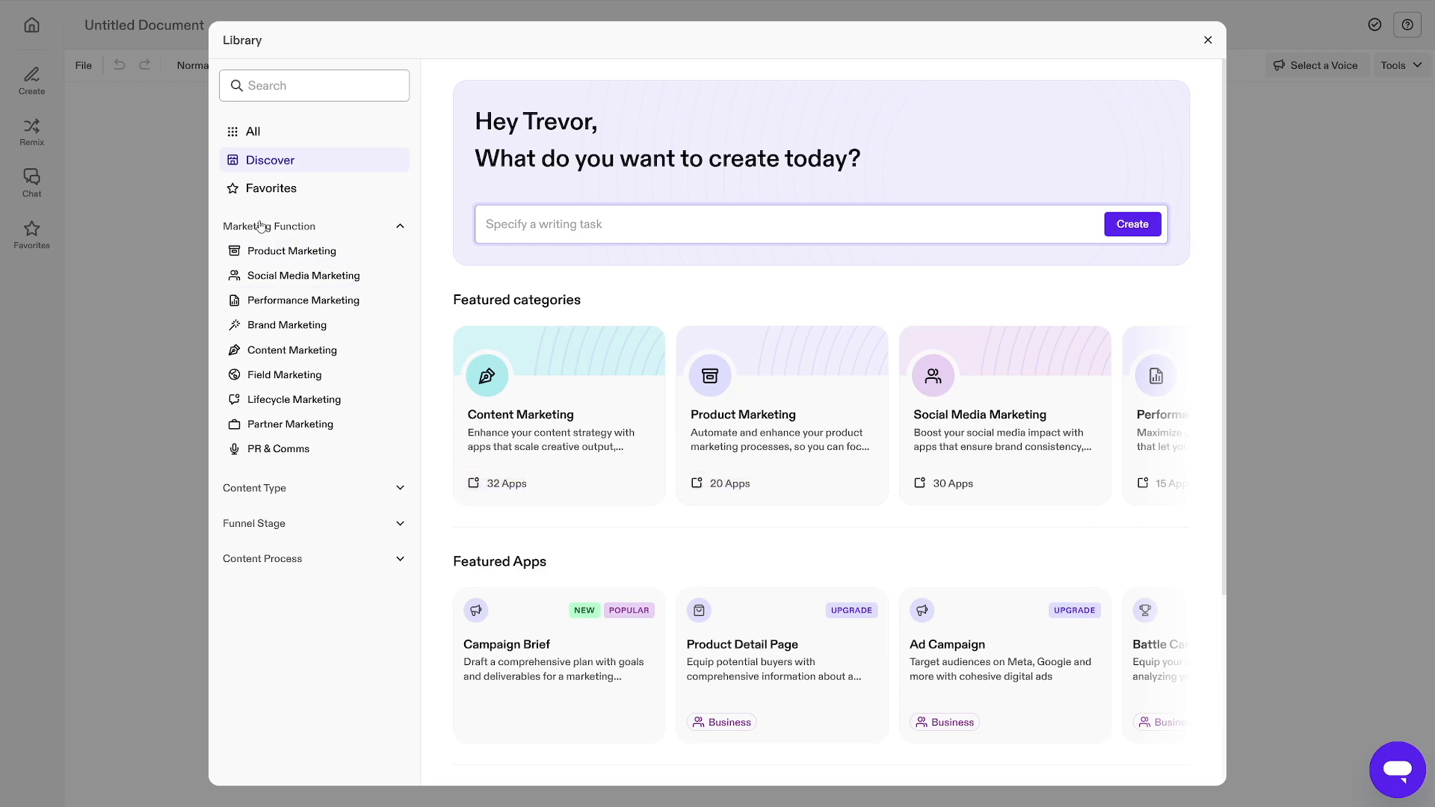
{"action": "mouse_move", "coordinate": [284, 373]}
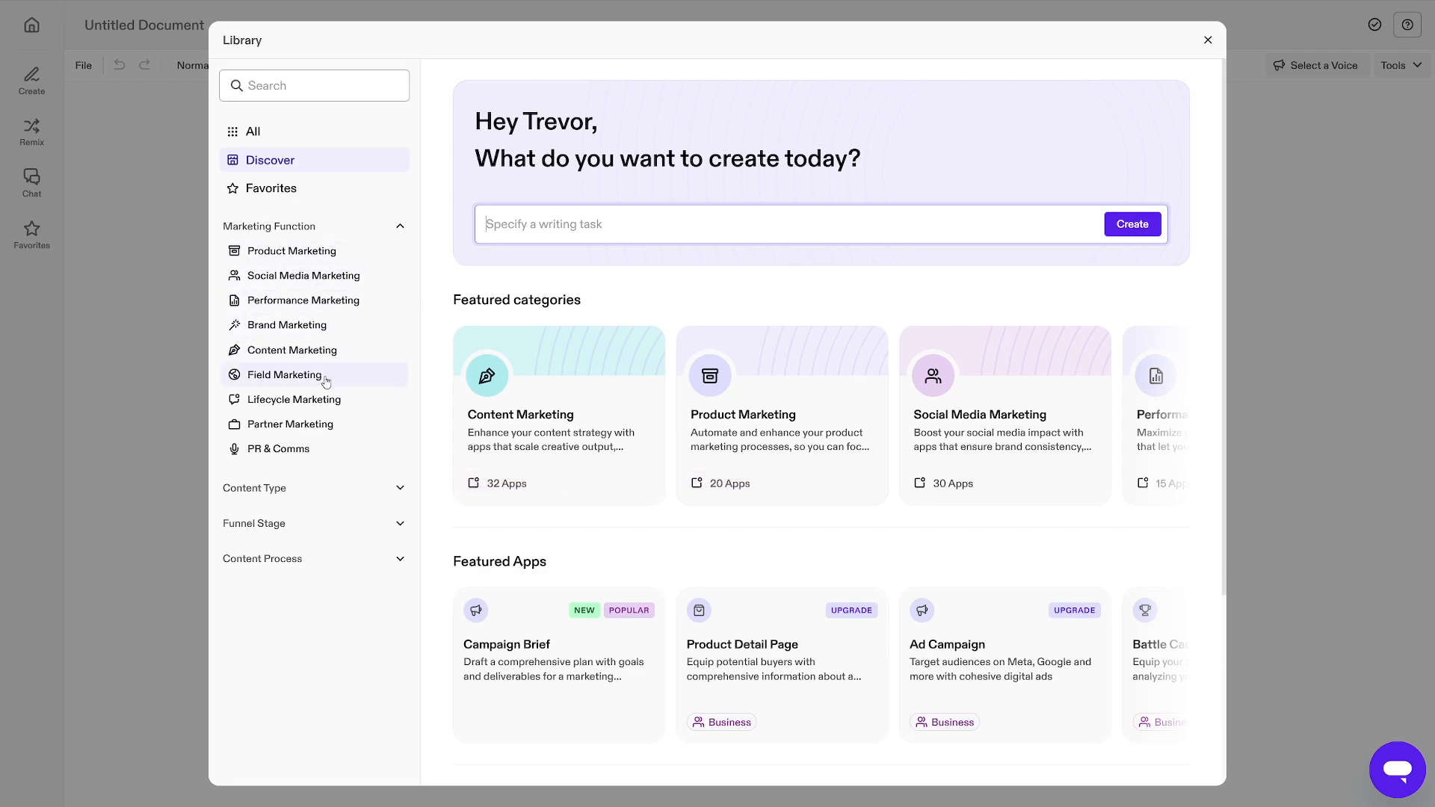
{"action": "mouse_move", "coordinate": [322, 378]}
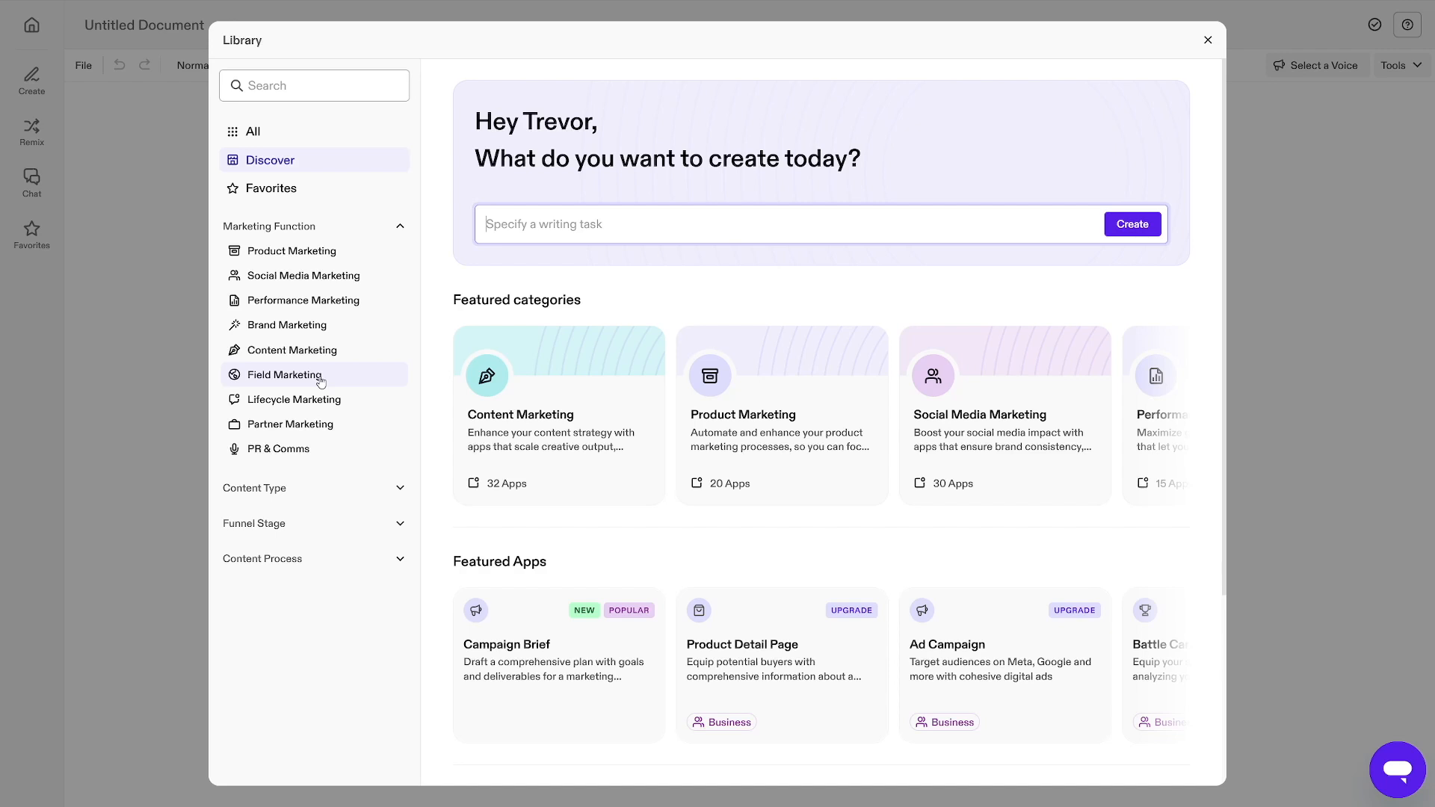
Enter 'product description' as the writing task in the new document's app library
{"action": "type", "text": "product description"}
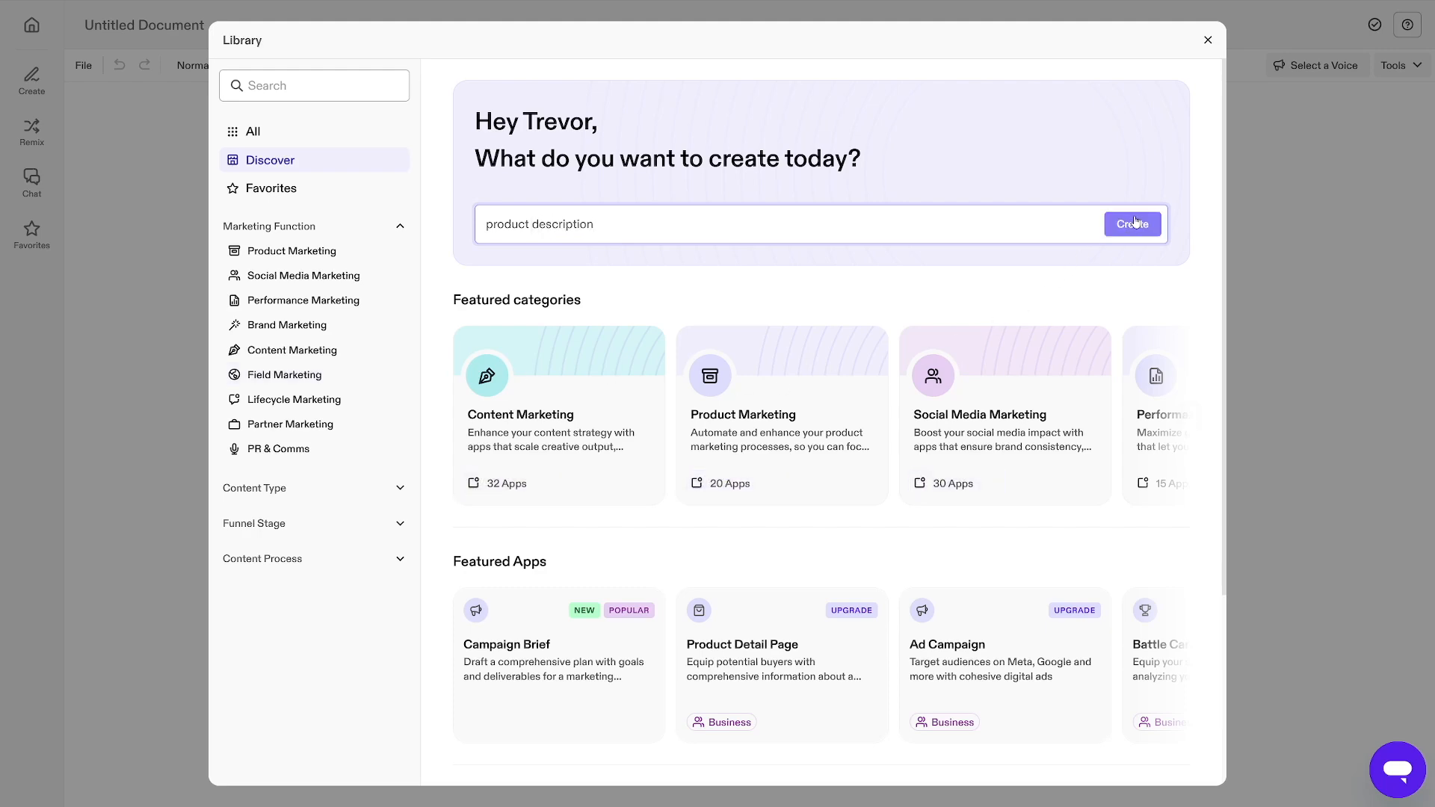
Start the Product Describer and generate the product's suggested key features
{"action": "left_click", "coordinate": [1132, 225]}
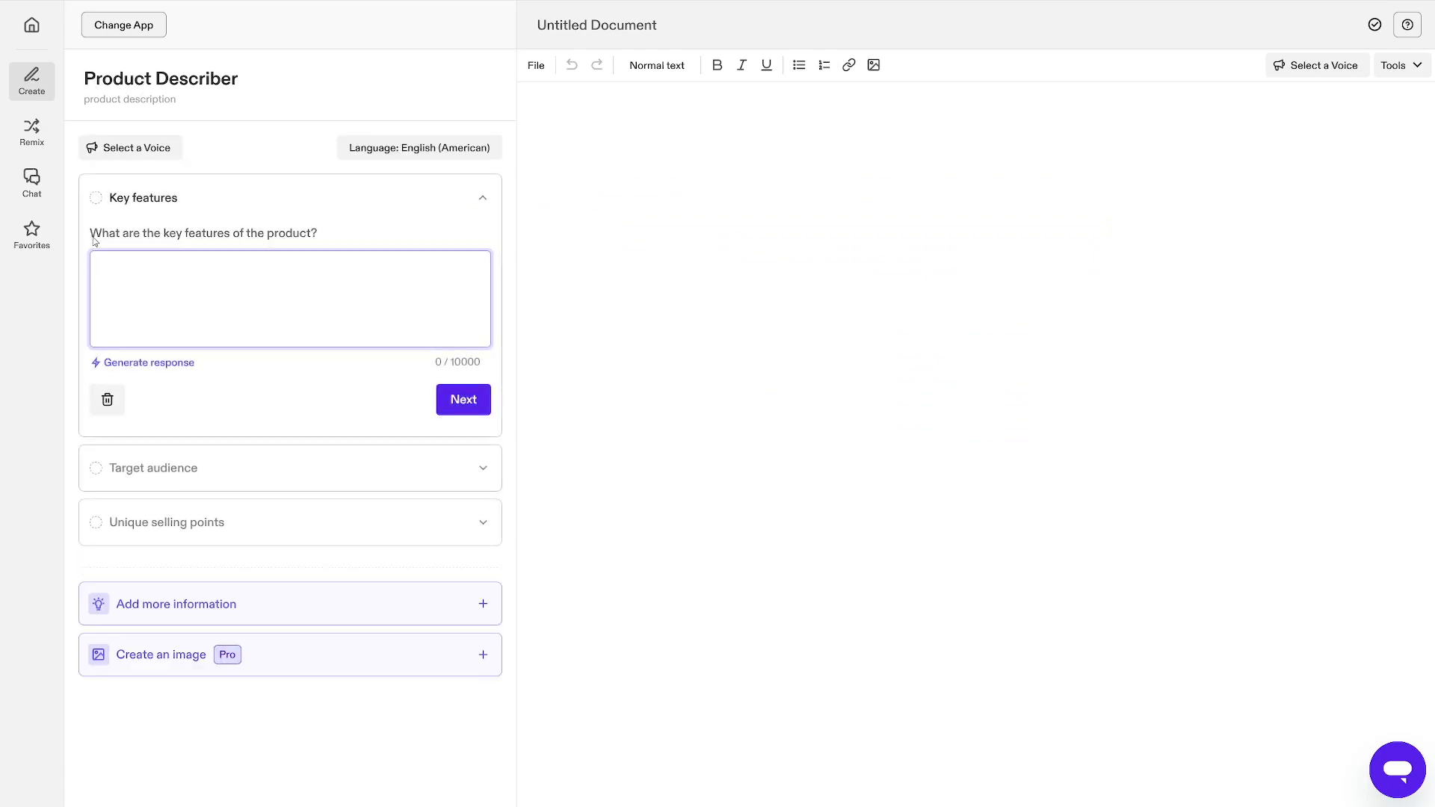
{"action": "left_click", "coordinate": [289, 297]}
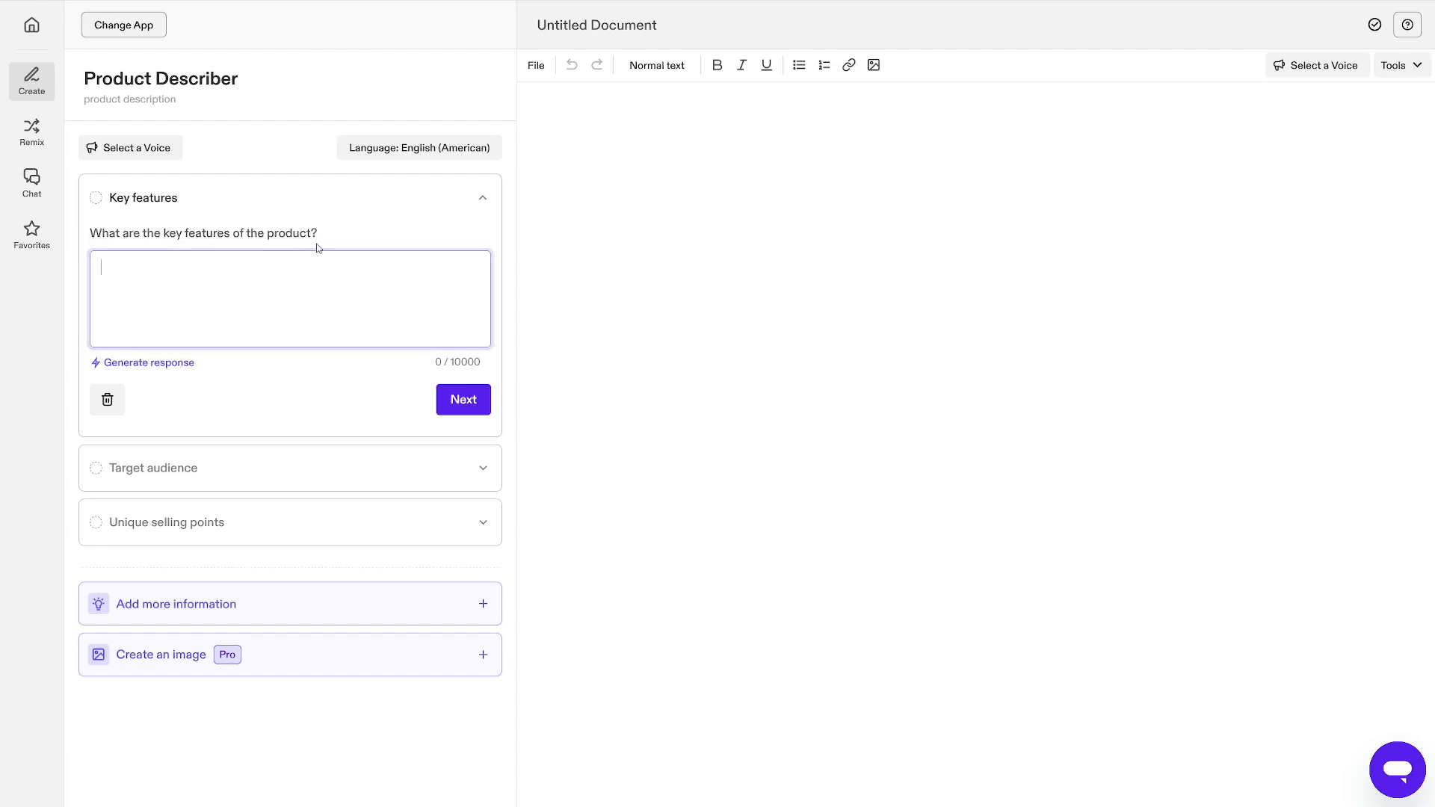
{"action": "mouse_move", "coordinate": [222, 341]}
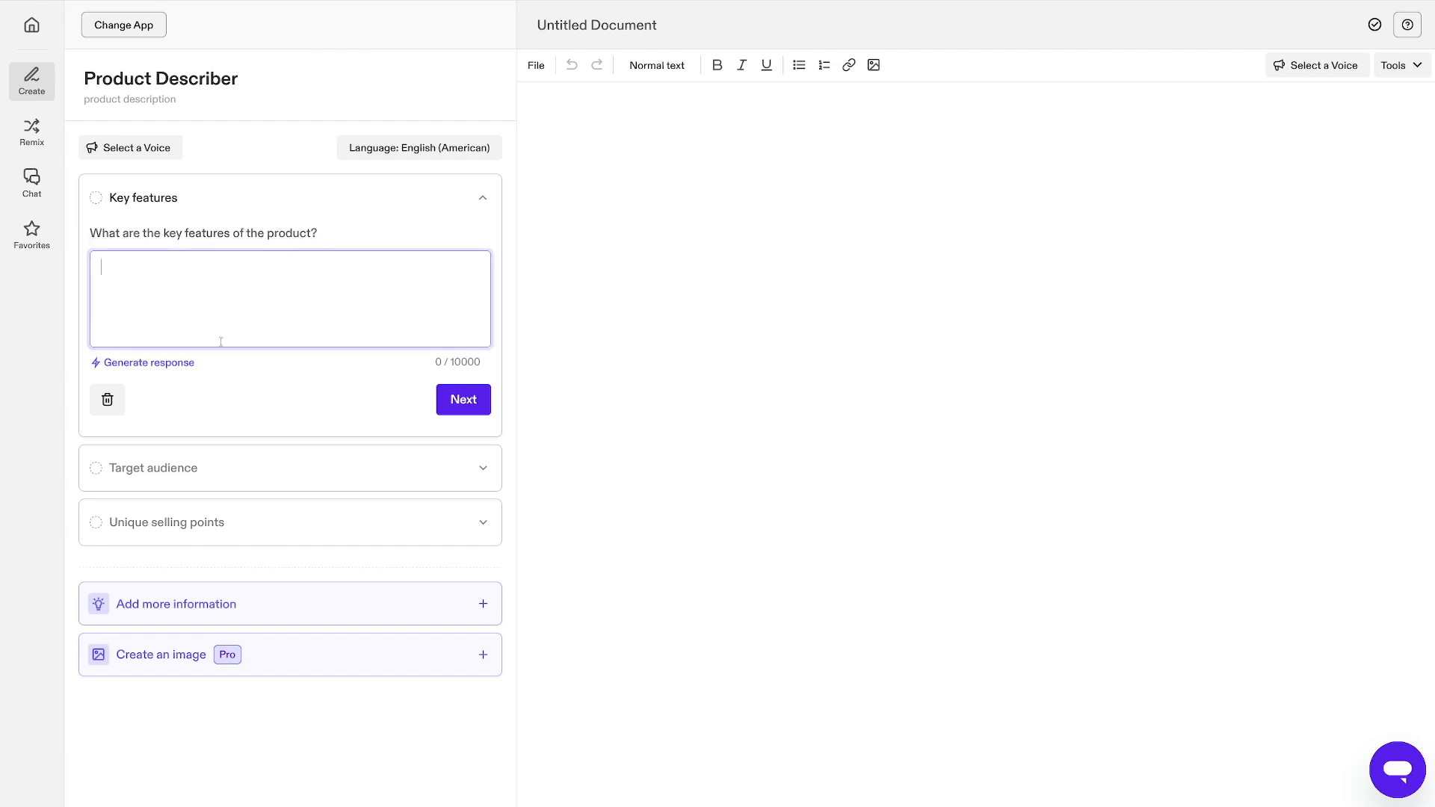
{"action": "left_click", "coordinate": [142, 361]}
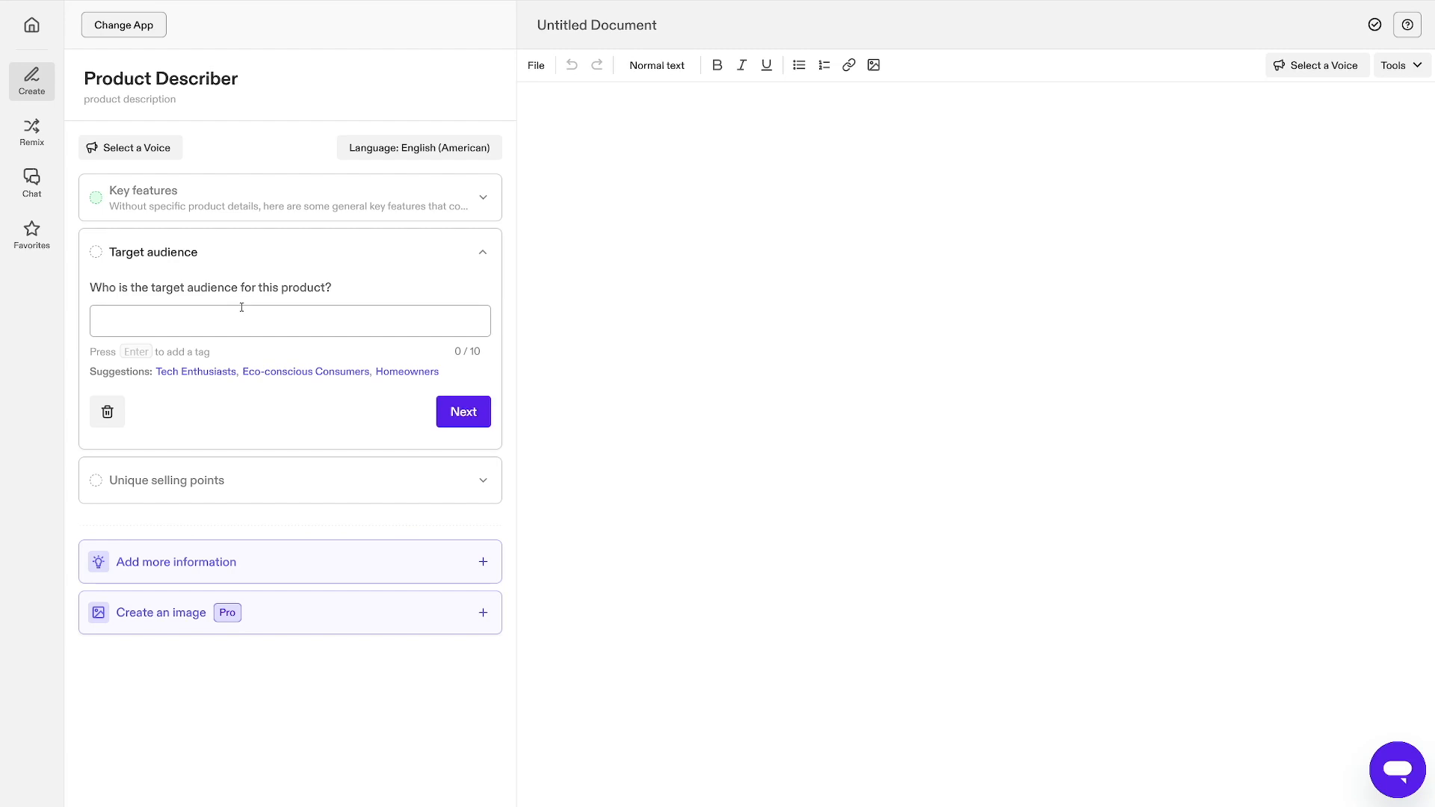
Add Homeowners and Eco-conscious Consumers as audiences and generate the unique selling points
{"action": "left_click", "coordinate": [407, 371]}
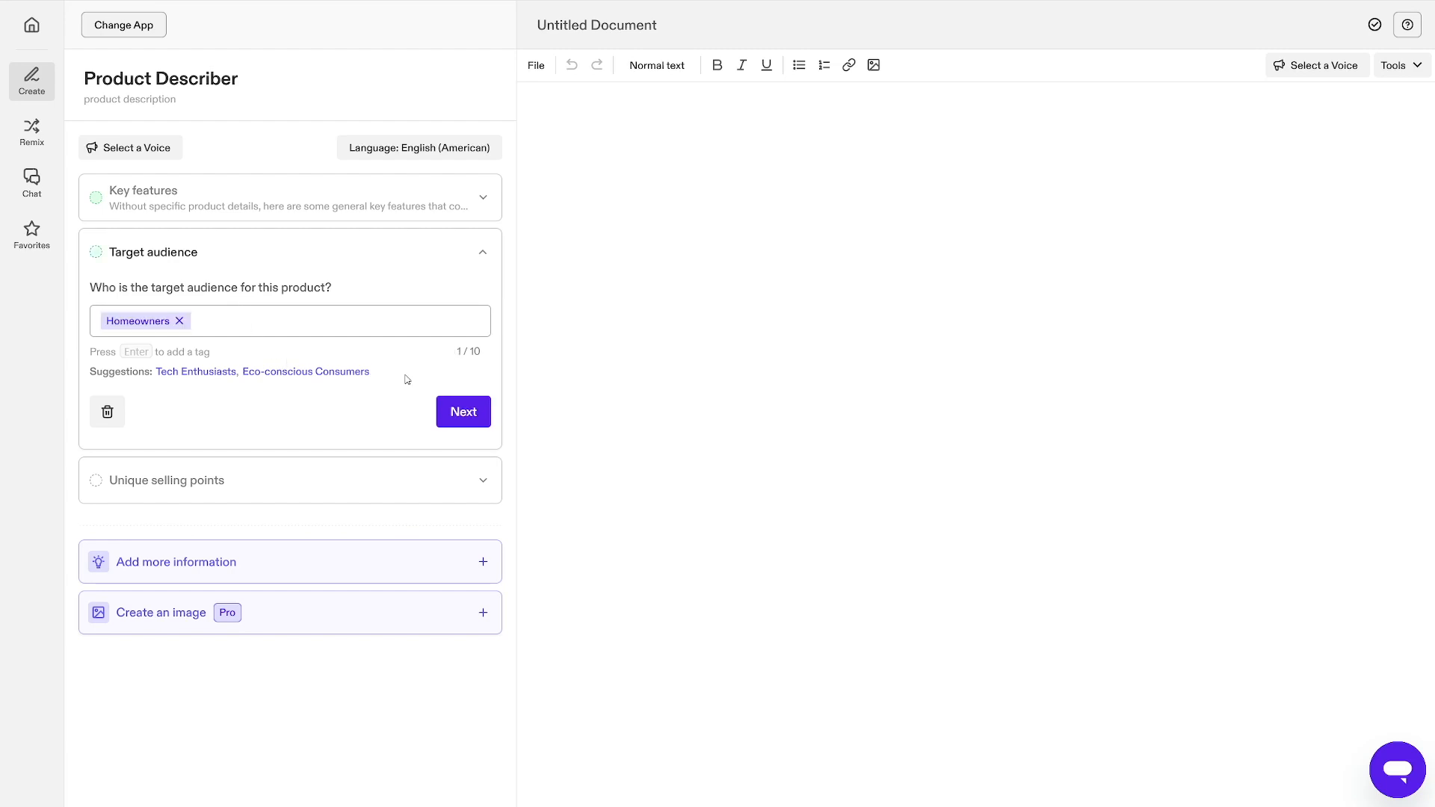
{"action": "left_click", "coordinate": [305, 372]}
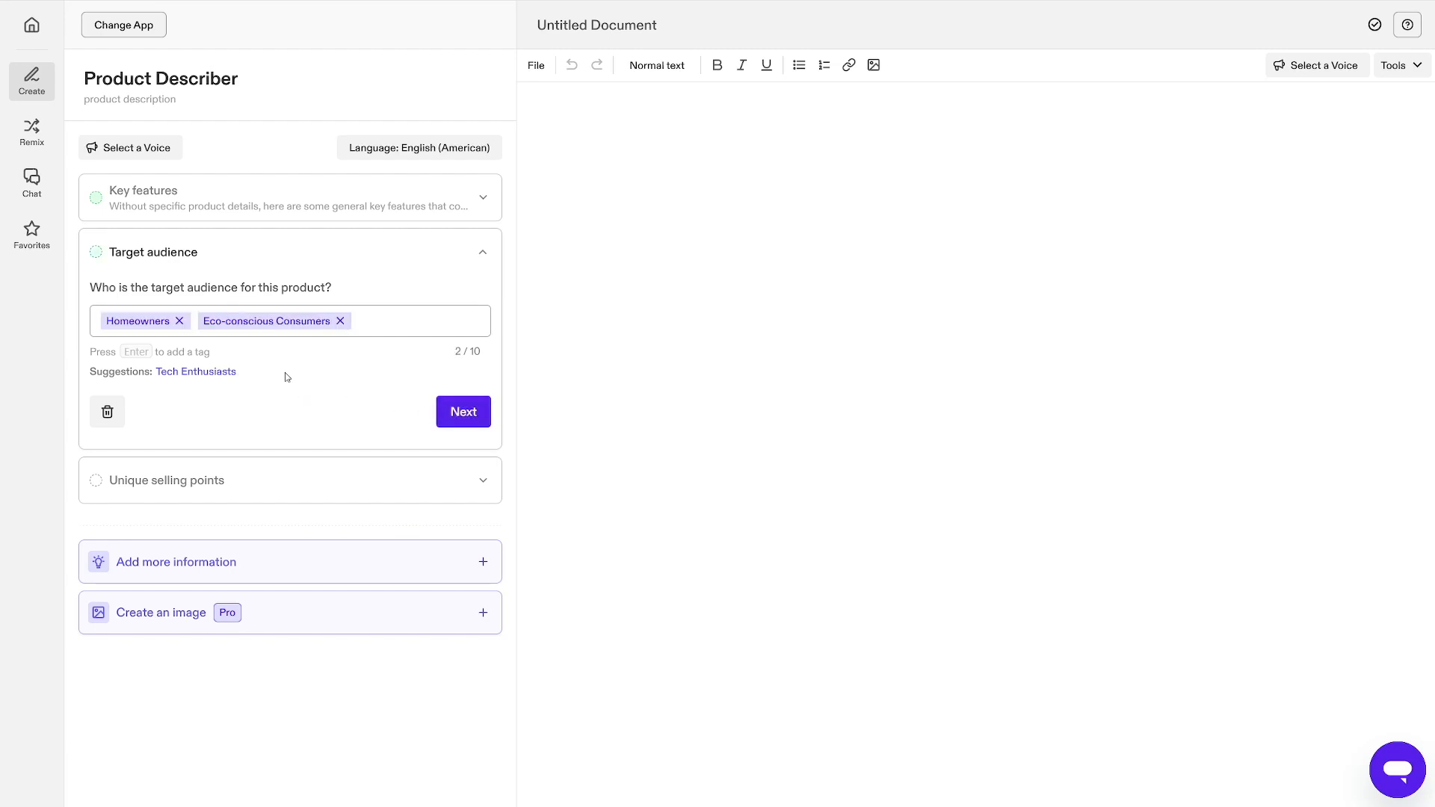
{"action": "left_click", "coordinate": [461, 413]}
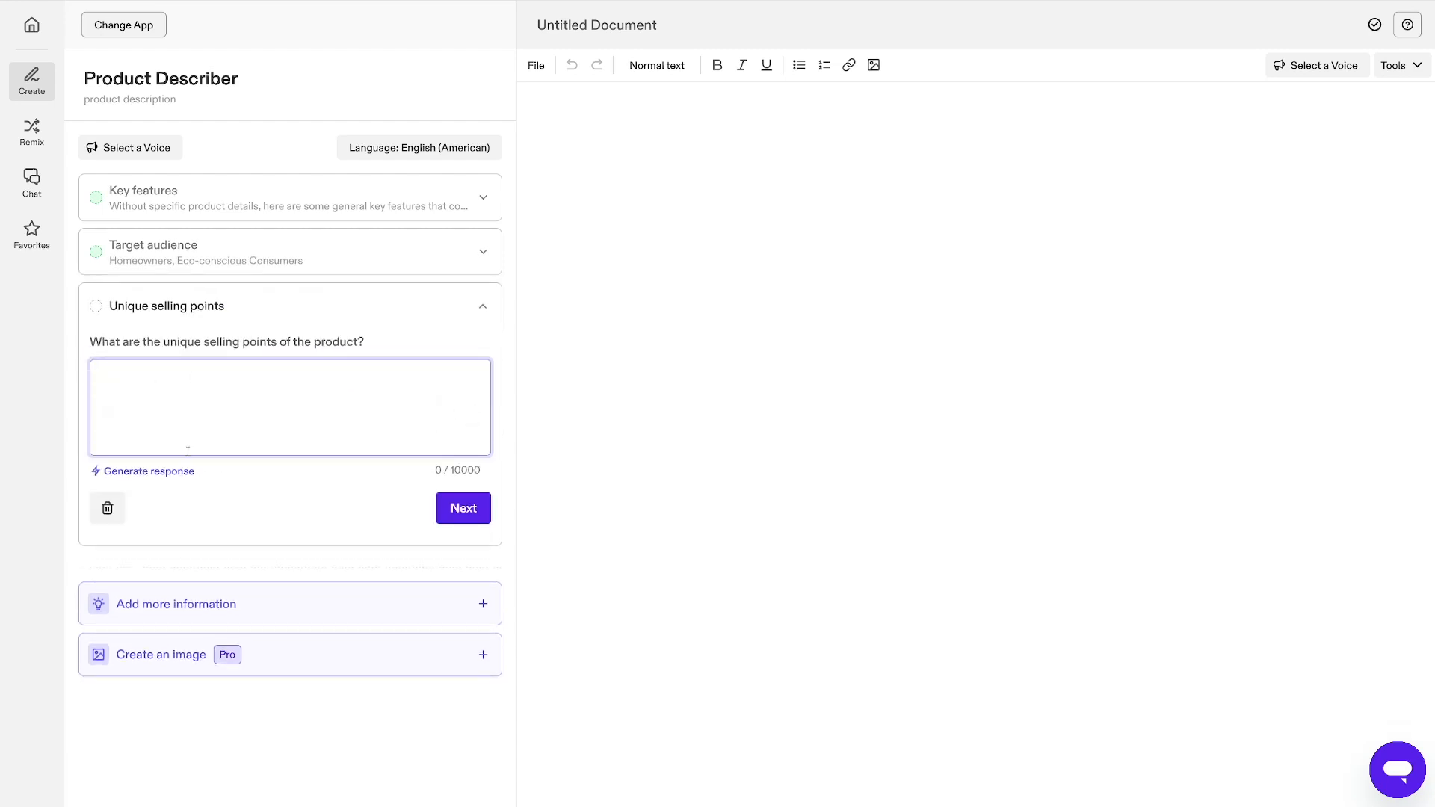
{"action": "left_click", "coordinate": [148, 470]}
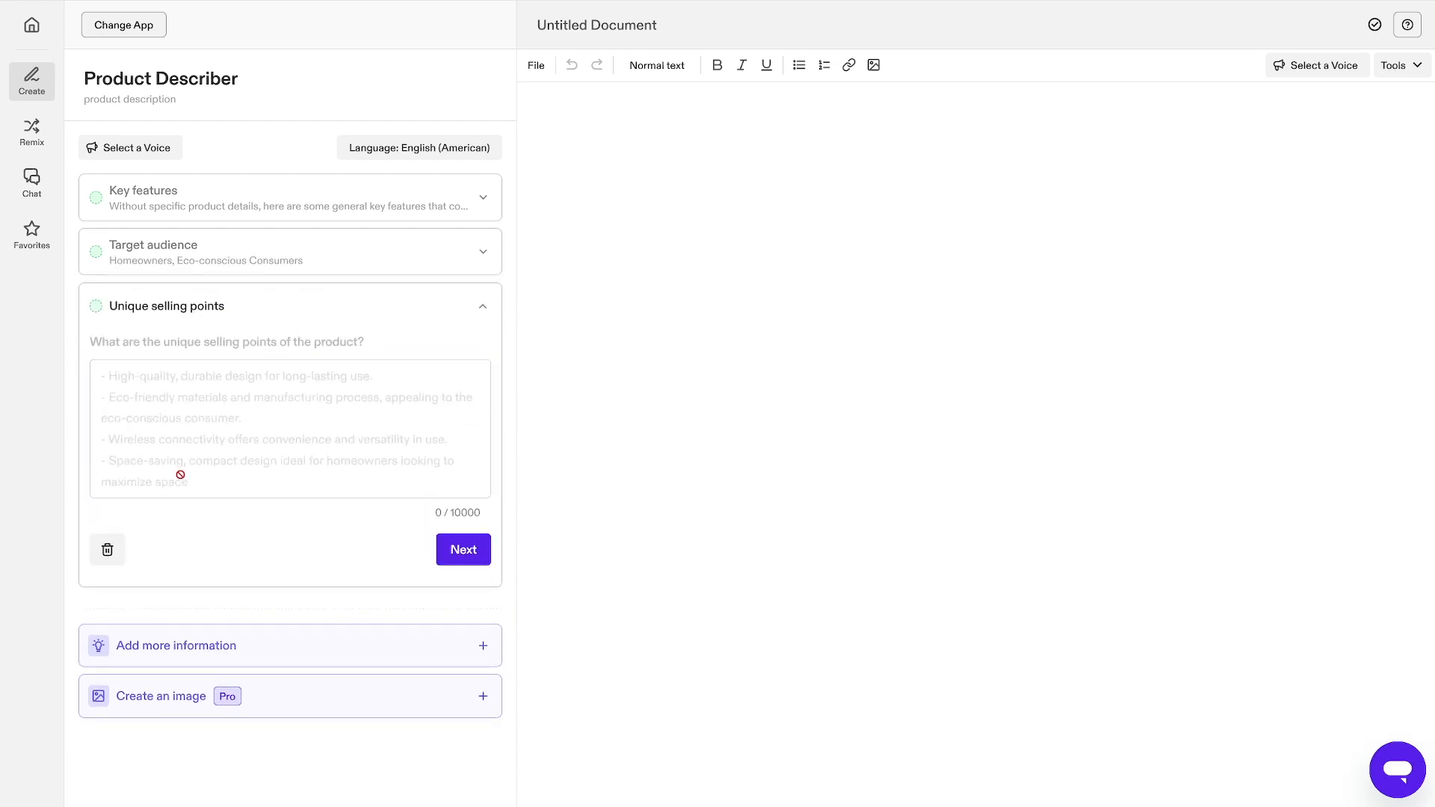
{"action": "left_click", "coordinate": [462, 549]}
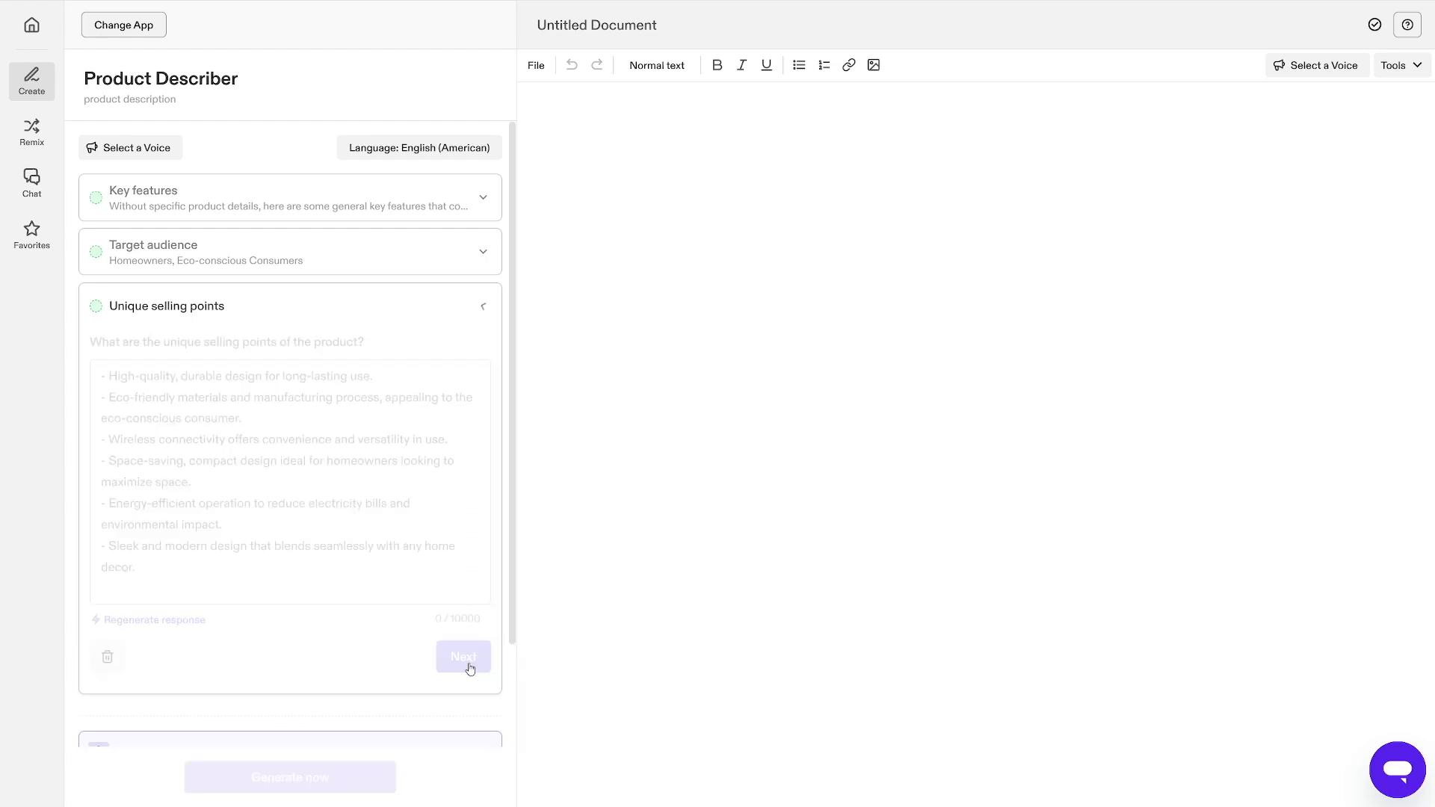
{"action": "left_click", "coordinate": [463, 656]}
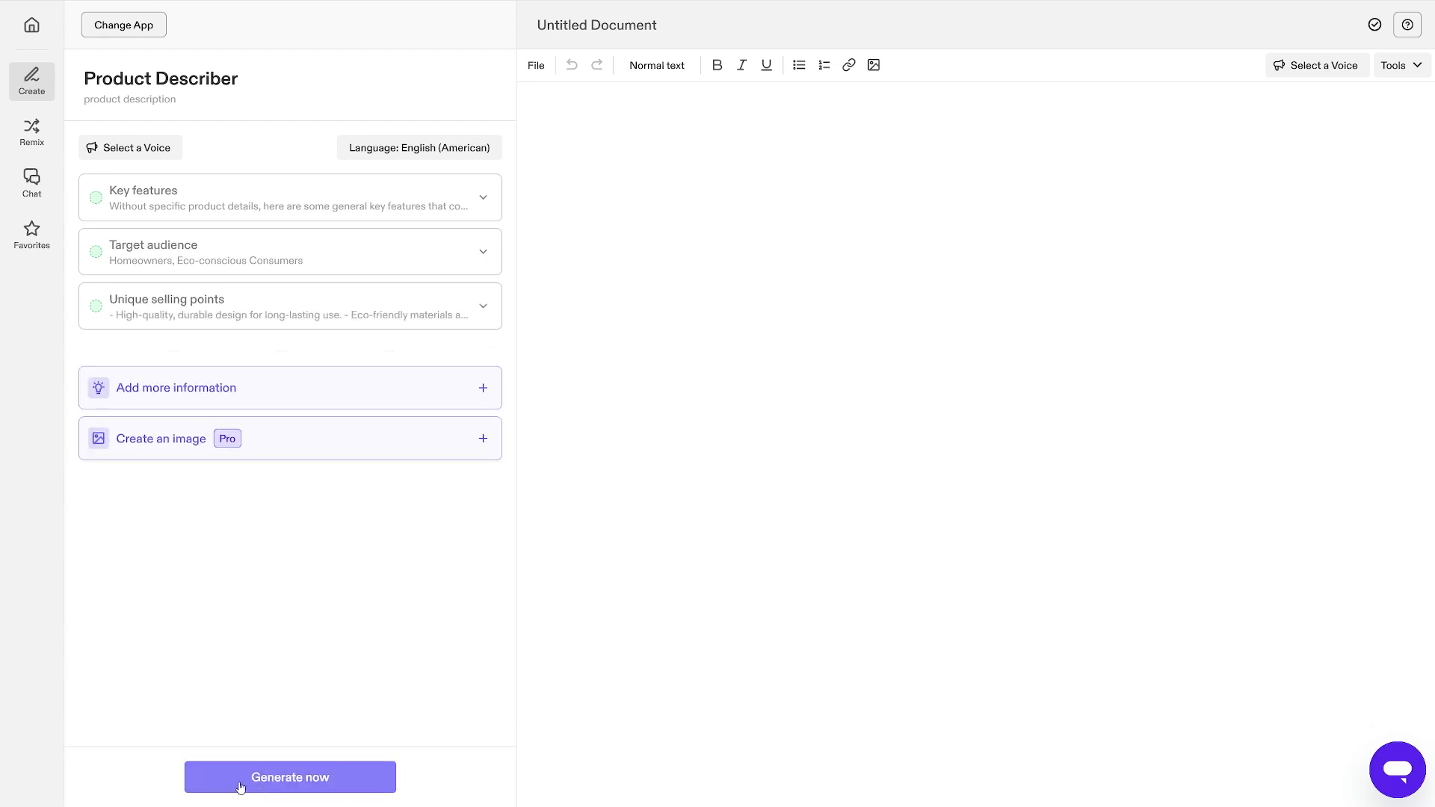
{"action": "left_click", "coordinate": [288, 777]}
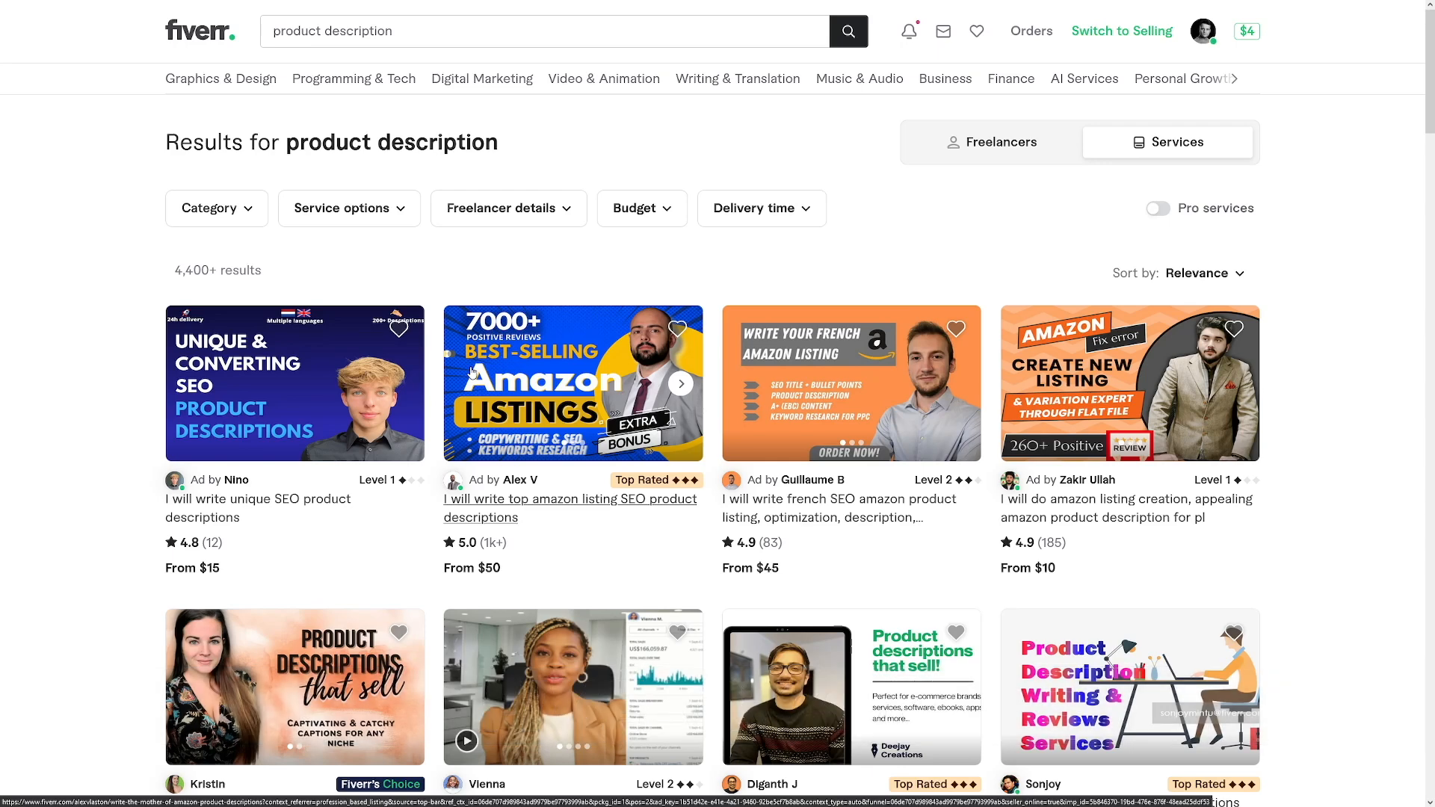
{"action": "mouse_move", "coordinate": [239, 515]}
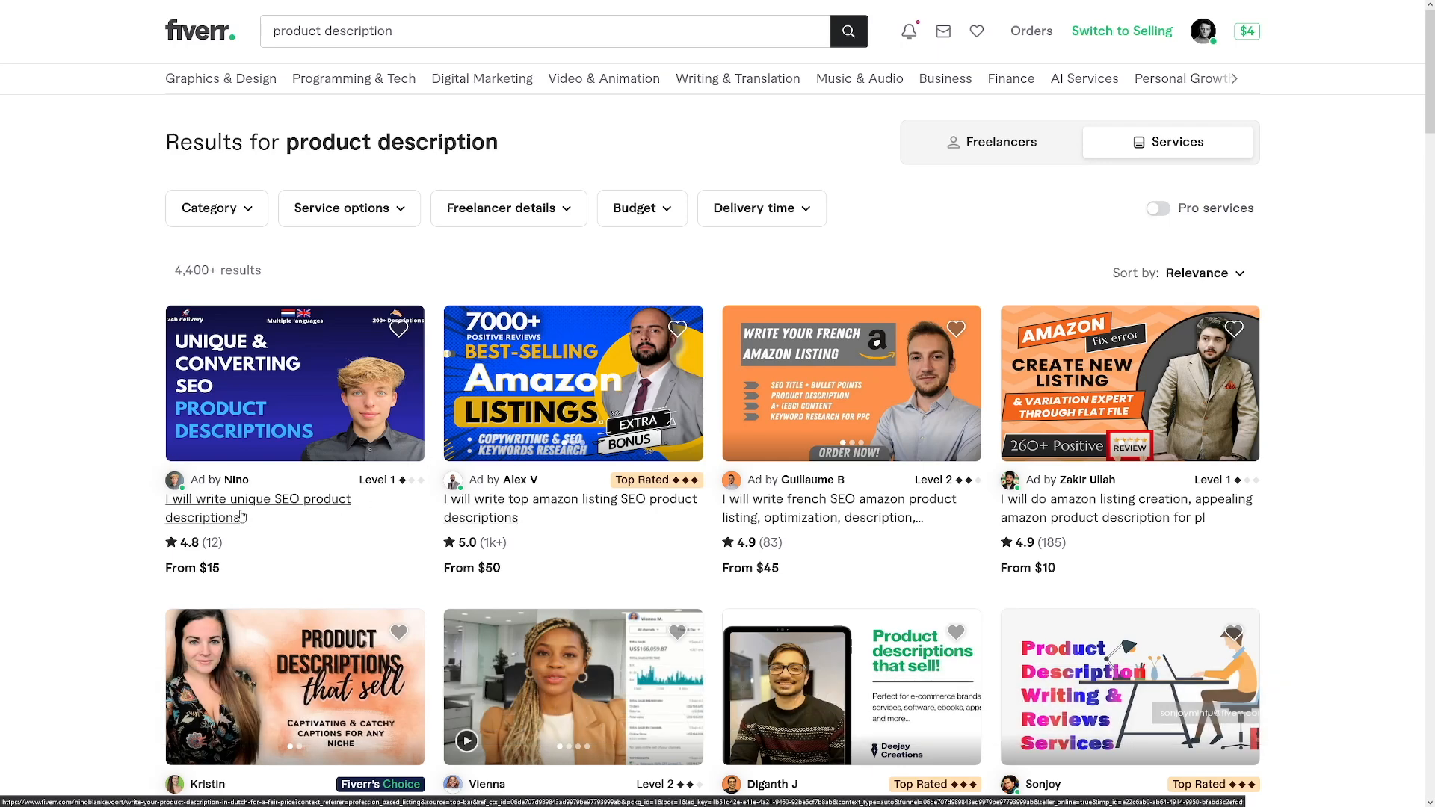
{"action": "mouse_move", "coordinate": [266, 519]}
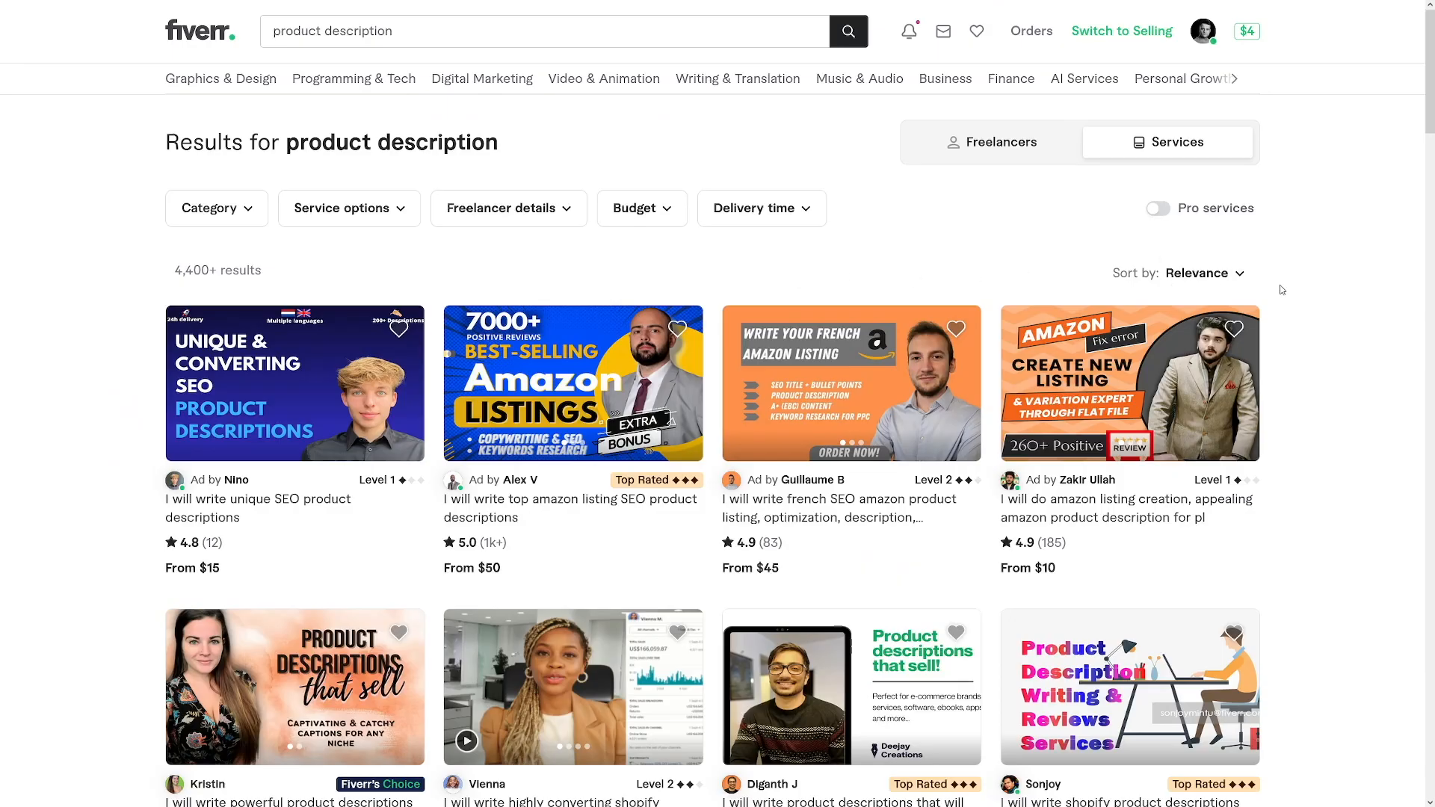
Search Fiverr for 'blog post' and browse down through the writing gig results
{"action": "type", "text": "blog post"}
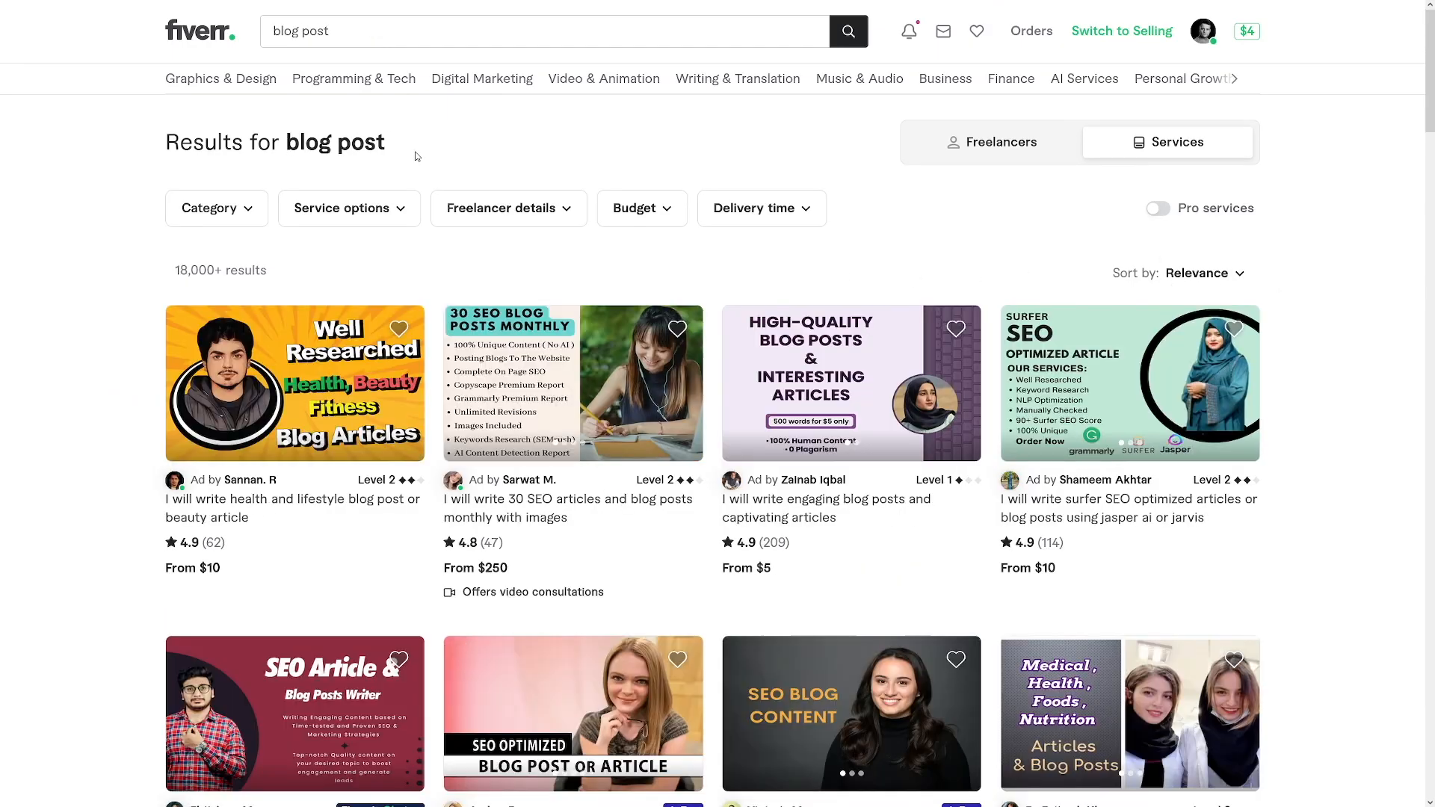
{"action": "double_click", "coordinate": [334, 142]}
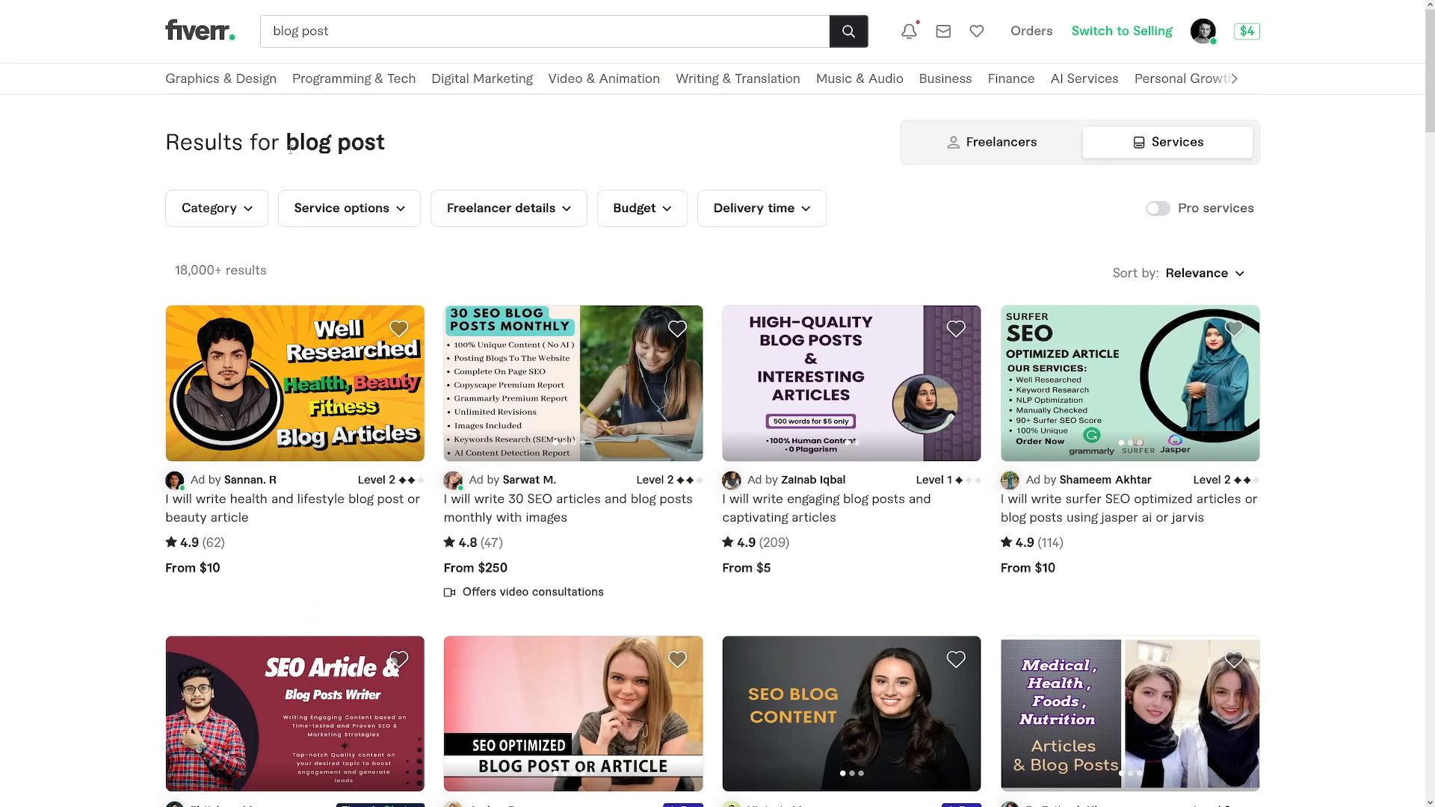
{"action": "scroll", "scroll_direction": "down", "scroll_amount": 3}
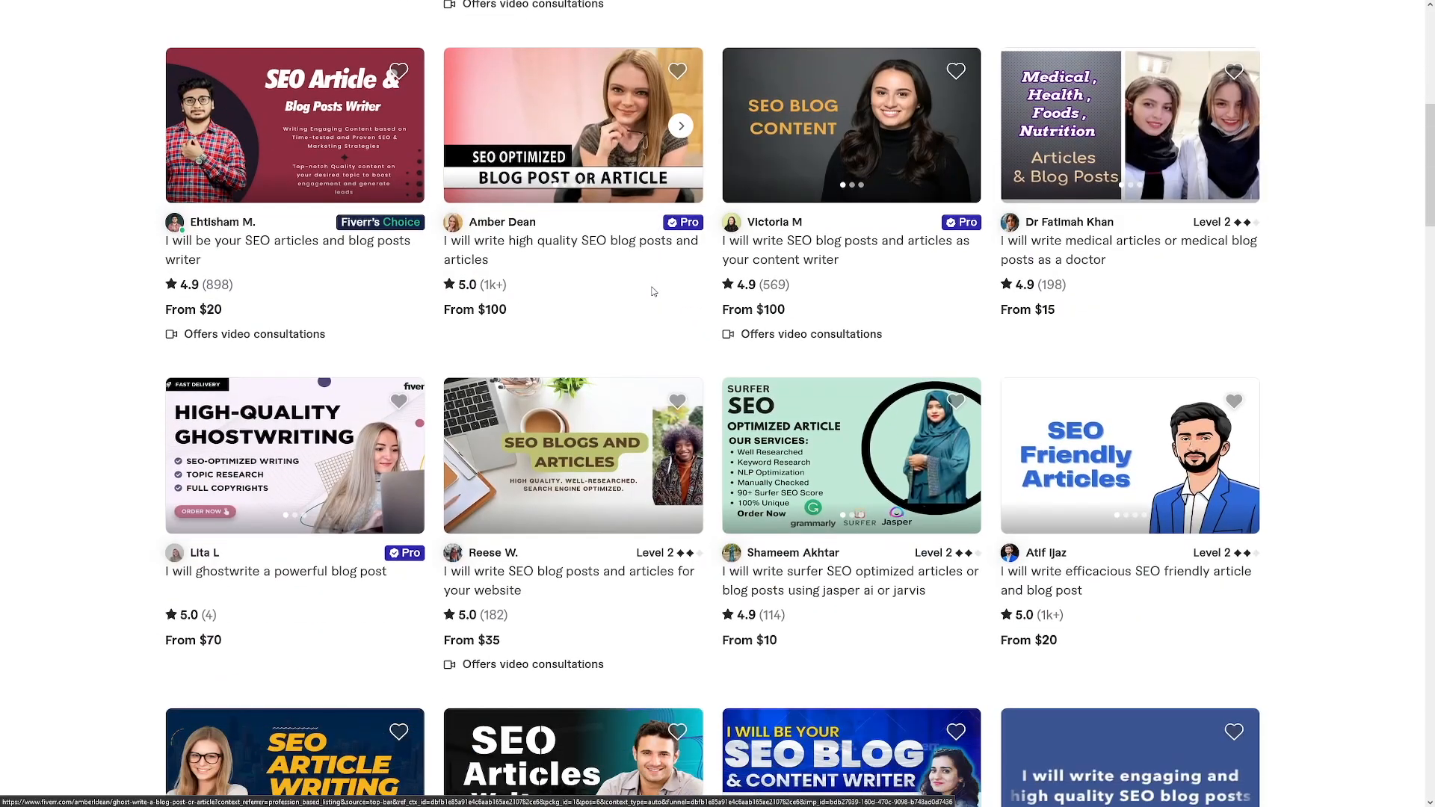
{"action": "scroll", "scroll_direction": "down", "scroll_amount": 3}
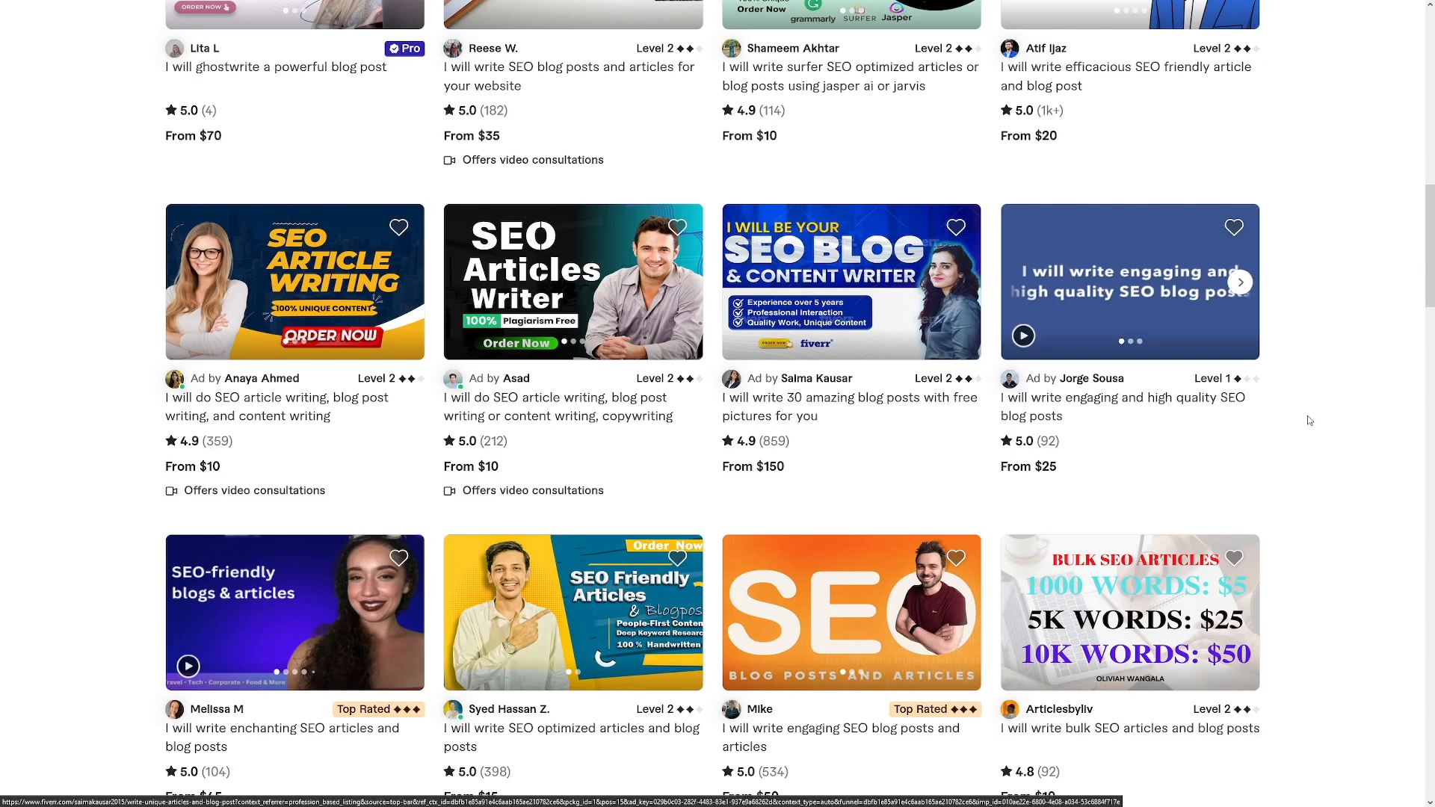
{"action": "scroll", "scroll_direction": "down", "scroll_amount": 3}
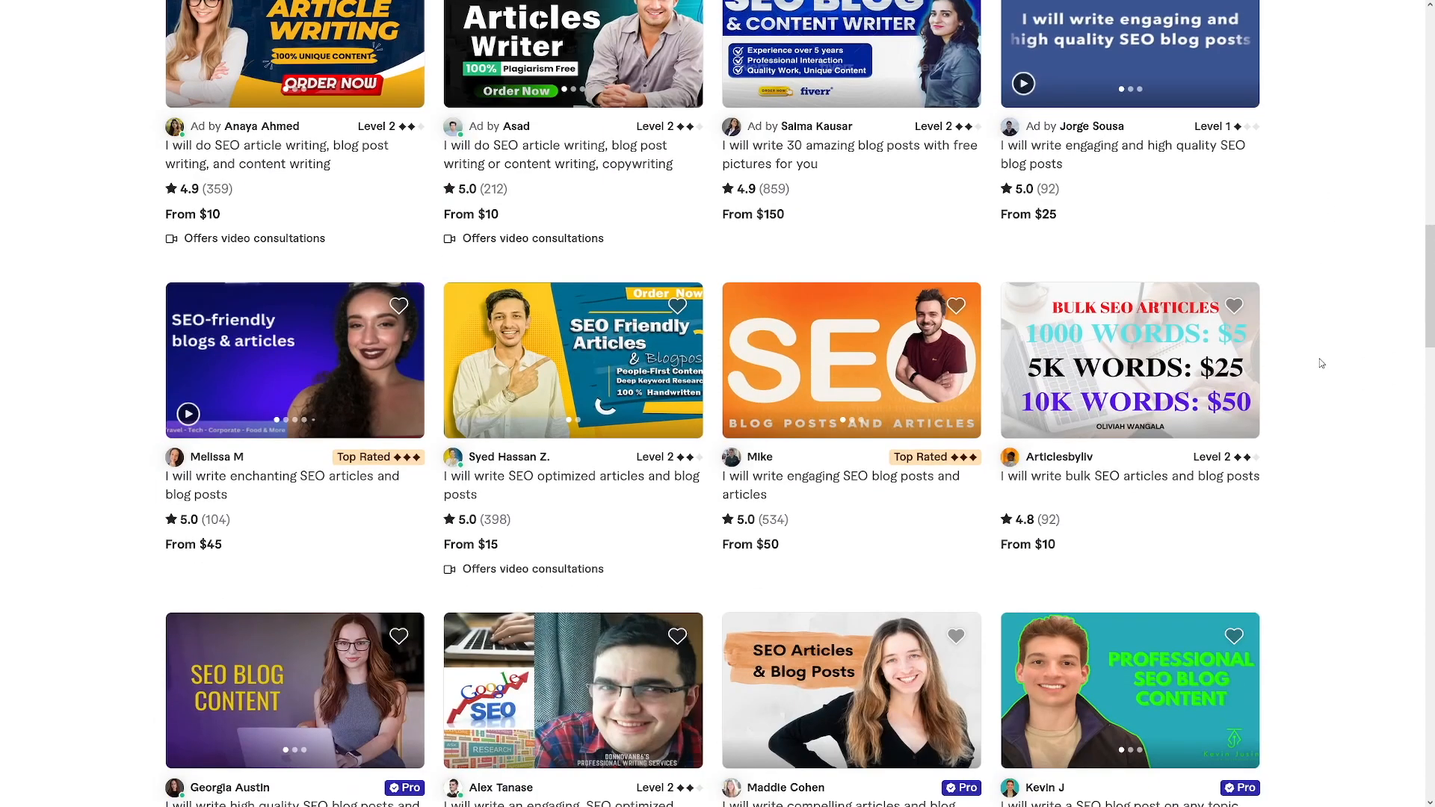
{"action": "mouse_move", "coordinate": [1313, 365]}
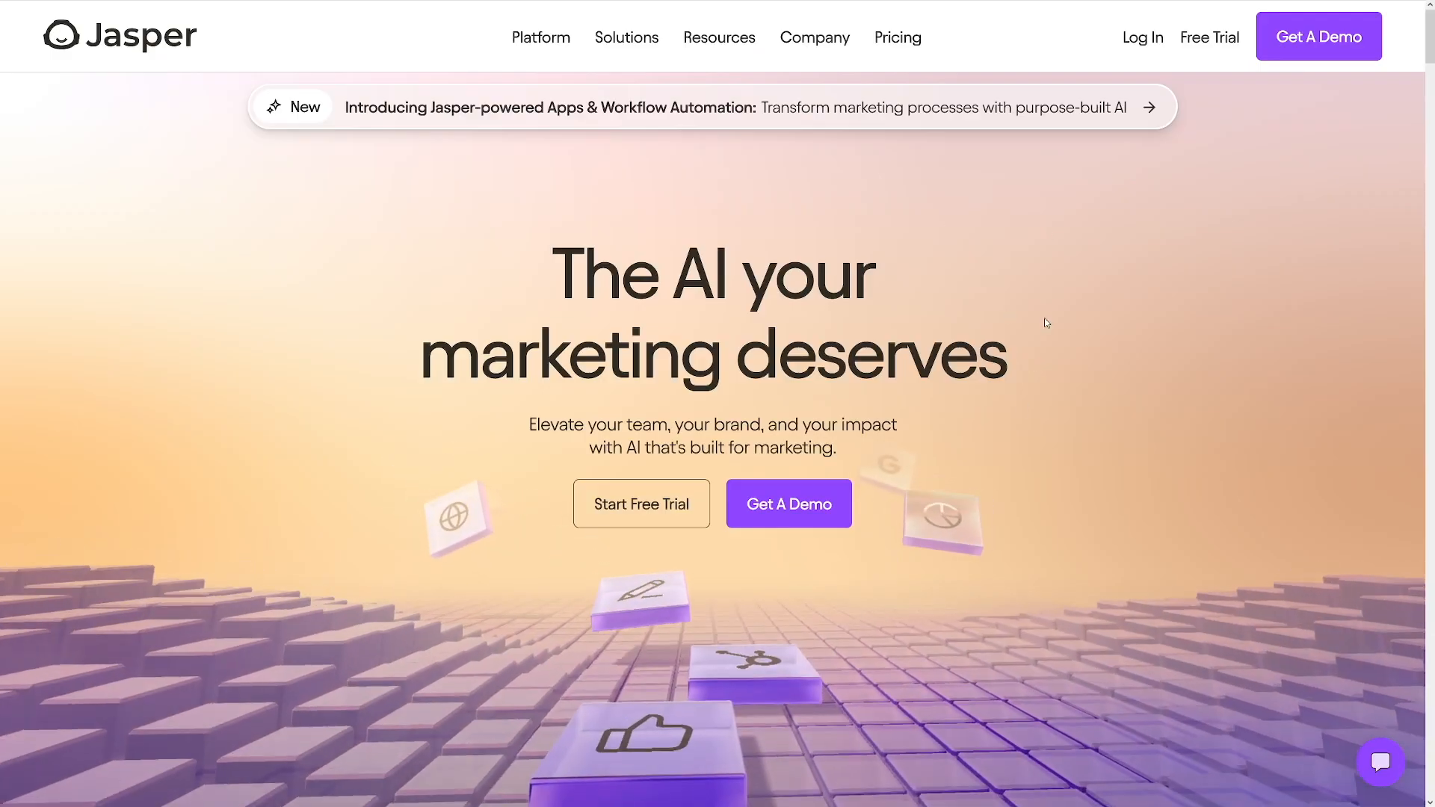
Scroll through the Jasper homepage's platform features, role-based solutions and Marketing AI Toolkit sections
{"action": "scroll", "scroll_direction": "down", "scroll_amount": 3}
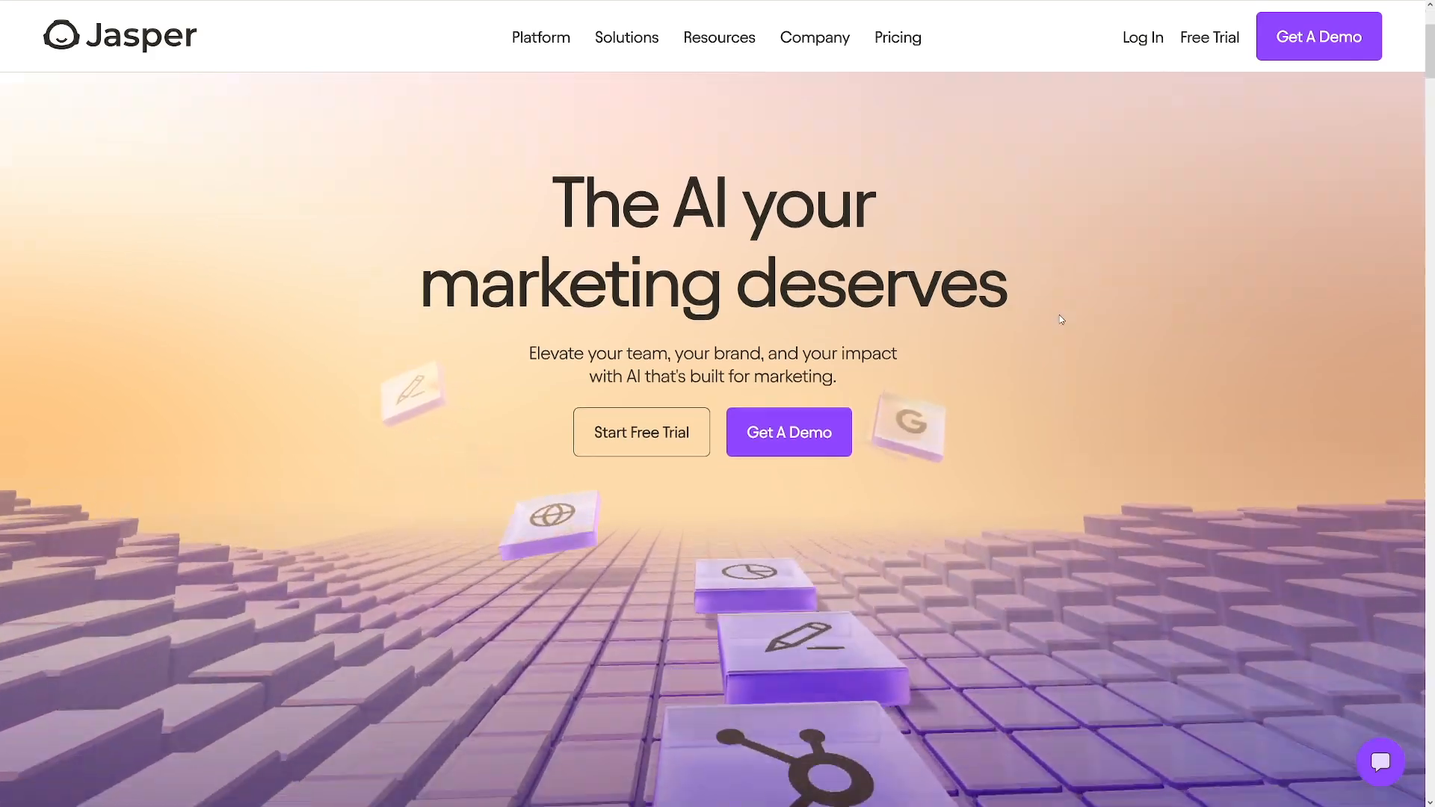
{"action": "scroll", "scroll_direction": "down", "scroll_amount": 3}
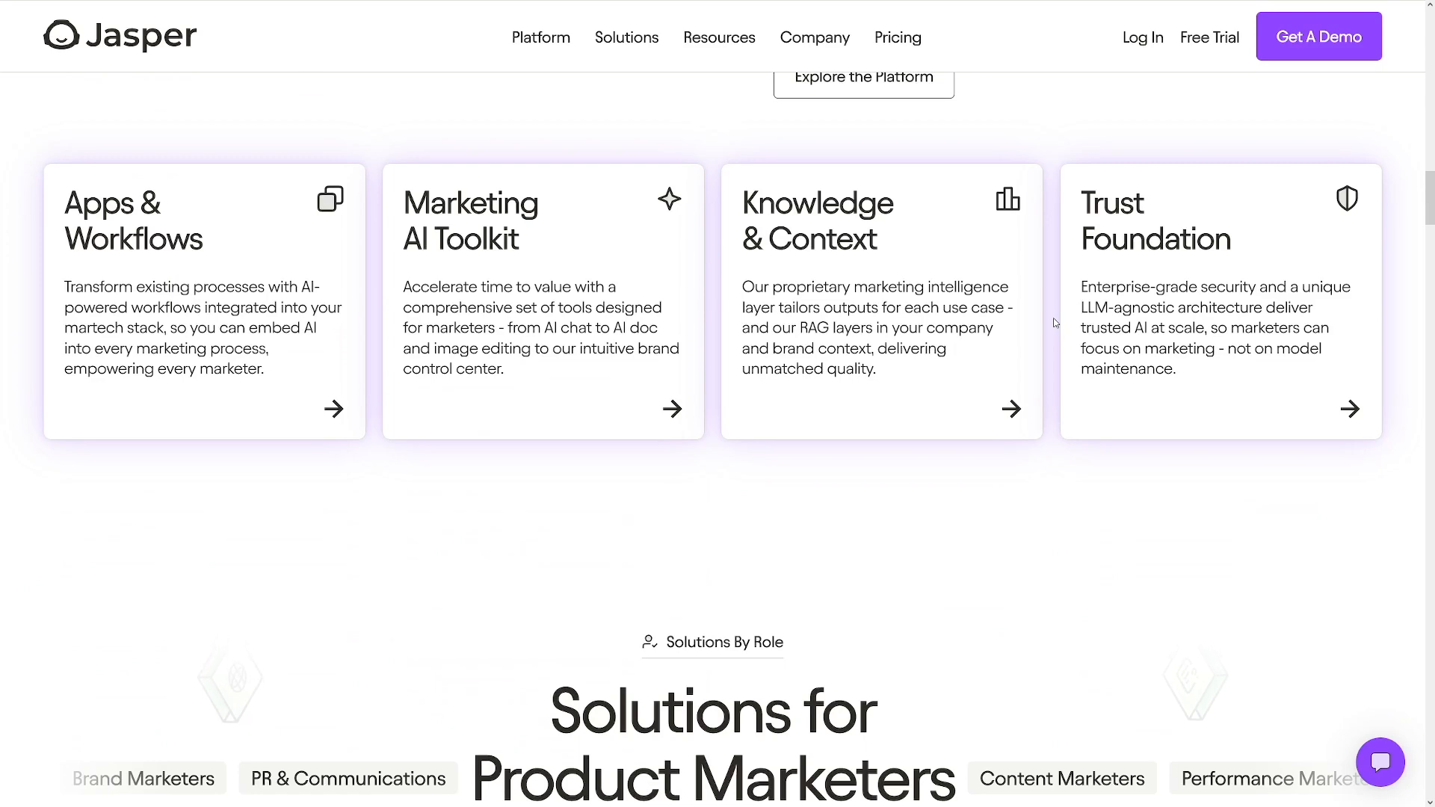
{"action": "scroll", "scroll_direction": "down", "scroll_amount": 3}
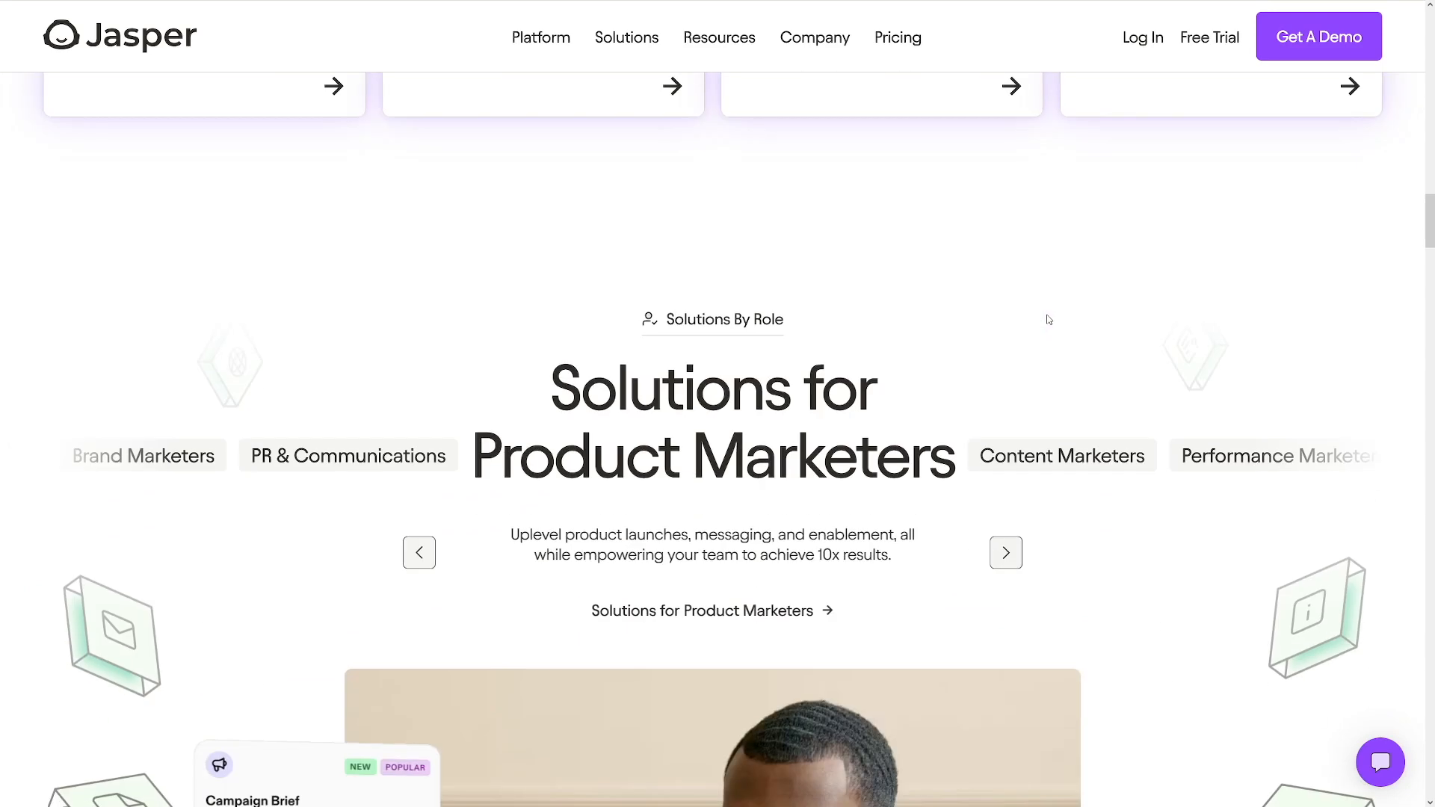
{"action": "scroll", "scroll_direction": "down", "scroll_amount": 3}
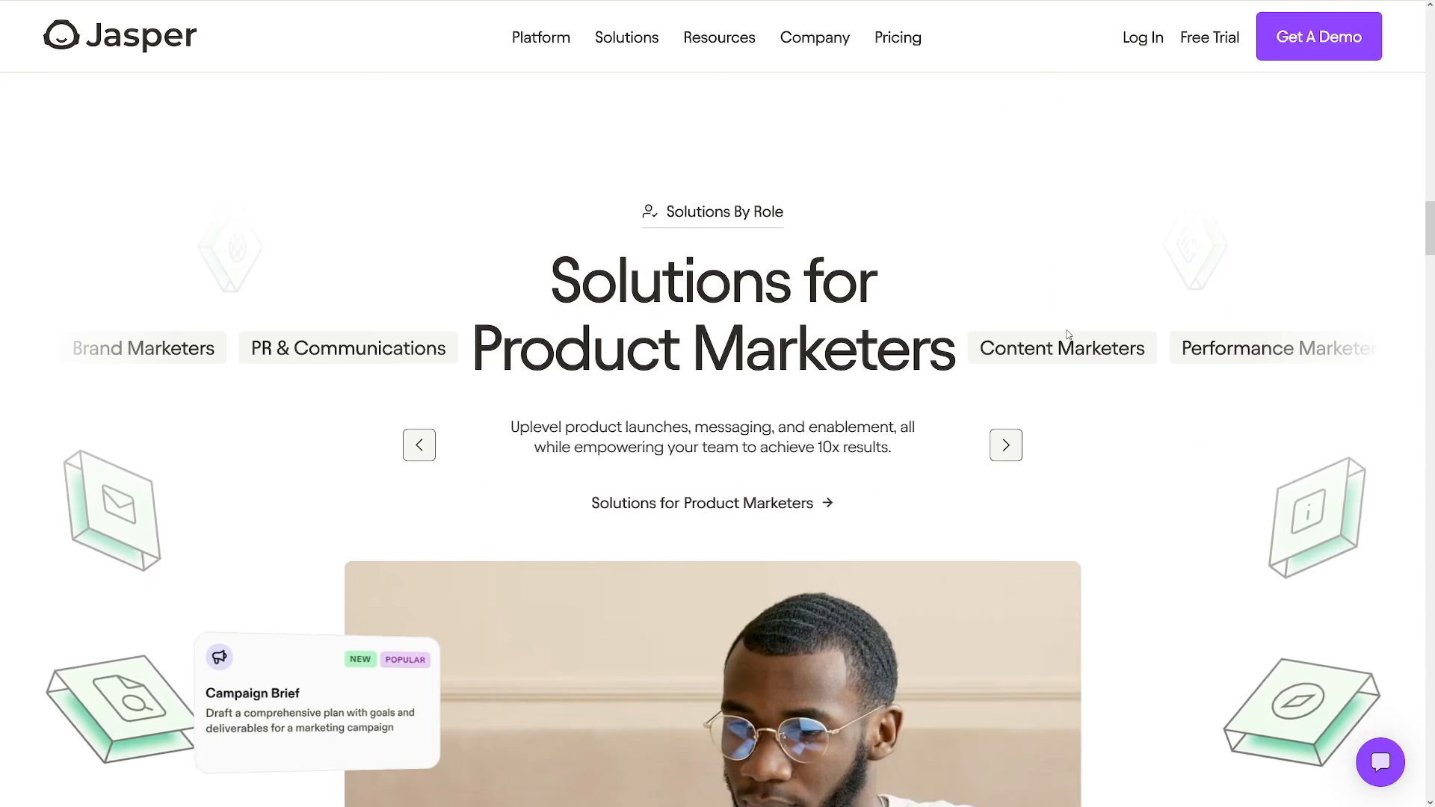
{"action": "scroll", "scroll_direction": "down", "scroll_amount": 3}
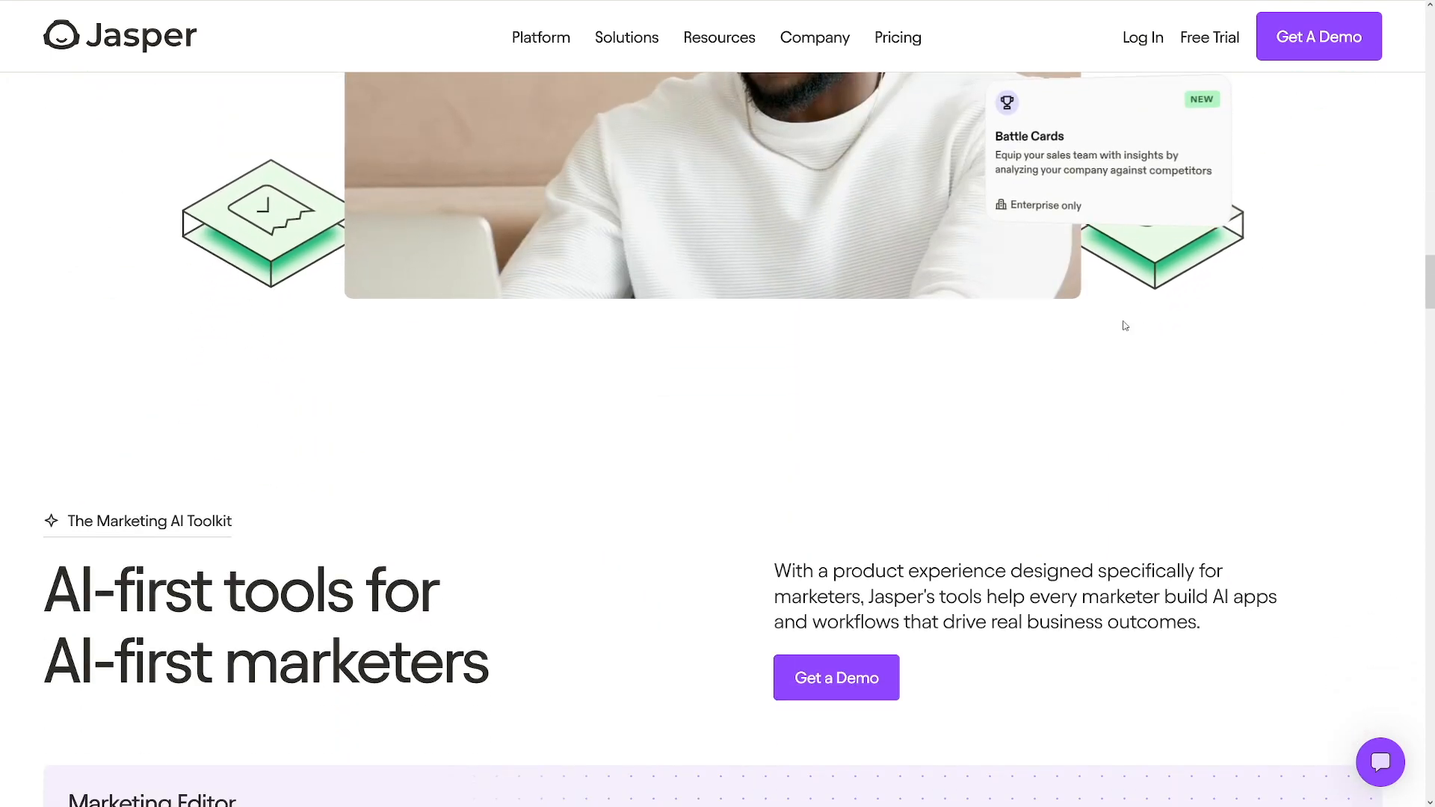
{"action": "scroll", "scroll_direction": "down", "scroll_amount": 3}
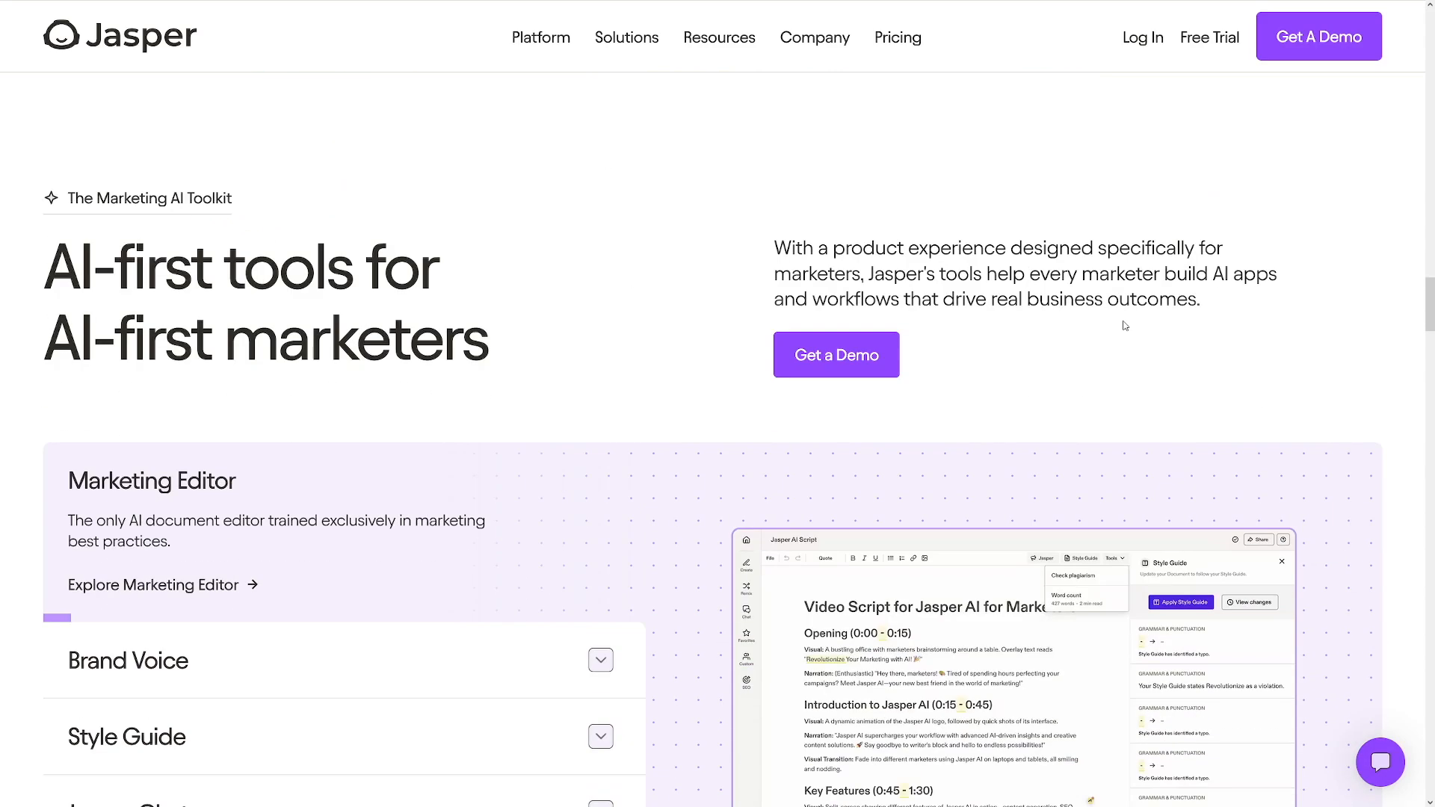
{"action": "scroll", "scroll_direction": "down", "scroll_amount": 3}
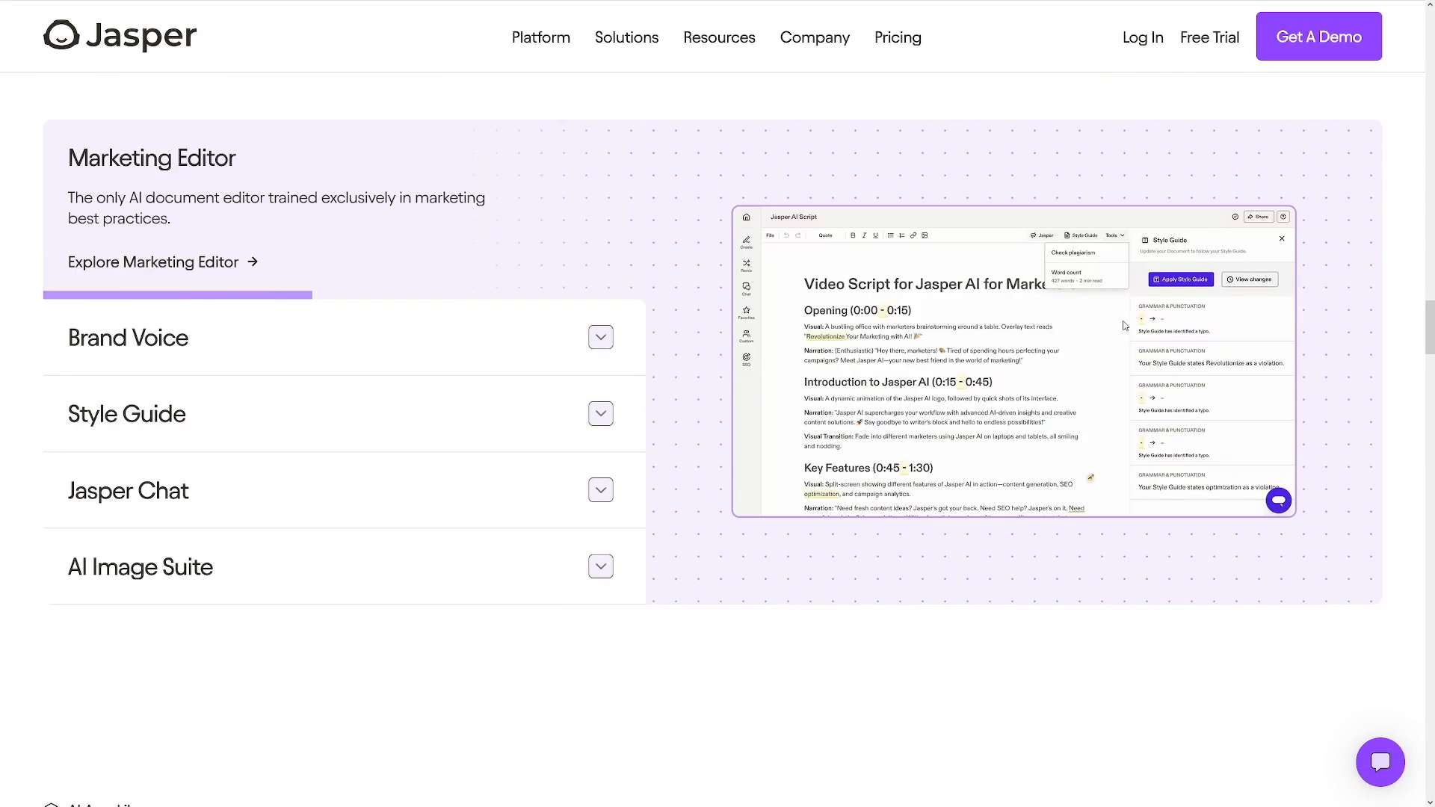
{"action": "scroll", "scroll_direction": "down", "scroll_amount": 3}
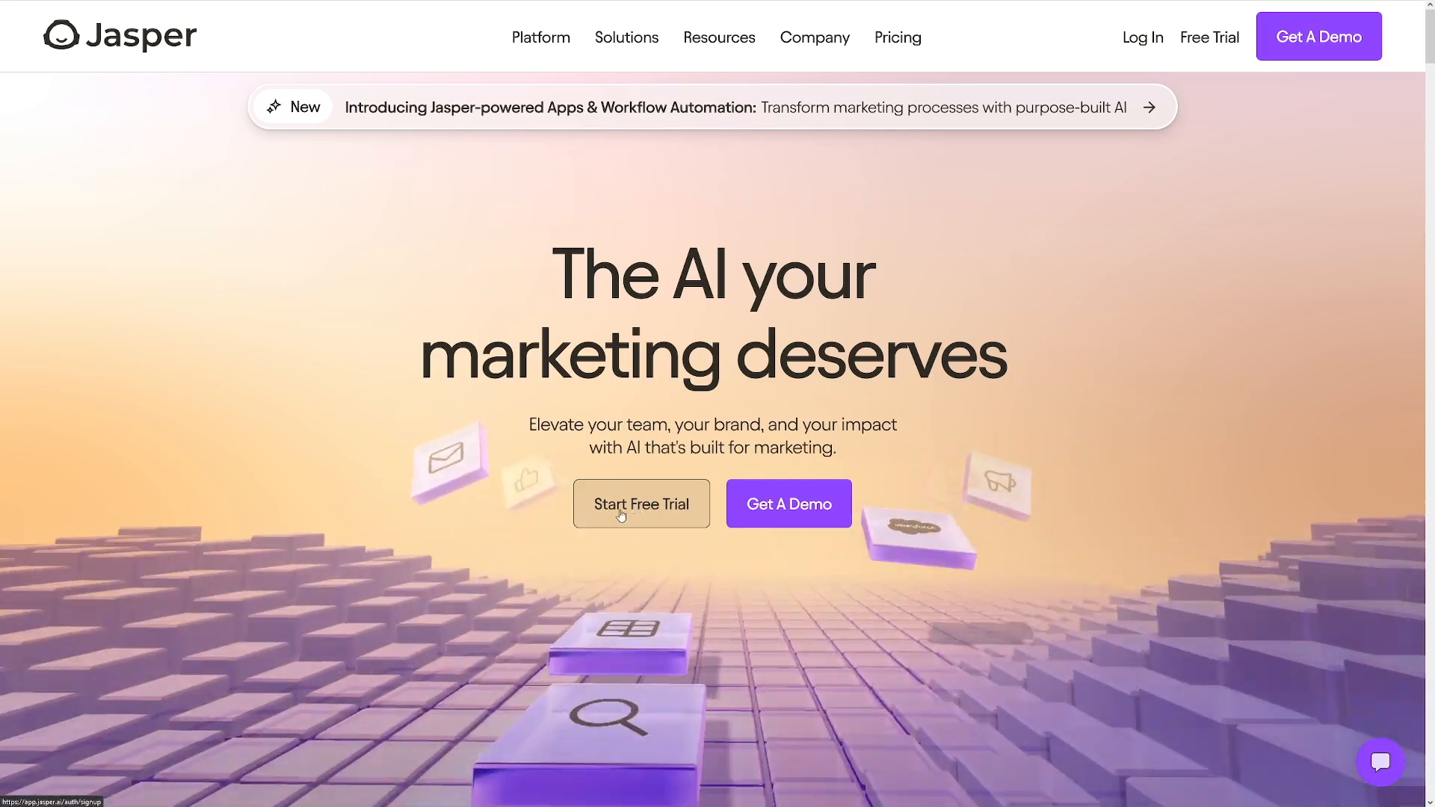
Enter the Jasper workspace and create a document from the 'ad copy' request, opening Ad Copywriter
{"action": "left_click", "coordinate": [641, 504]}
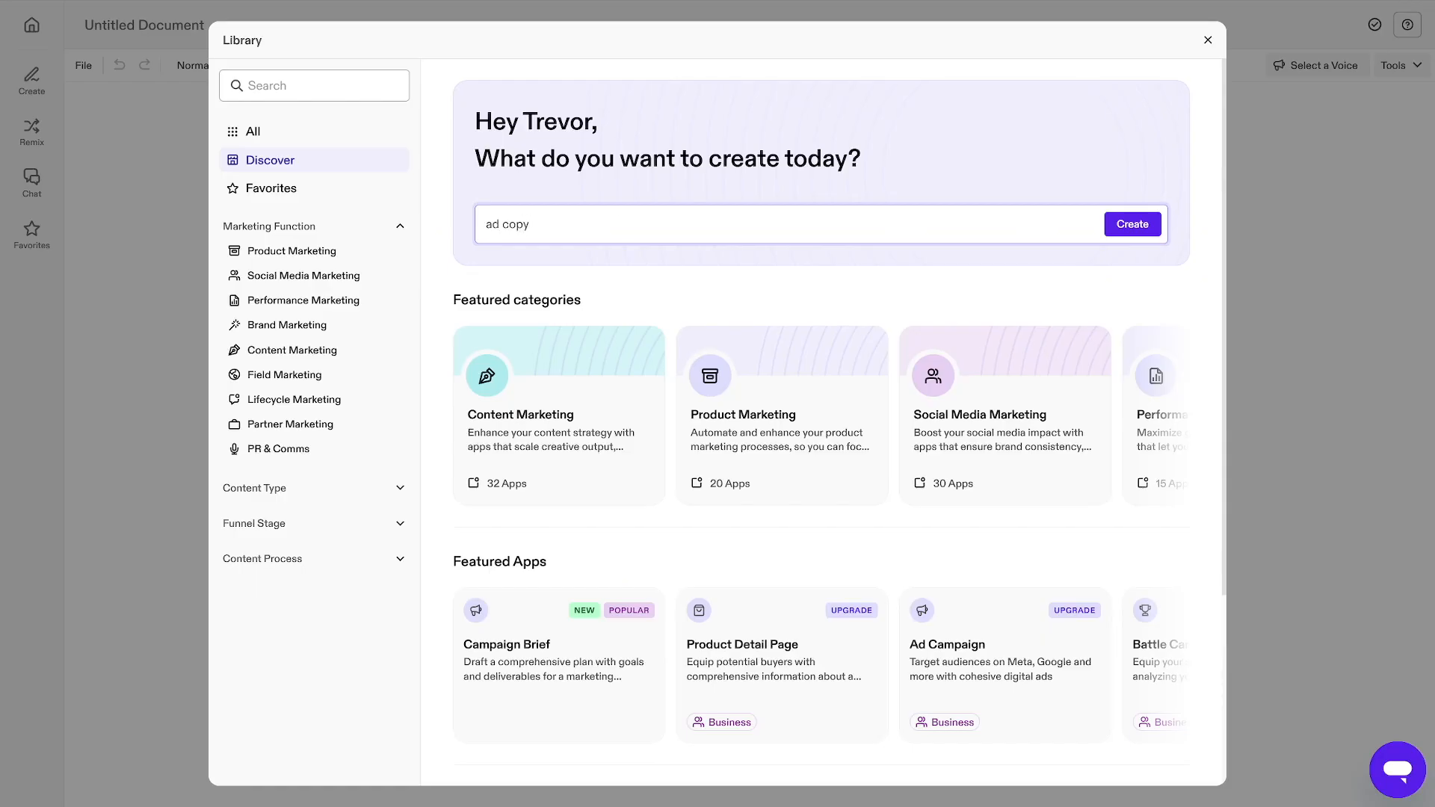
{"action": "left_click", "coordinate": [1131, 225]}
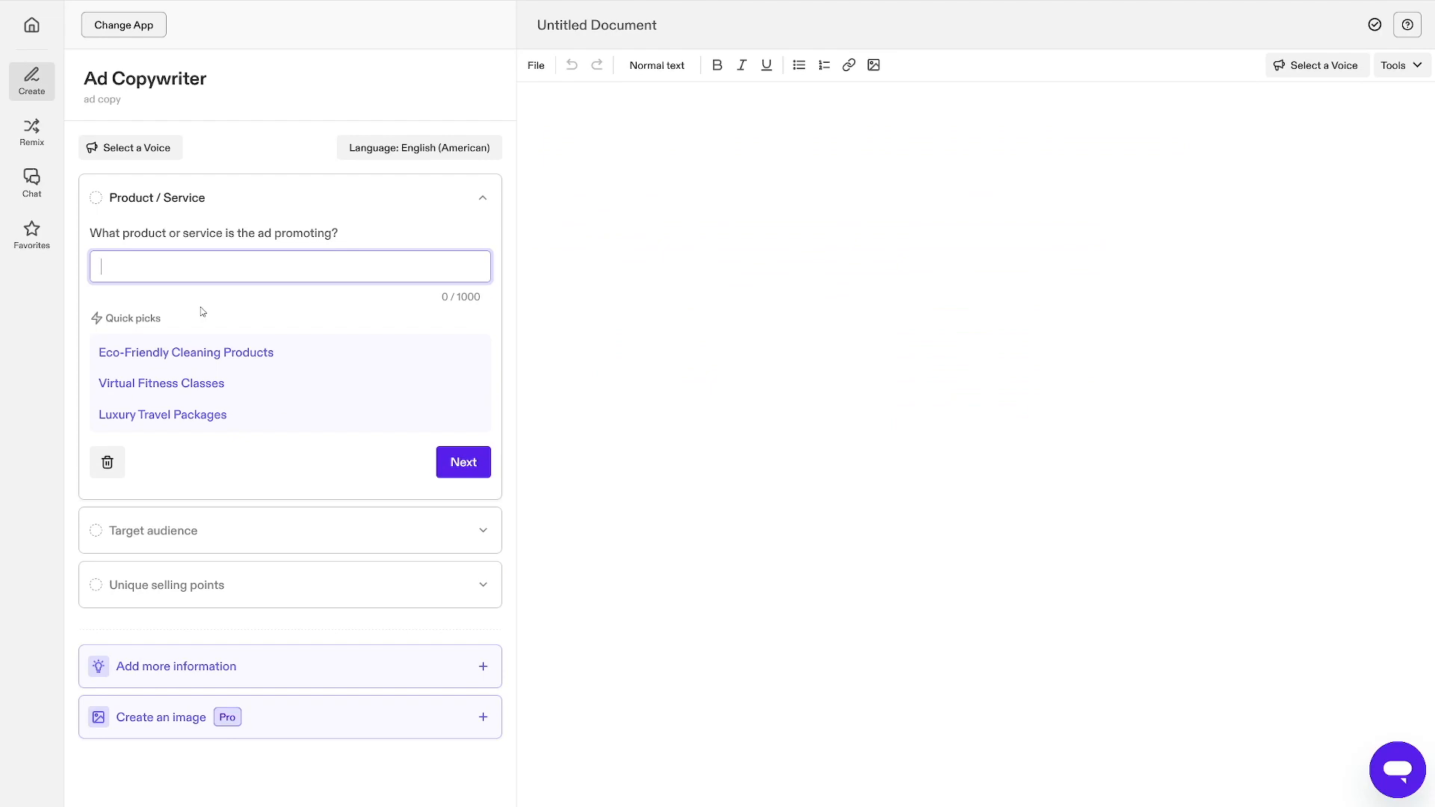
{"action": "mouse_move", "coordinate": [218, 320]}
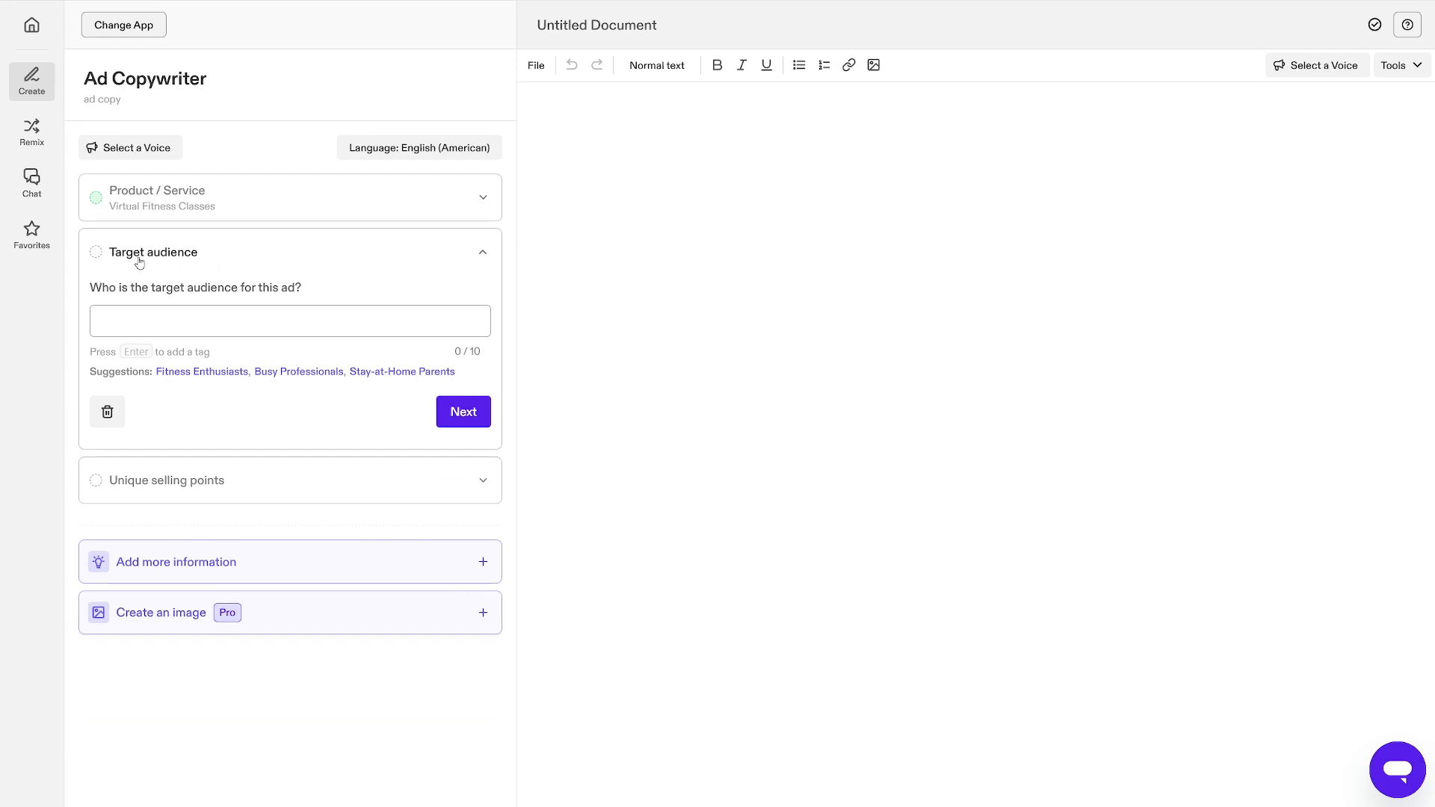
Target the Virtual Fitness Classes ad at Stay-at-Home Parents instead of Fitness Enthusiasts
{"action": "left_click", "coordinate": [202, 372]}
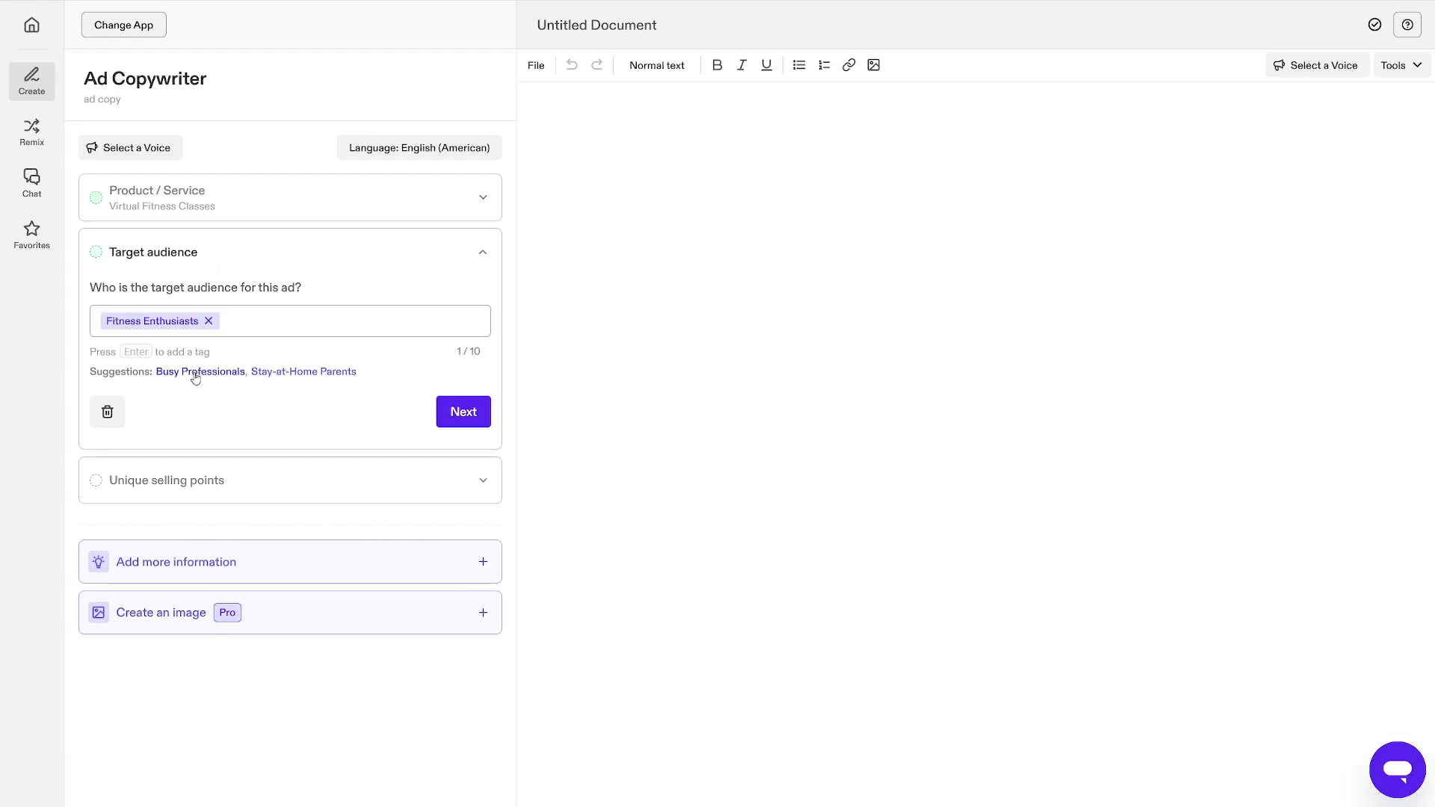
{"action": "left_click", "coordinate": [209, 320]}
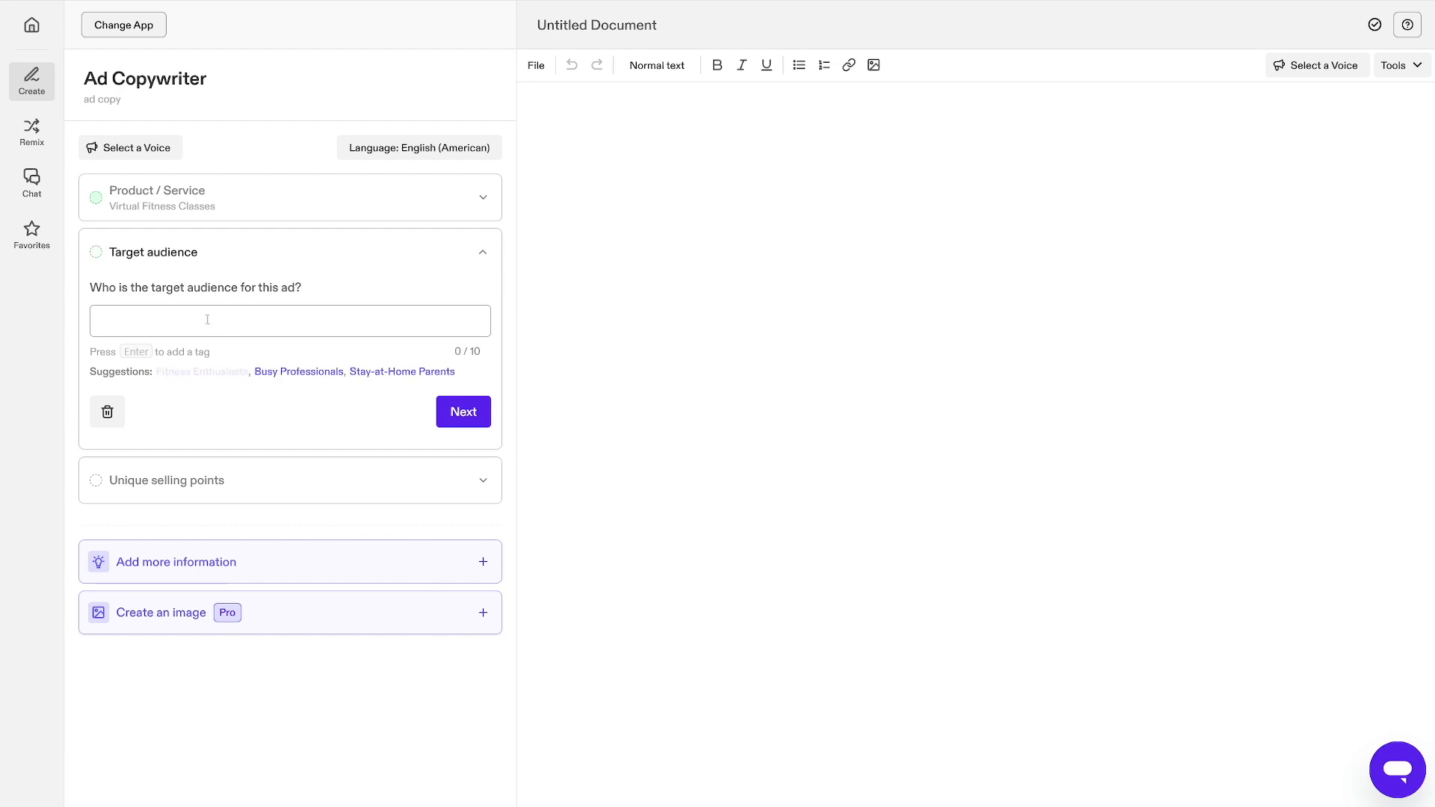
{"action": "left_click", "coordinate": [401, 372]}
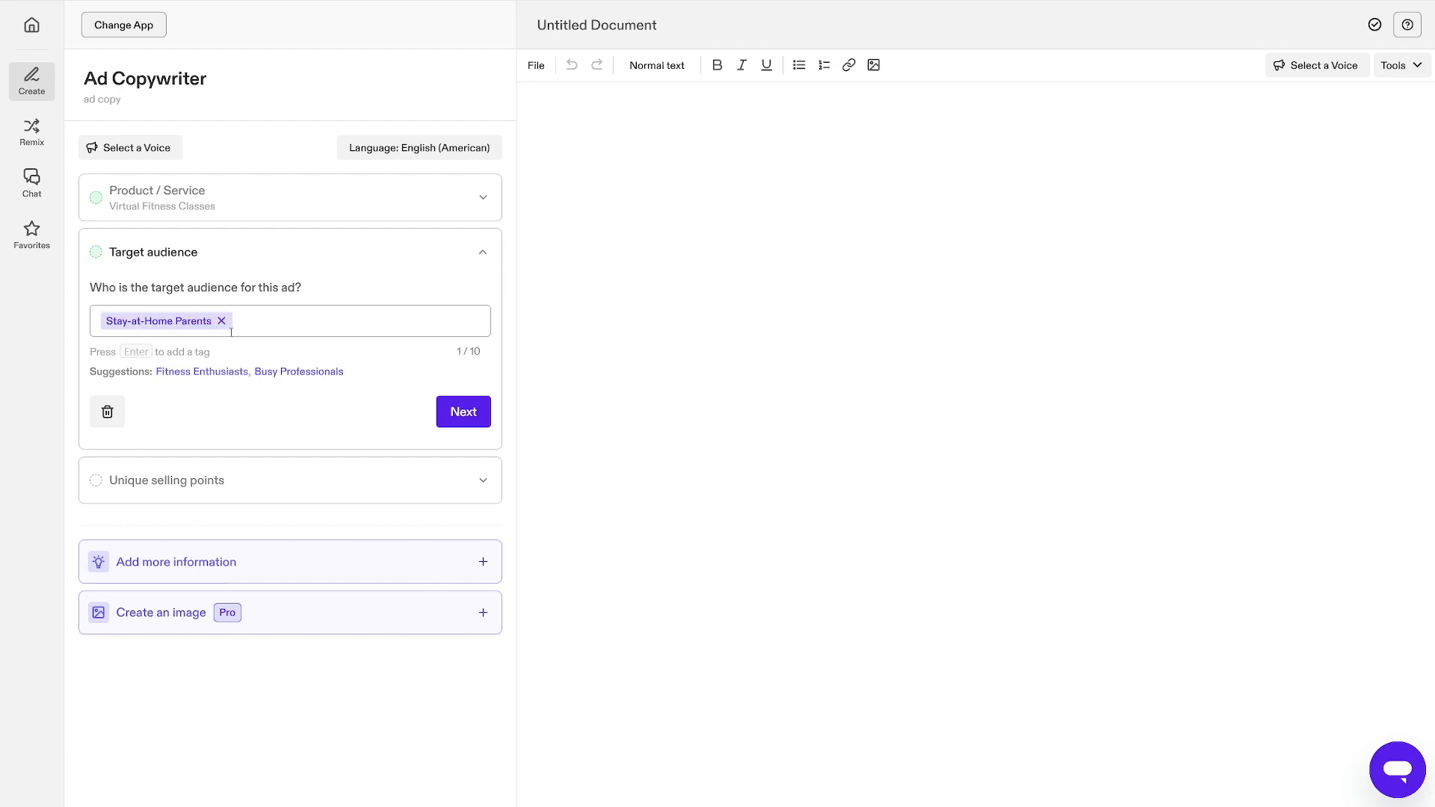
{"action": "left_click", "coordinate": [462, 413]}
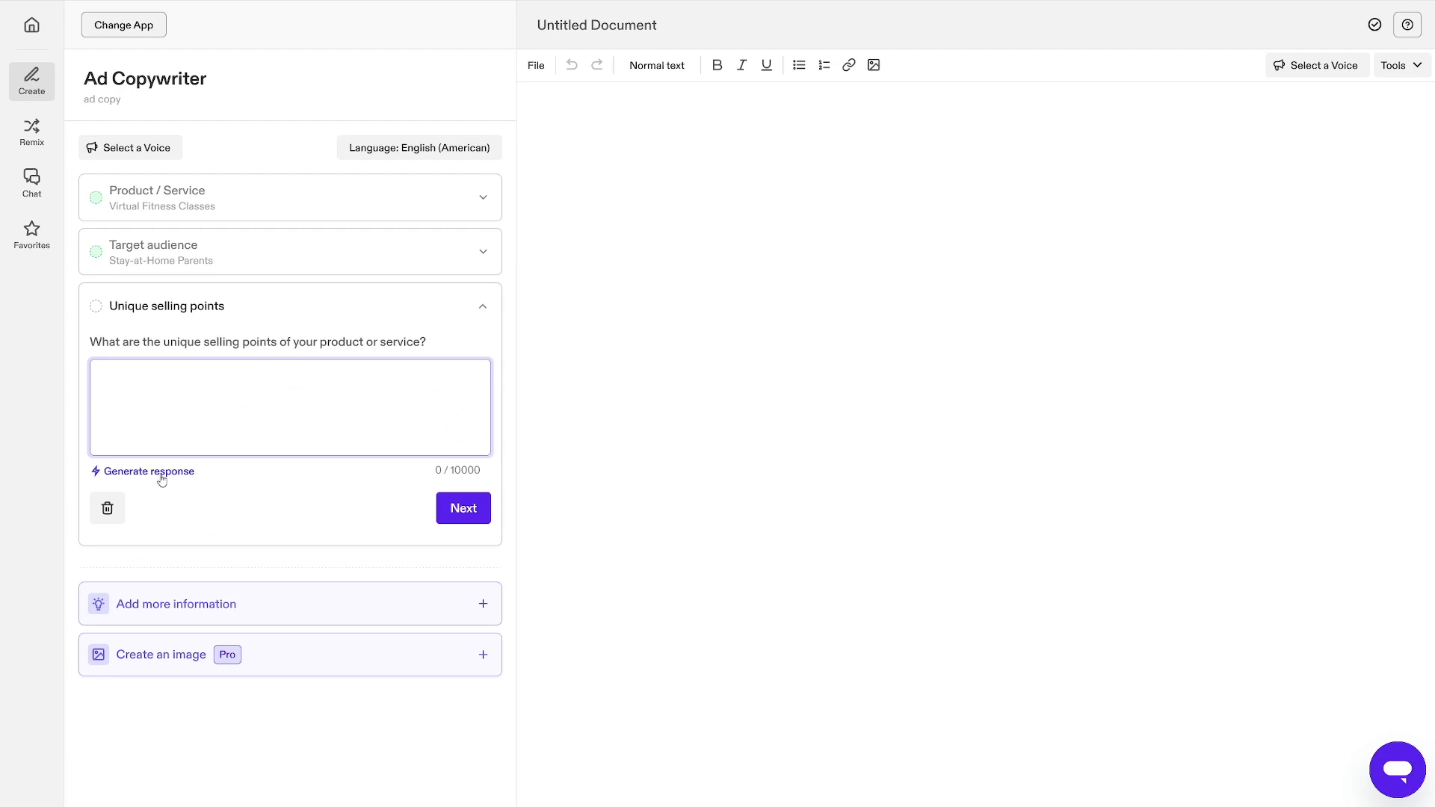
Generate the unique selling points, accept them, and generate the ad copy
{"action": "left_click", "coordinate": [148, 471]}
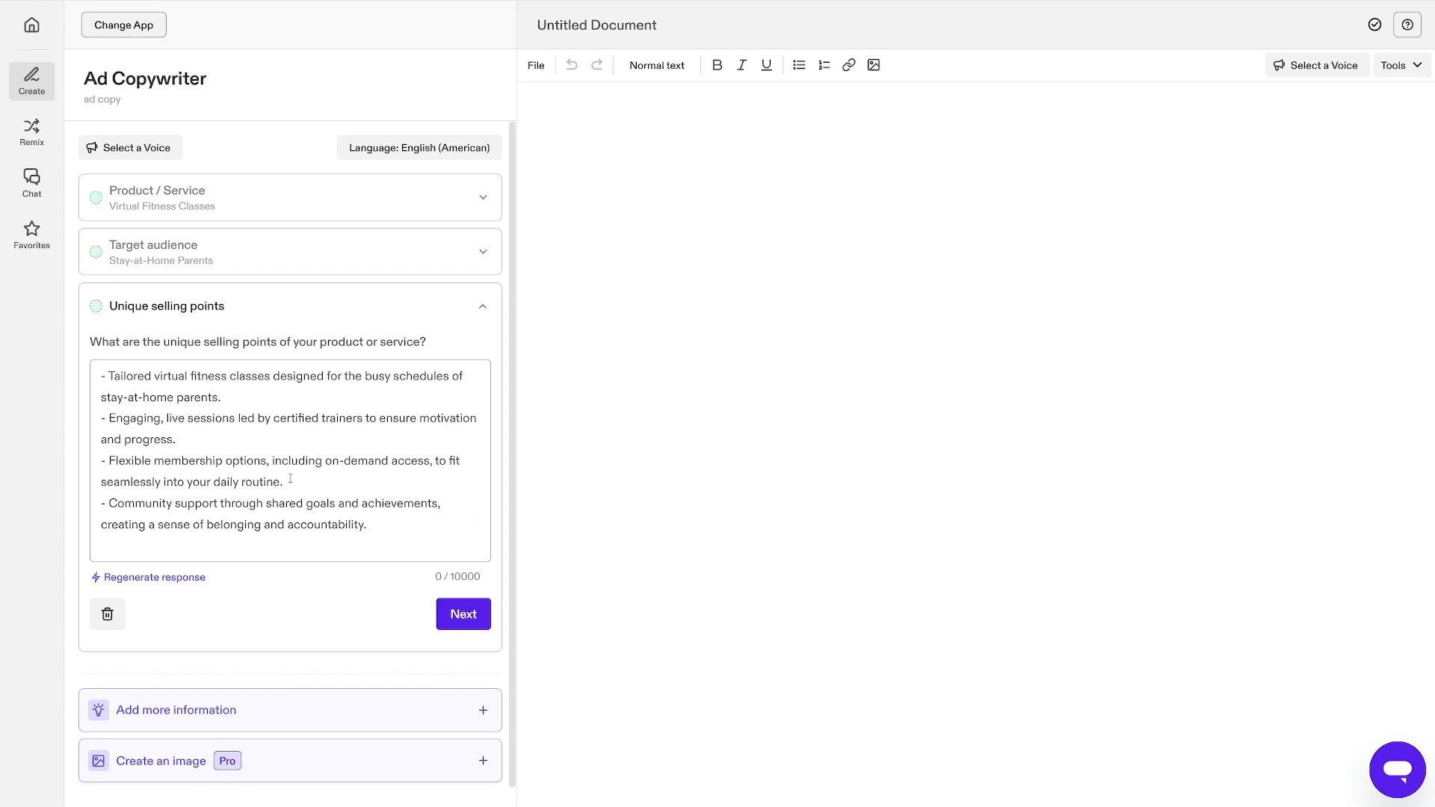
{"action": "left_click", "coordinate": [463, 614]}
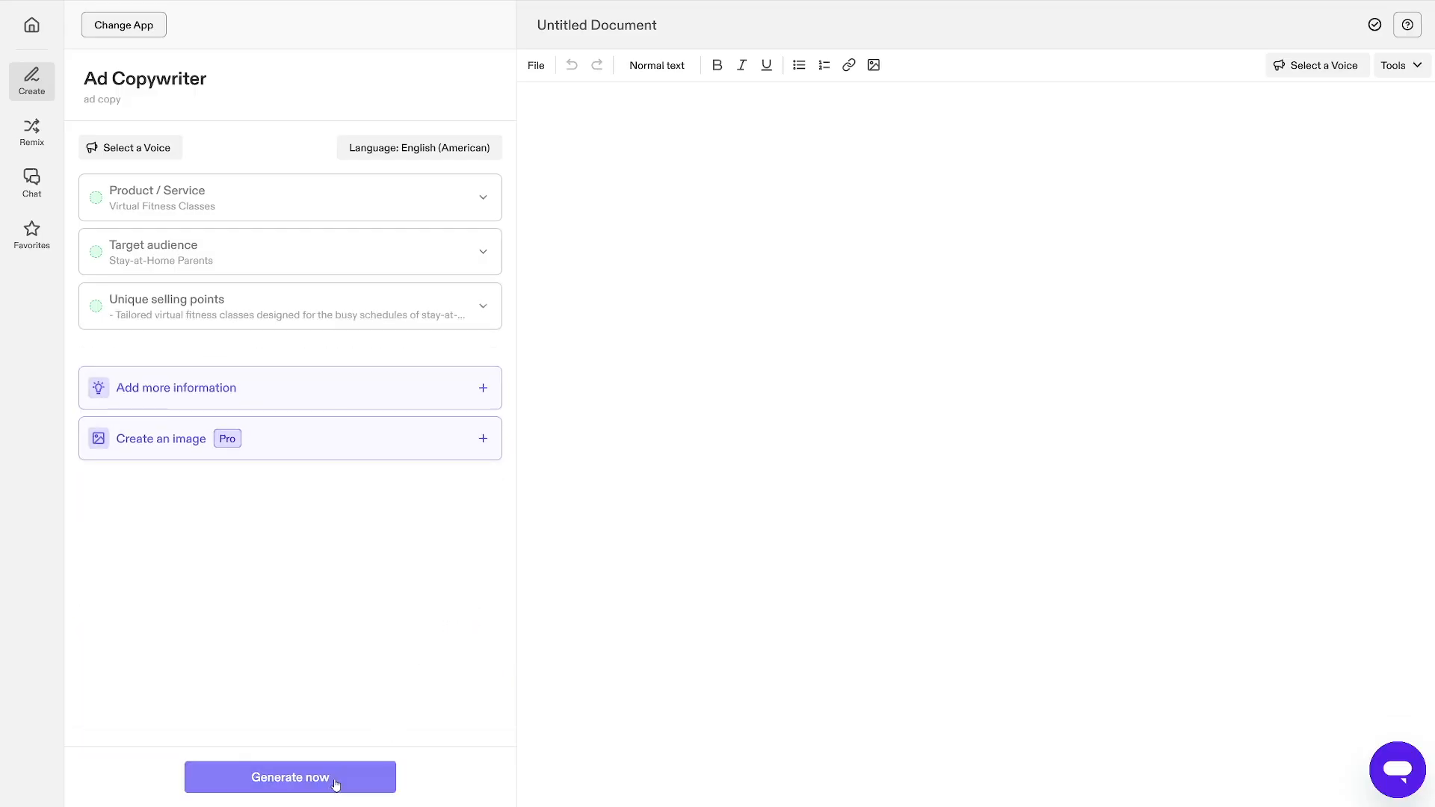
{"action": "left_click", "coordinate": [289, 778]}
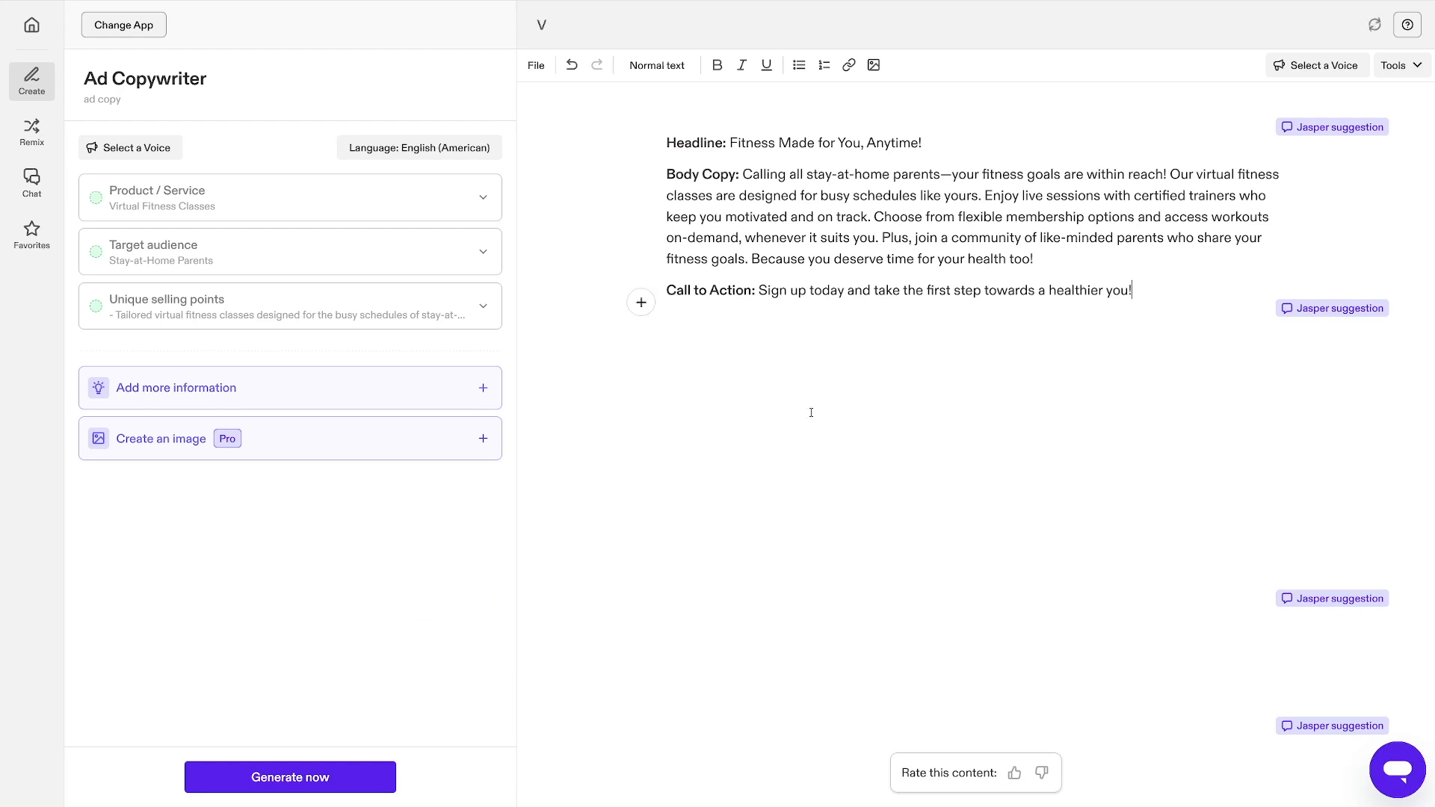
Select the generated virtual fitness ad headline text in the document editor
{"action": "left_click_drag", "start_coordinate": [745, 174], "coordinate": [898, 173]}
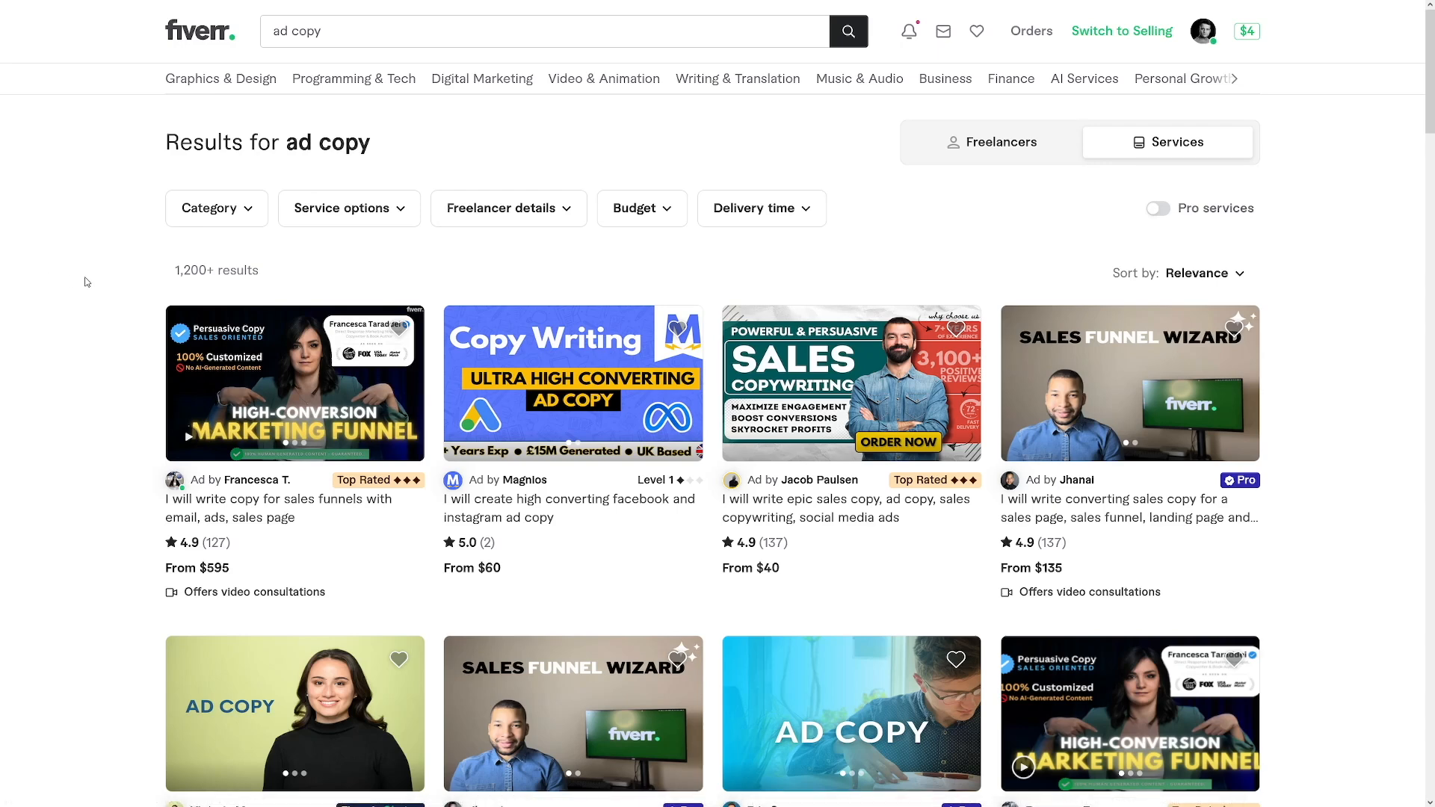
{"action": "mouse_move", "coordinate": [1342, 515]}
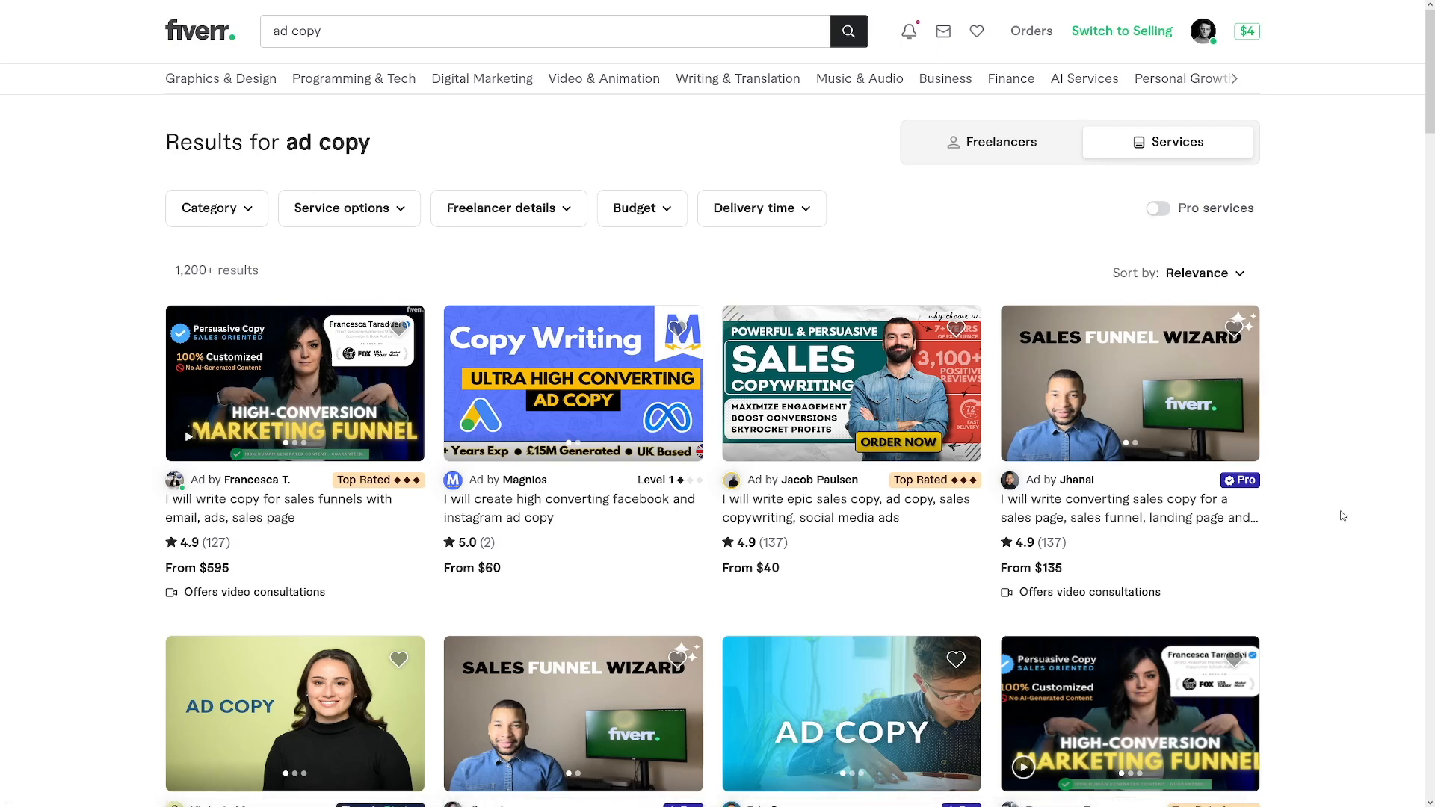
{"action": "mouse_move", "coordinate": [1329, 320]}
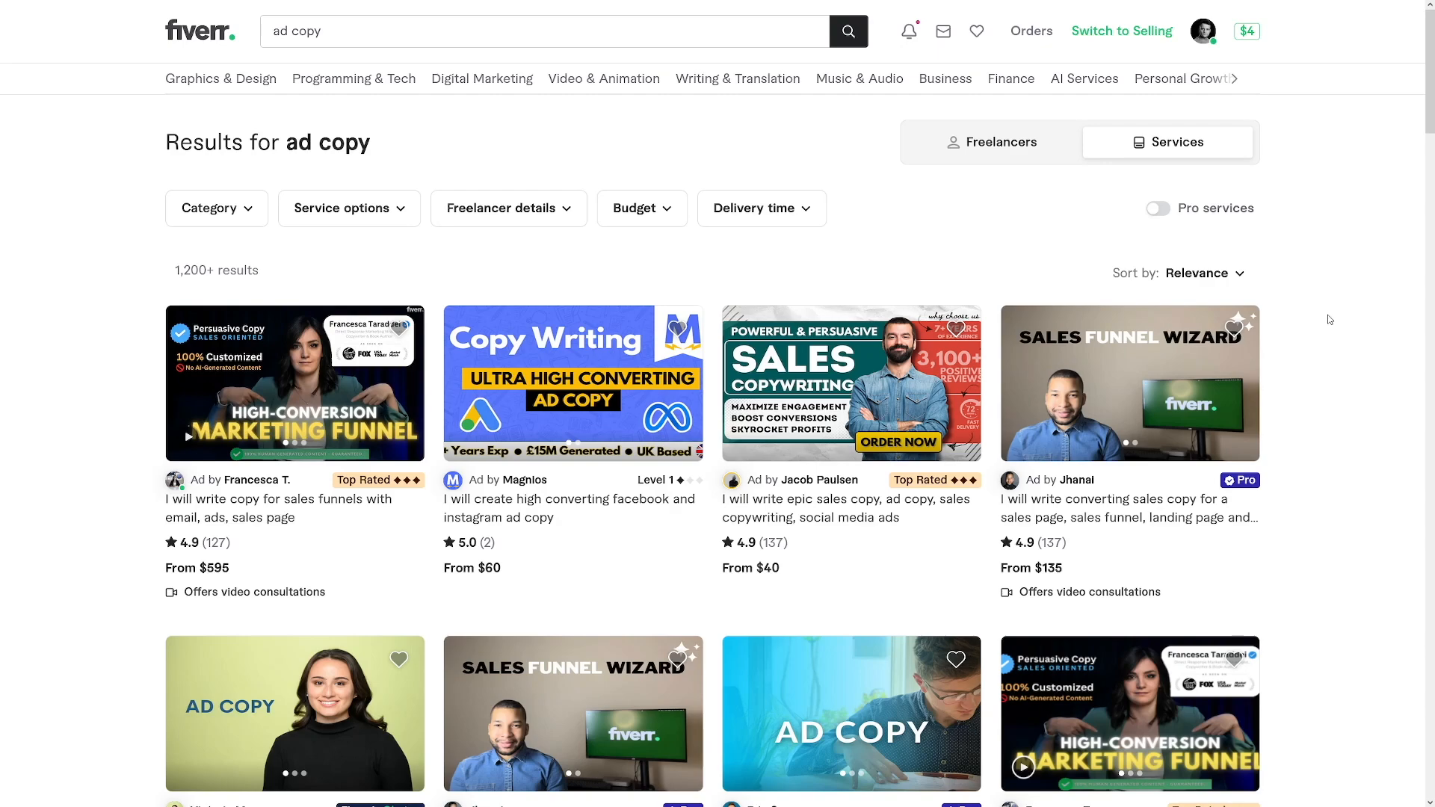
Scroll through the Fiverr ad copy gig listings, reaching Facebook ad copy and sales funnel offers
{"action": "scroll", "scroll_direction": "down", "scroll_amount": 3}
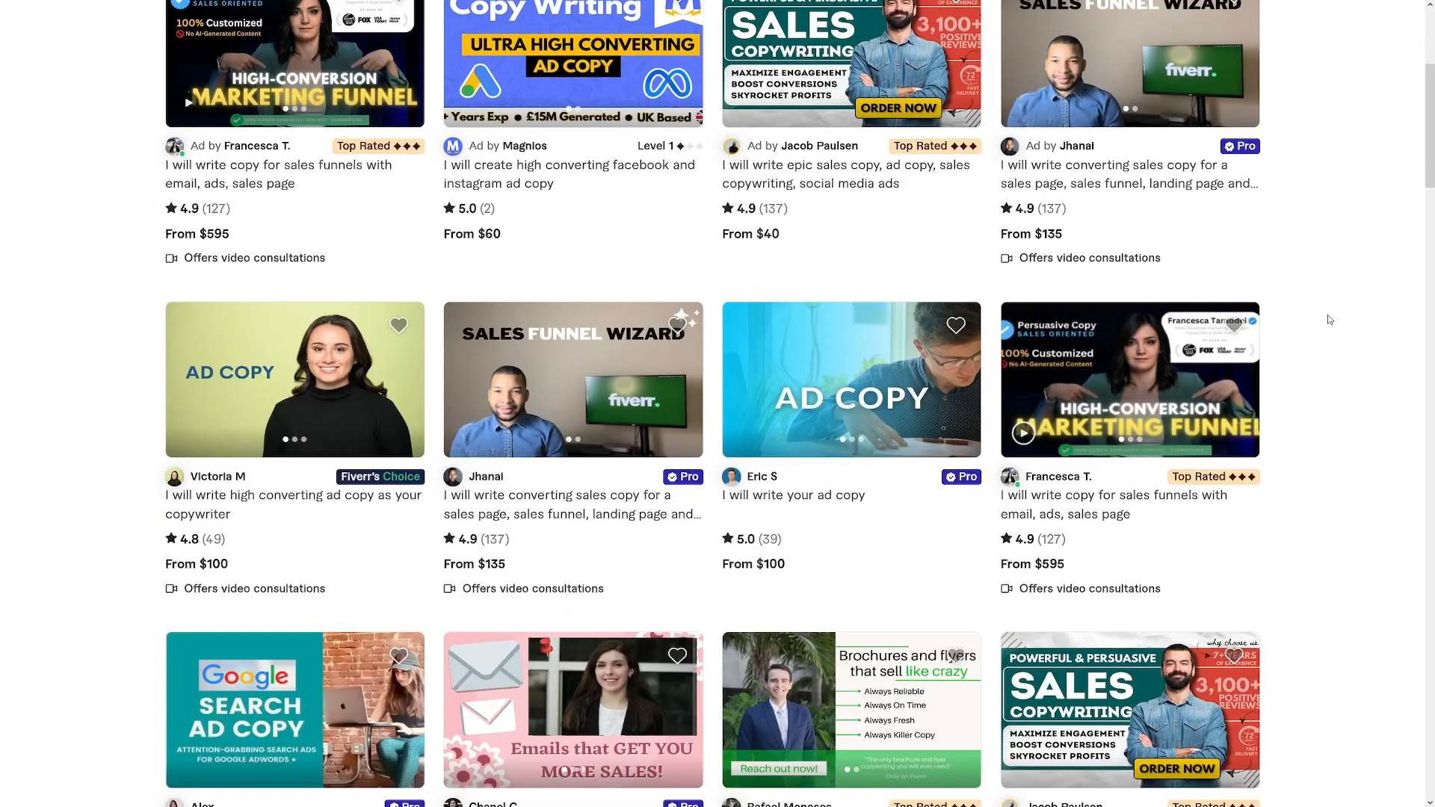
{"action": "scroll", "scroll_direction": "down", "scroll_amount": 3}
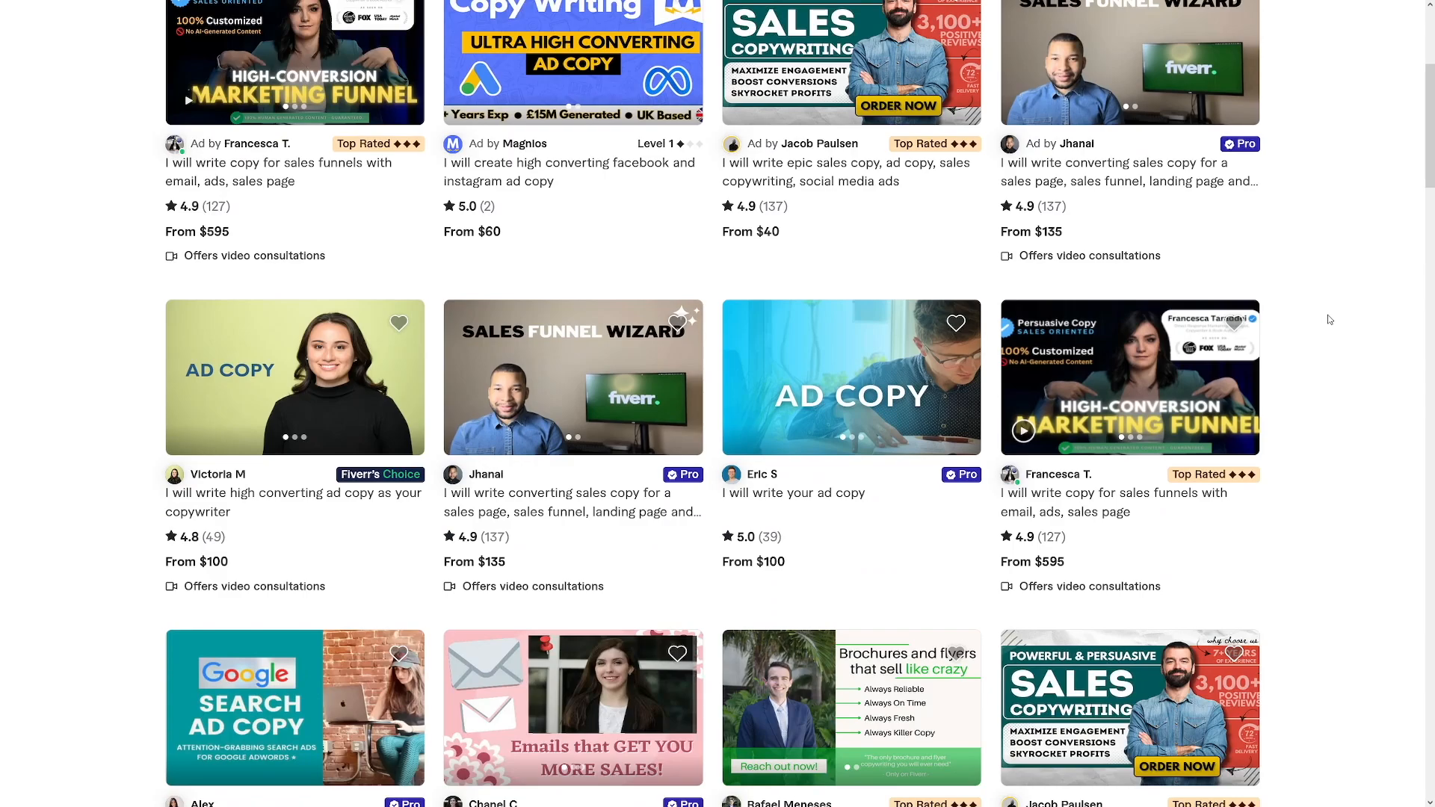
{"action": "scroll", "scroll_direction": "down", "scroll_amount": 3}
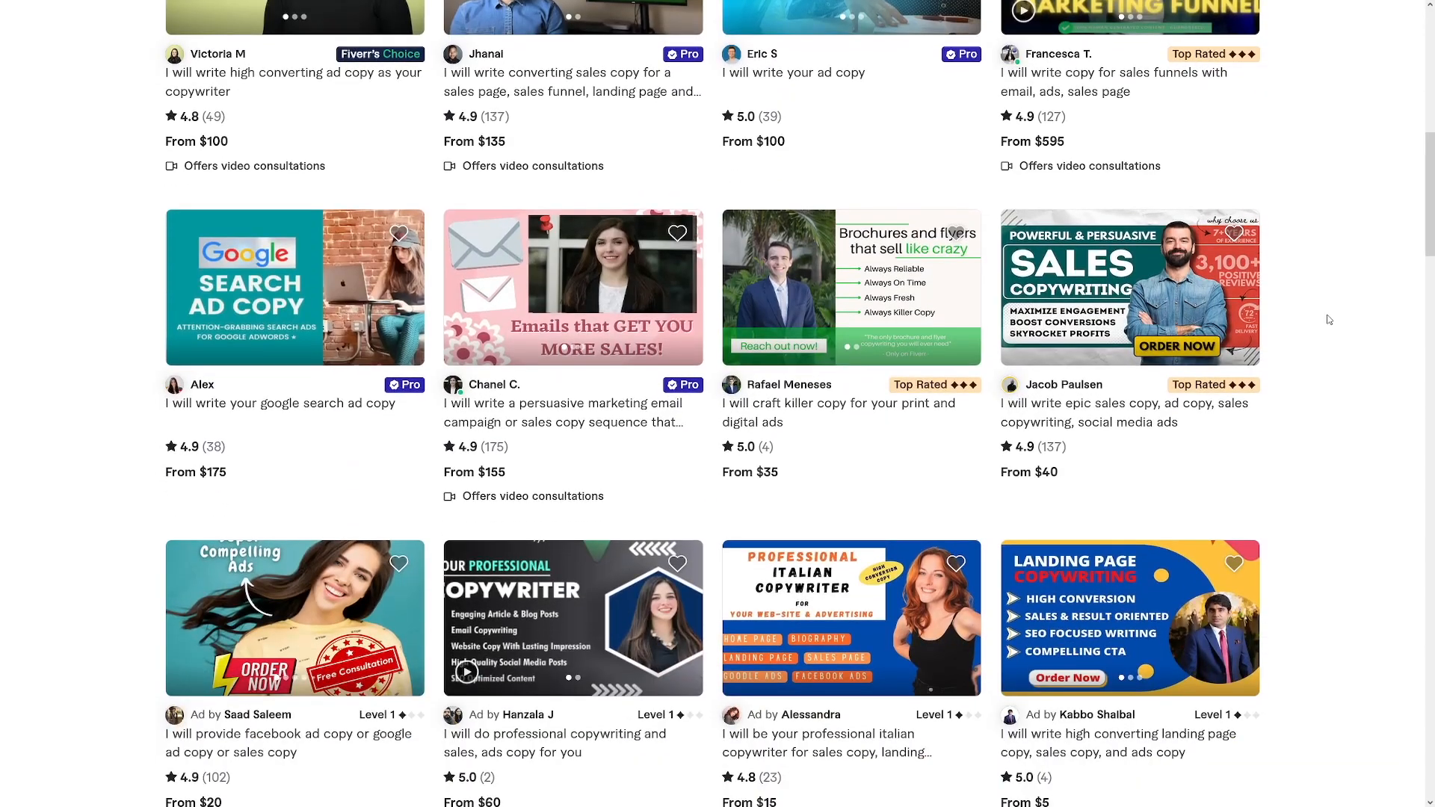
{"action": "scroll", "scroll_direction": "down", "scroll_amount": 3}
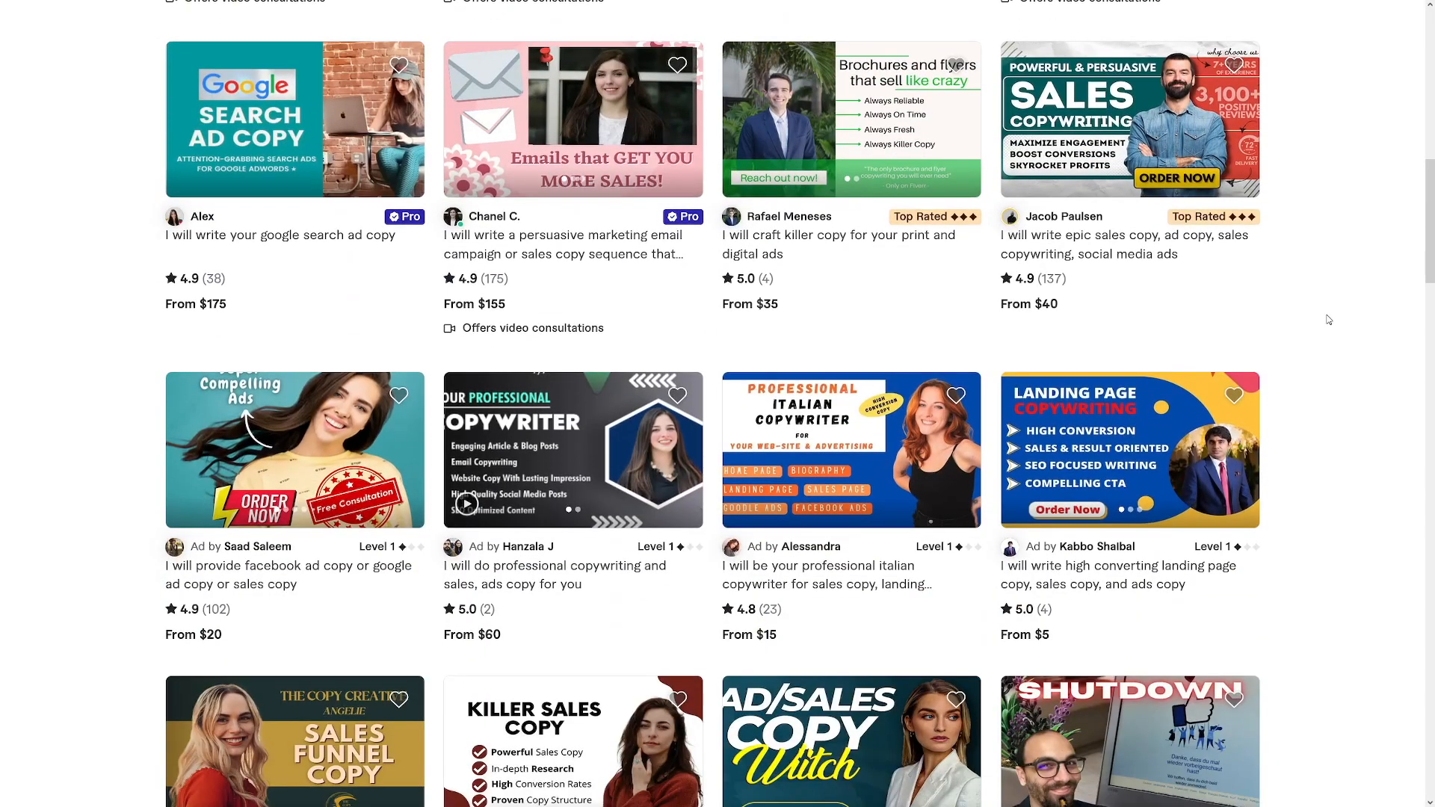
{"action": "scroll", "scroll_direction": "down", "scroll_amount": 3}
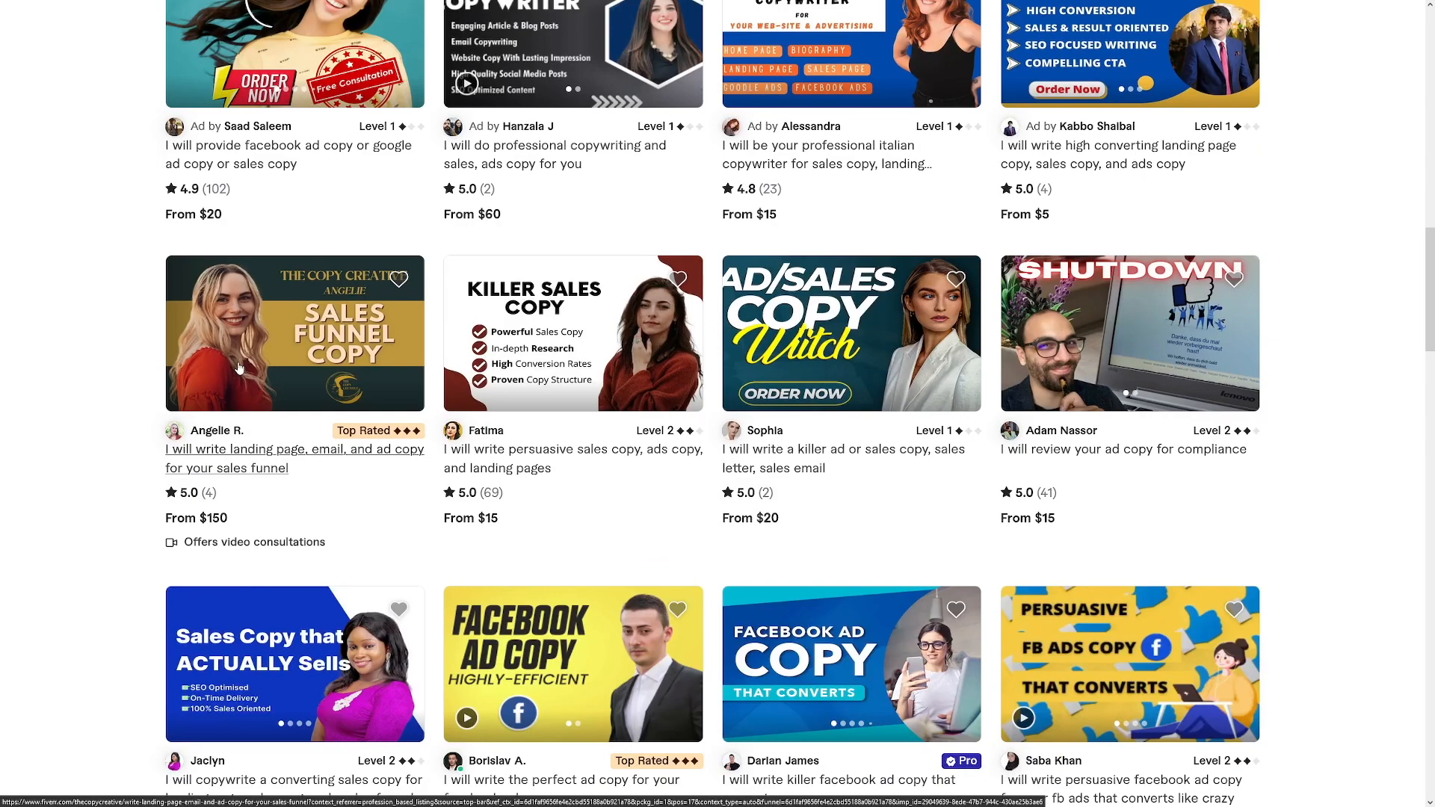
{"action": "scroll", "scroll_direction": "down", "scroll_amount": 3}
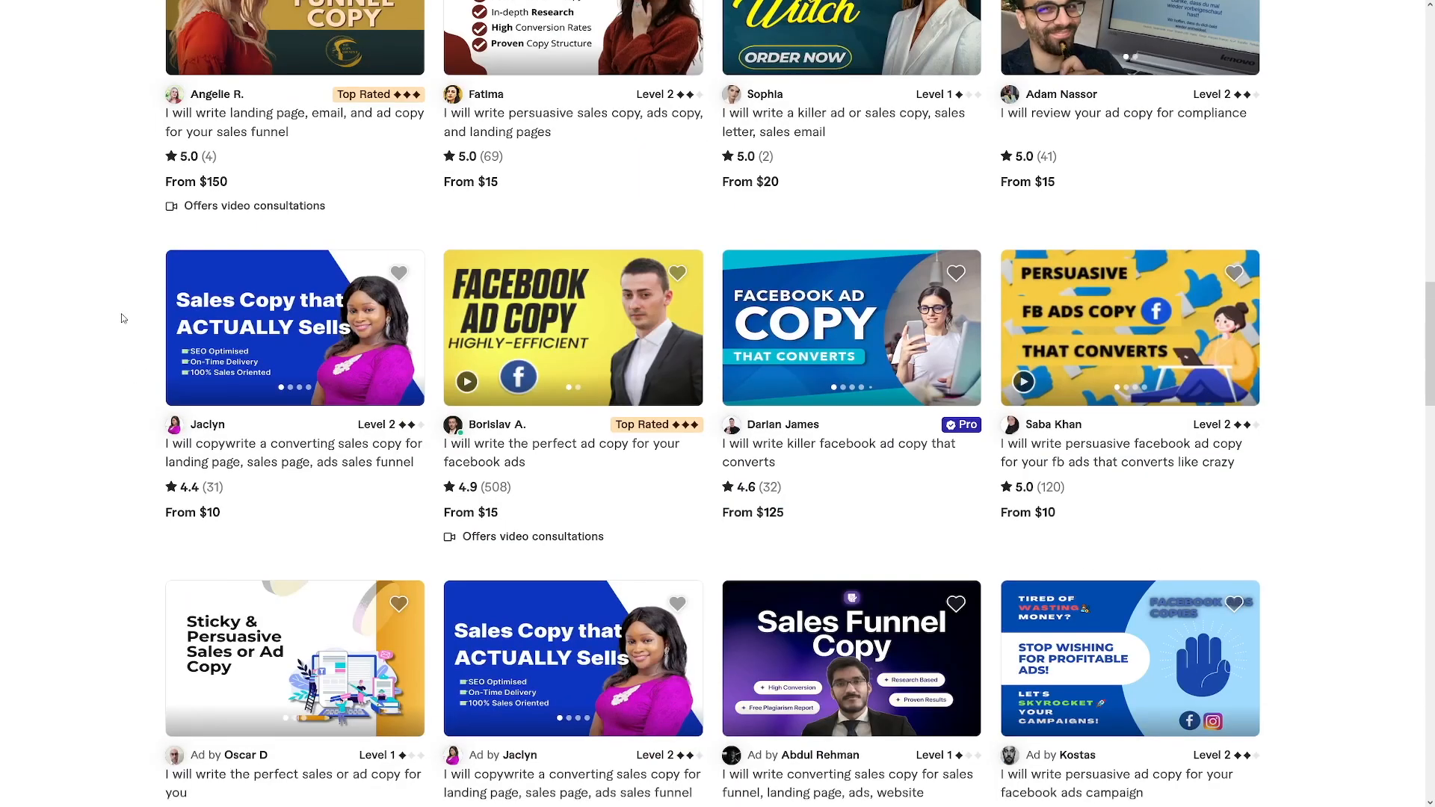
{"action": "mouse_move", "coordinate": [130, 233]}
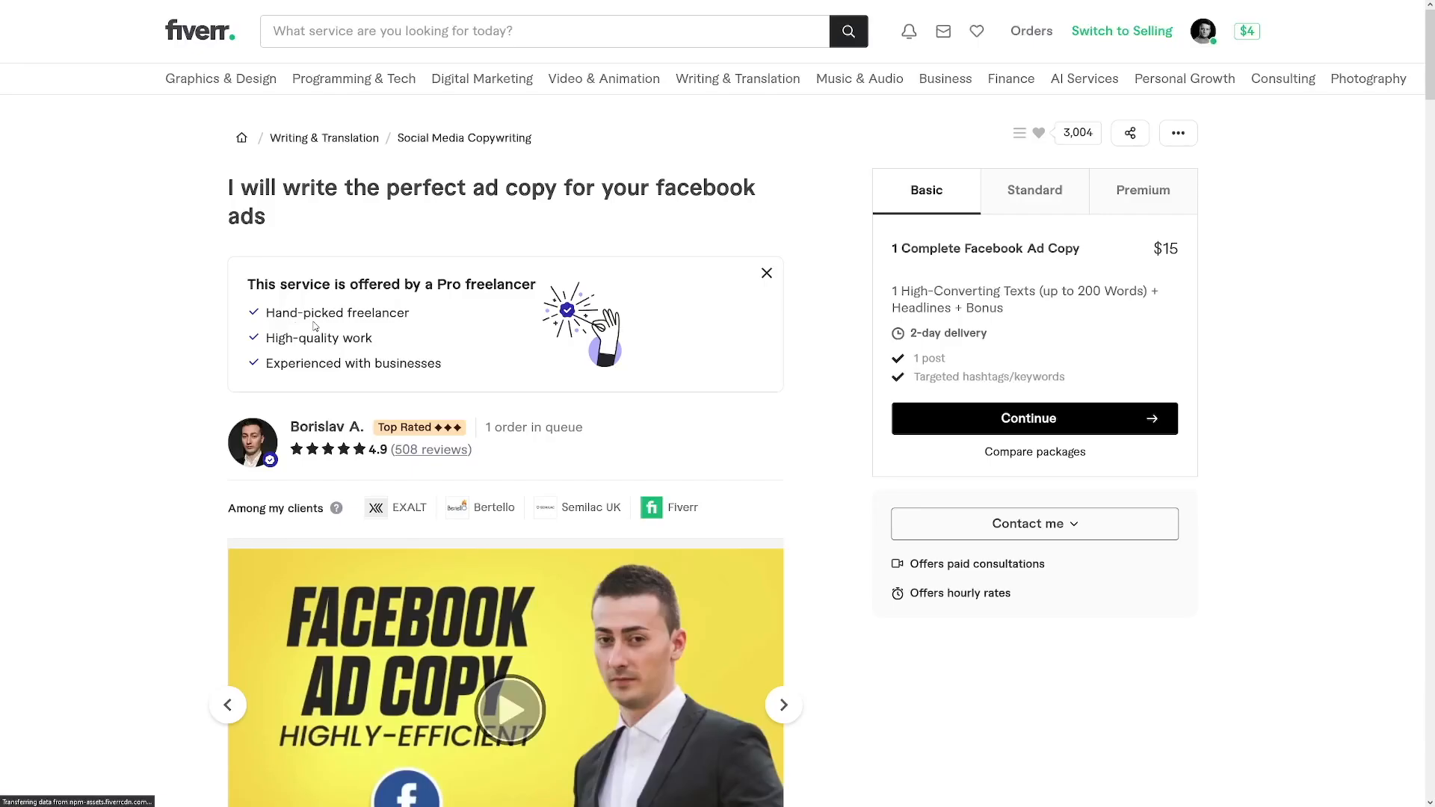
{"action": "scroll", "scroll_direction": "down", "scroll_amount": 3}
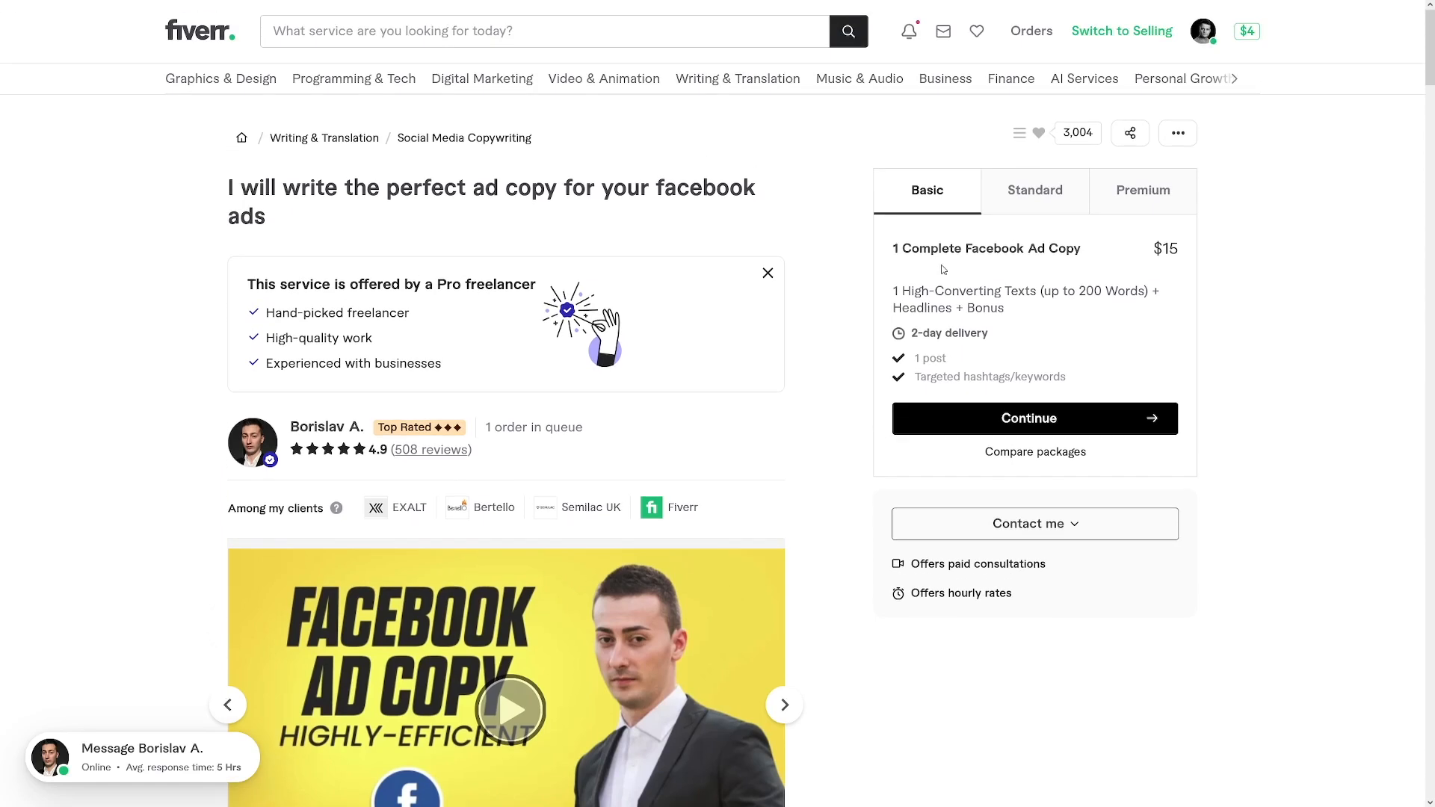
{"action": "mouse_move", "coordinate": [1145, 266]}
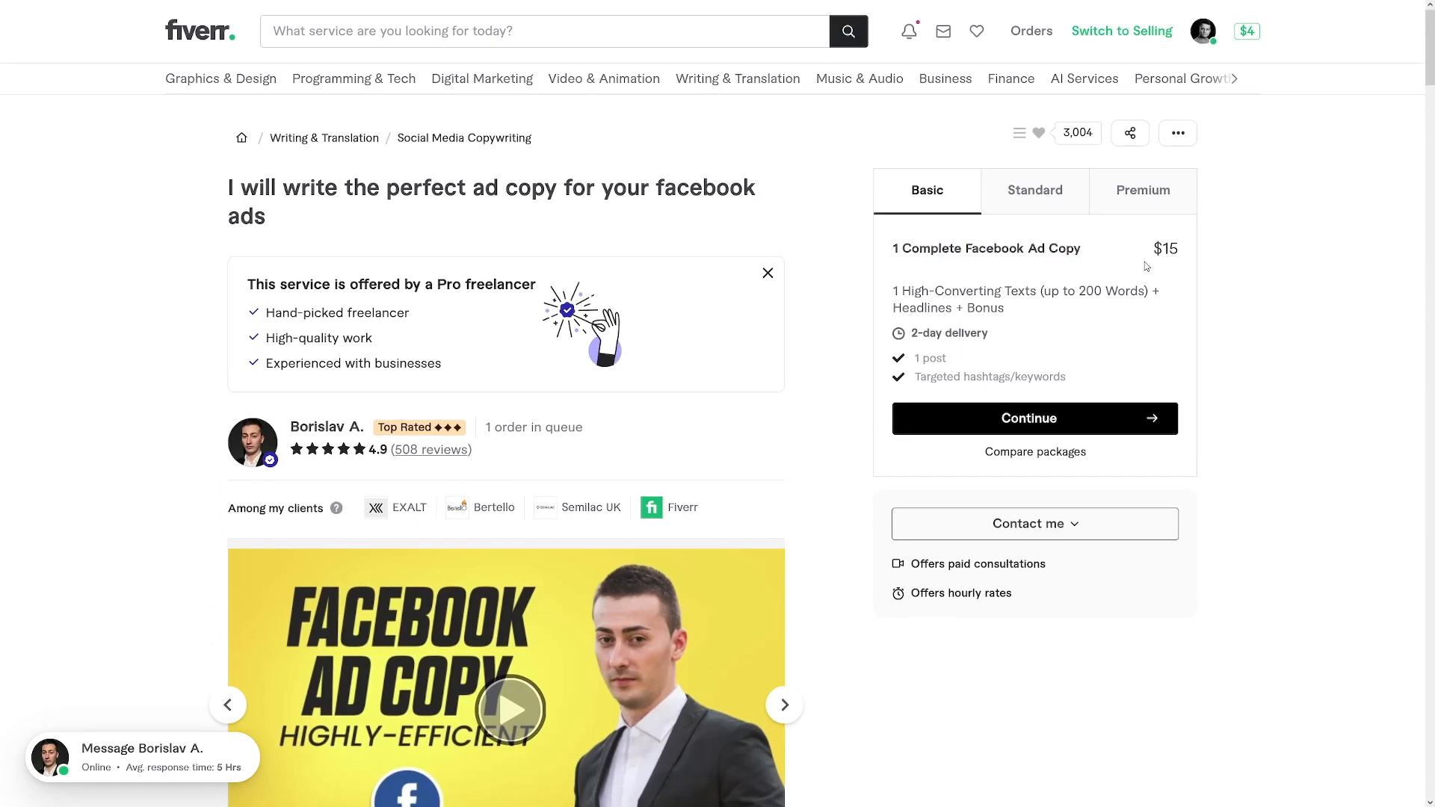